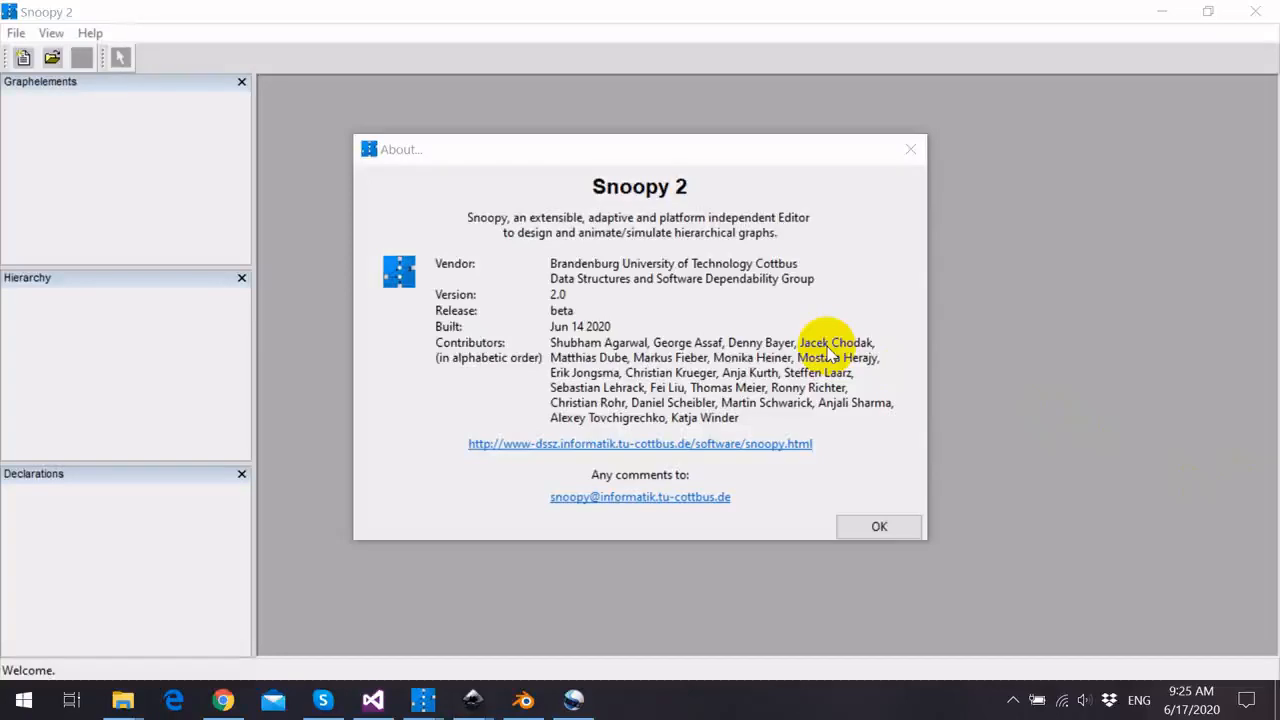
{"action": "mouse_move", "coordinate": [815, 303]}
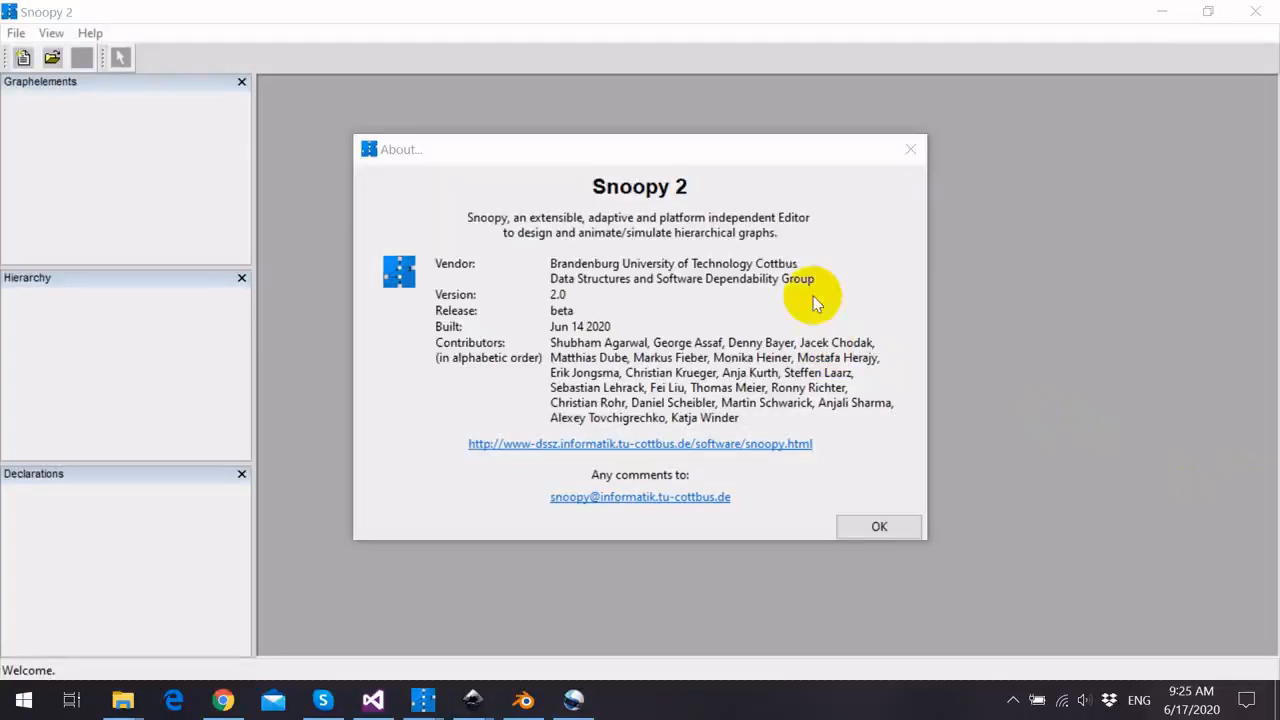
{"action": "mouse_move", "coordinate": [645, 280]}
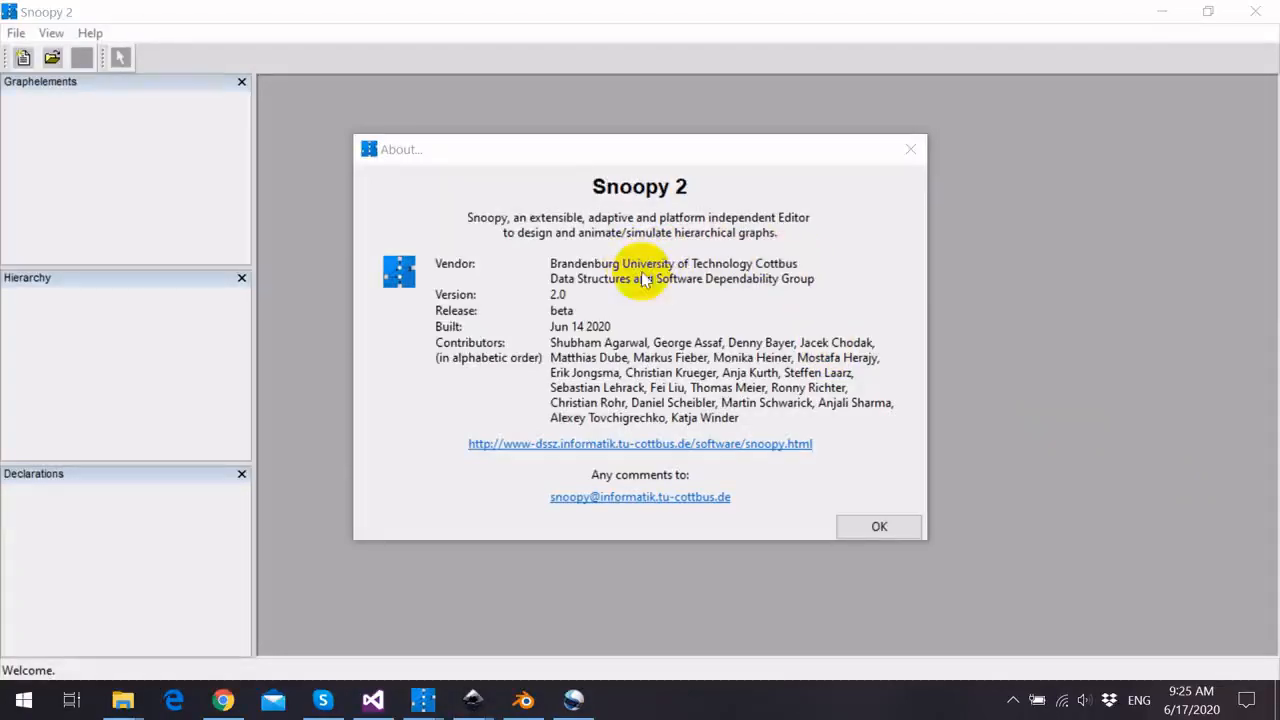
{"action": "mouse_move", "coordinate": [840, 288]}
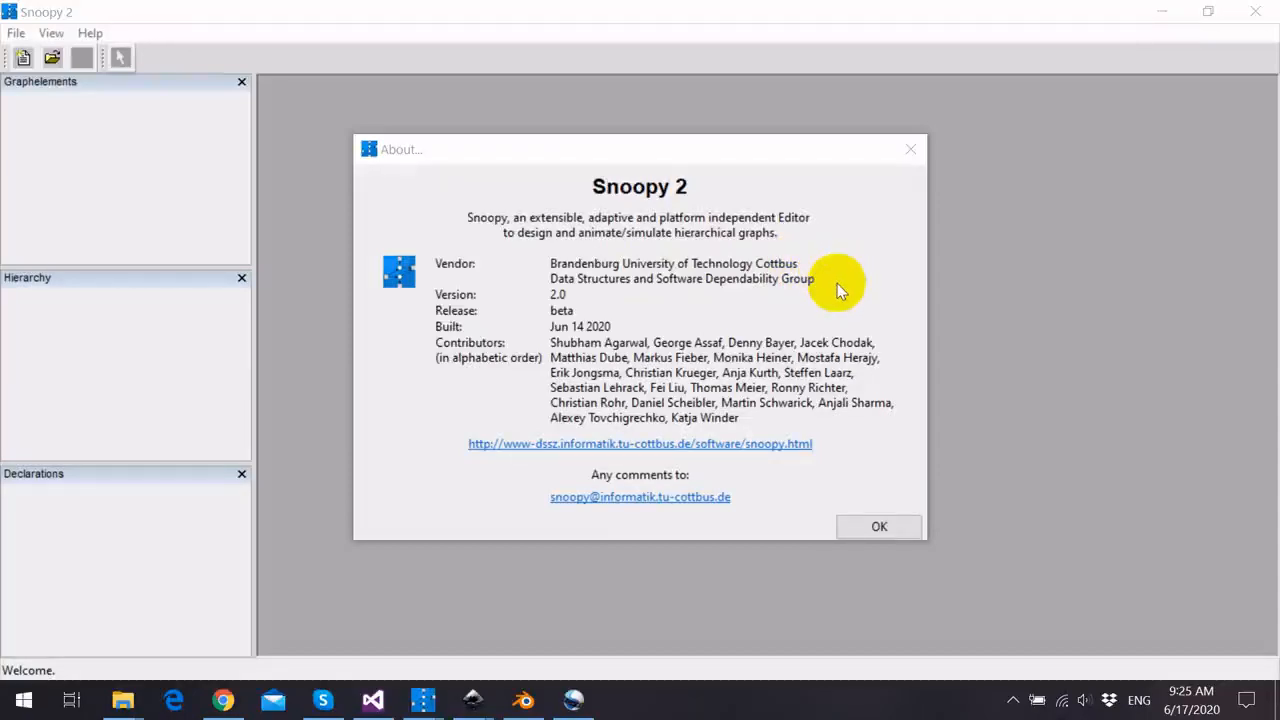
{"action": "mouse_move", "coordinate": [835, 290]}
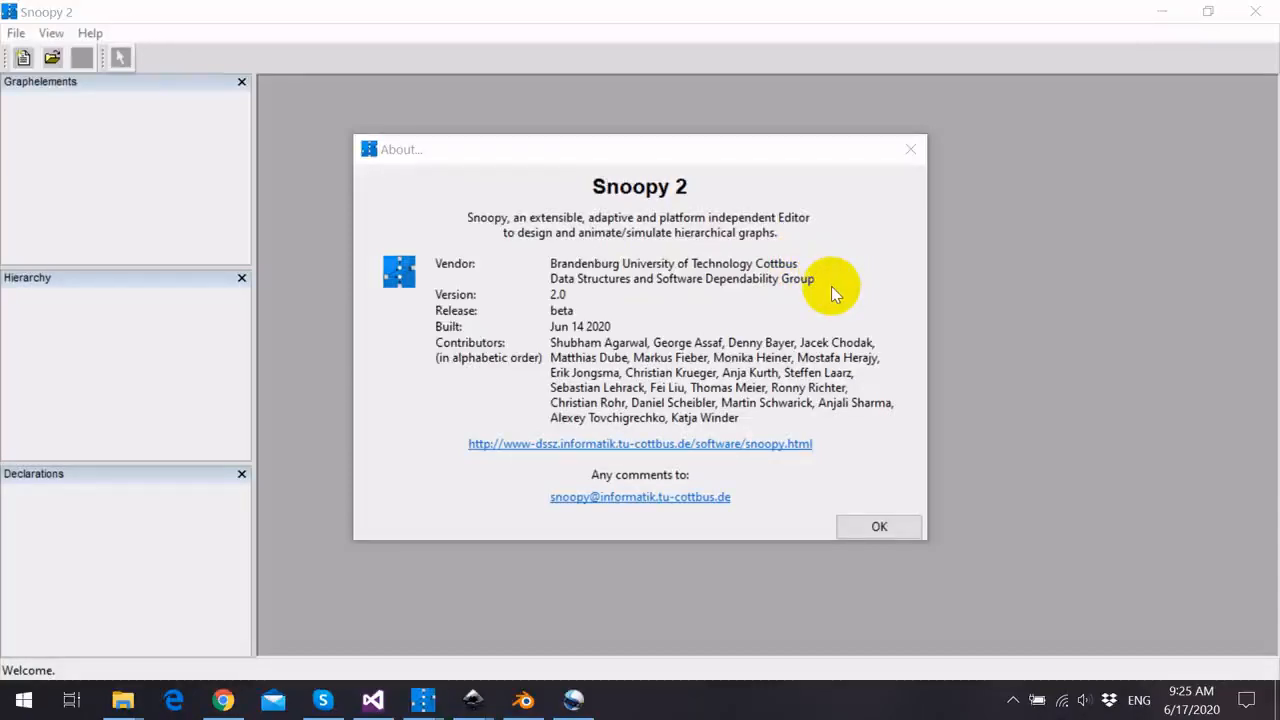
{"action": "mouse_move", "coordinate": [590, 302]}
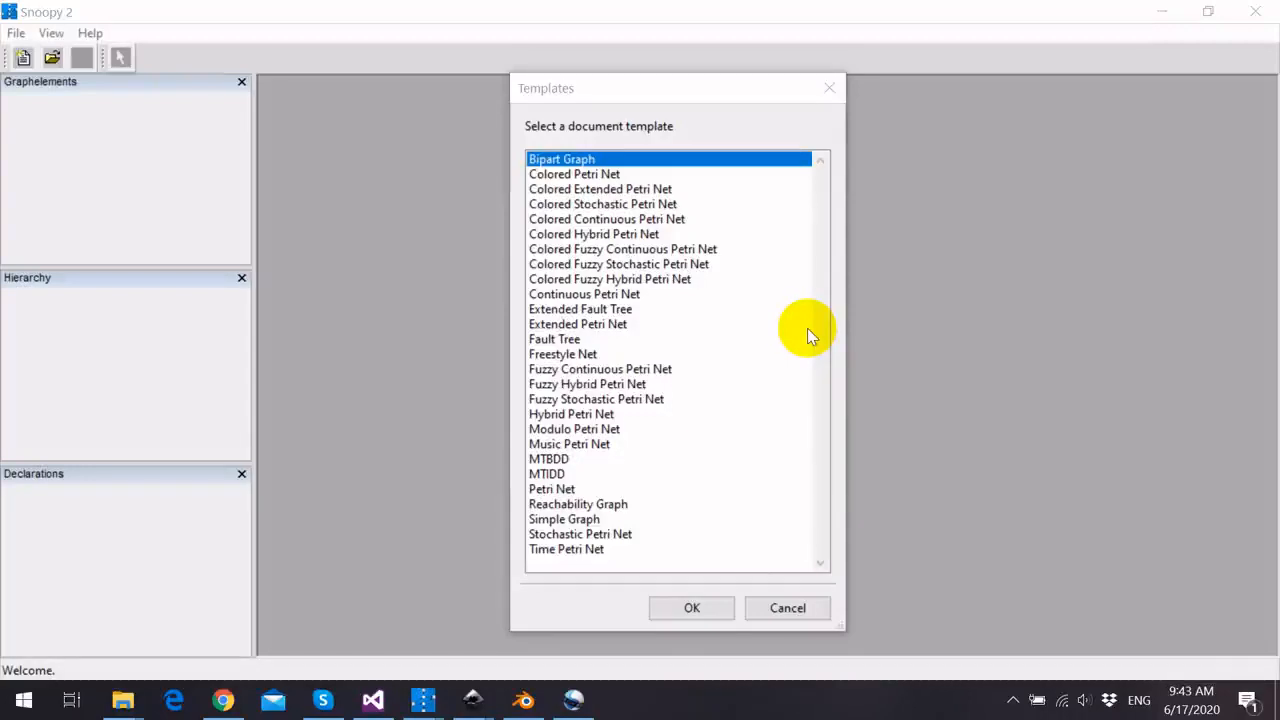
{"action": "mouse_move", "coordinate": [765, 355]}
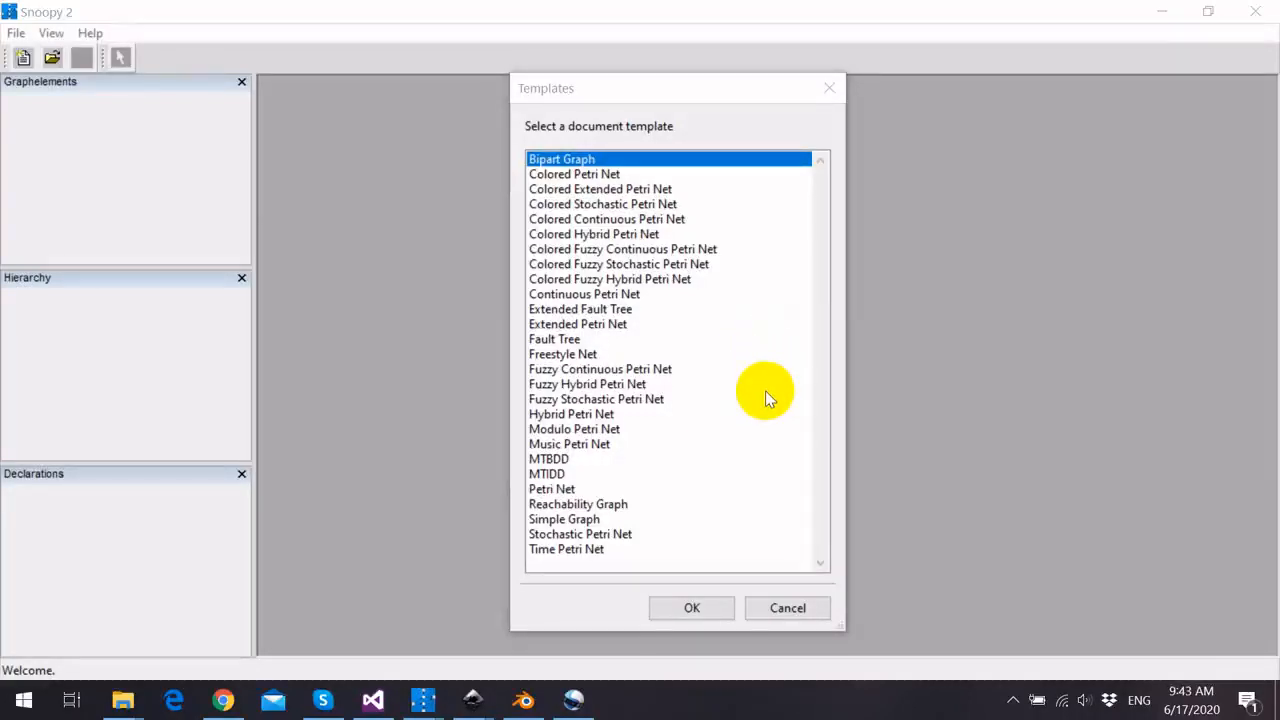
{"action": "mouse_move", "coordinate": [693, 583]}
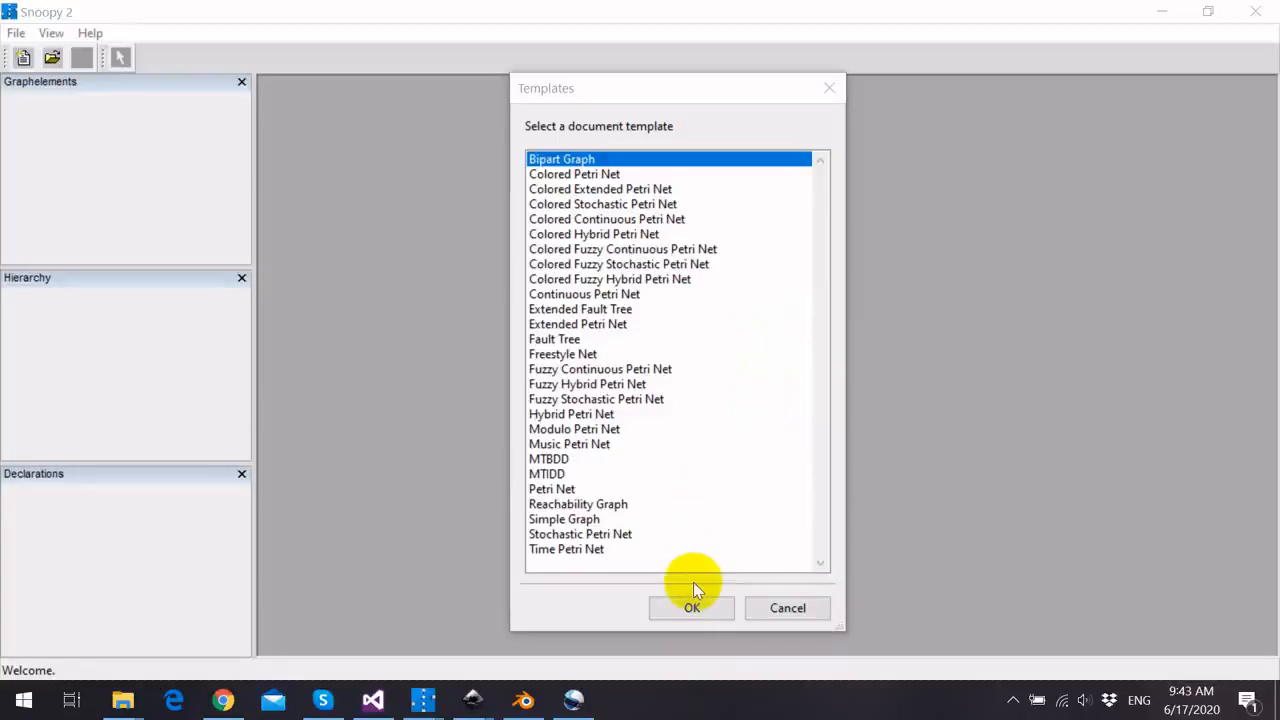
{"action": "mouse_move", "coordinate": [786, 387]}
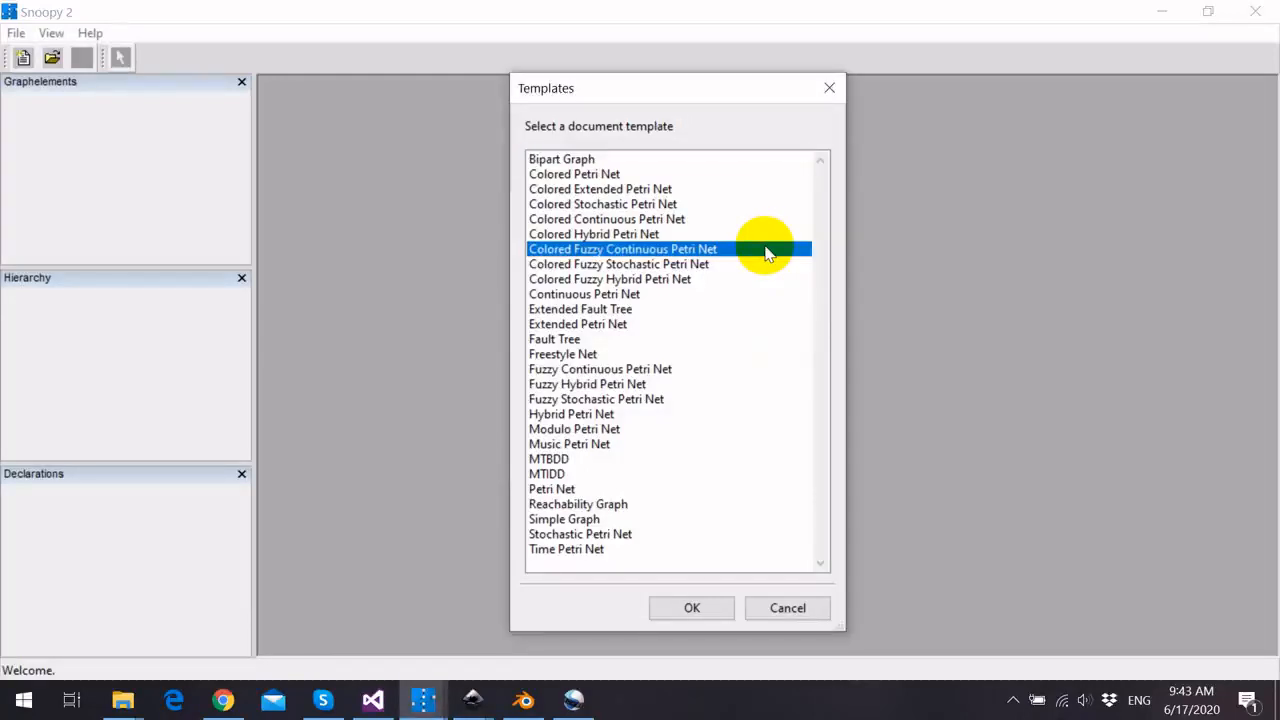
- Browse the fuzzy net templates and create a Fuzzy Stochastic Petri Net document
{"action": "left_click", "coordinate": [619, 264]}
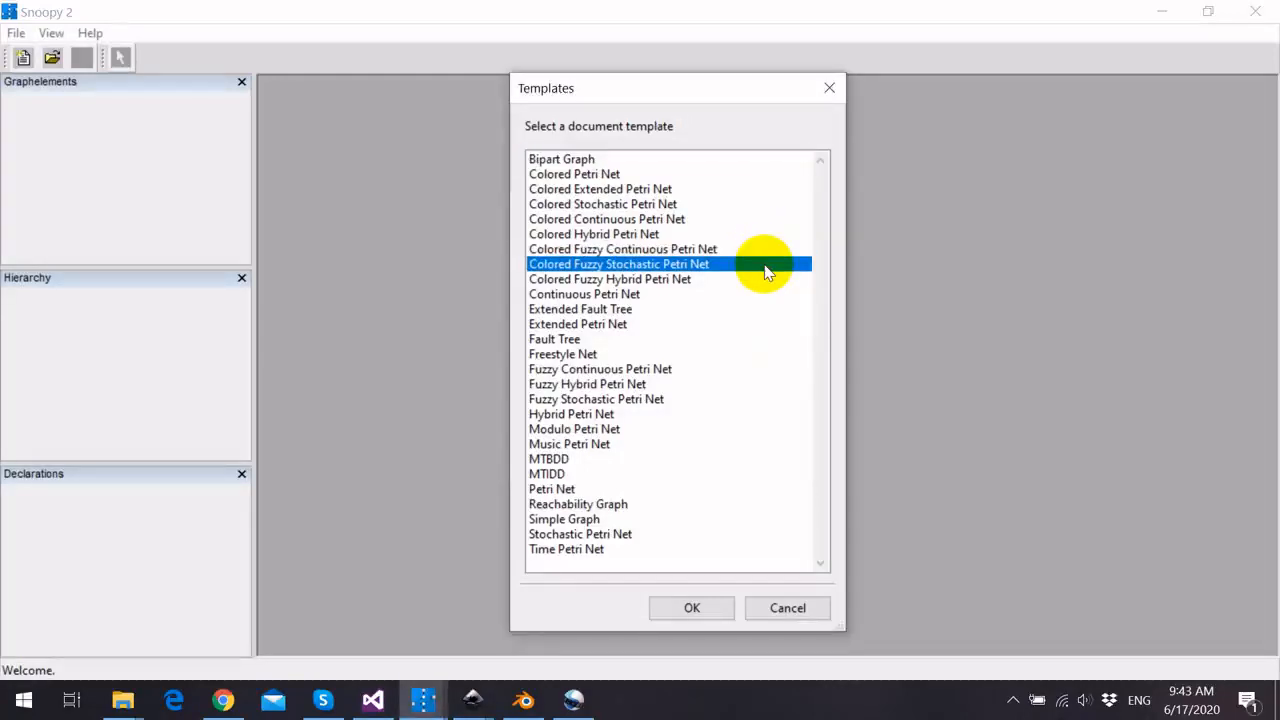
{"action": "left_click", "coordinate": [610, 279]}
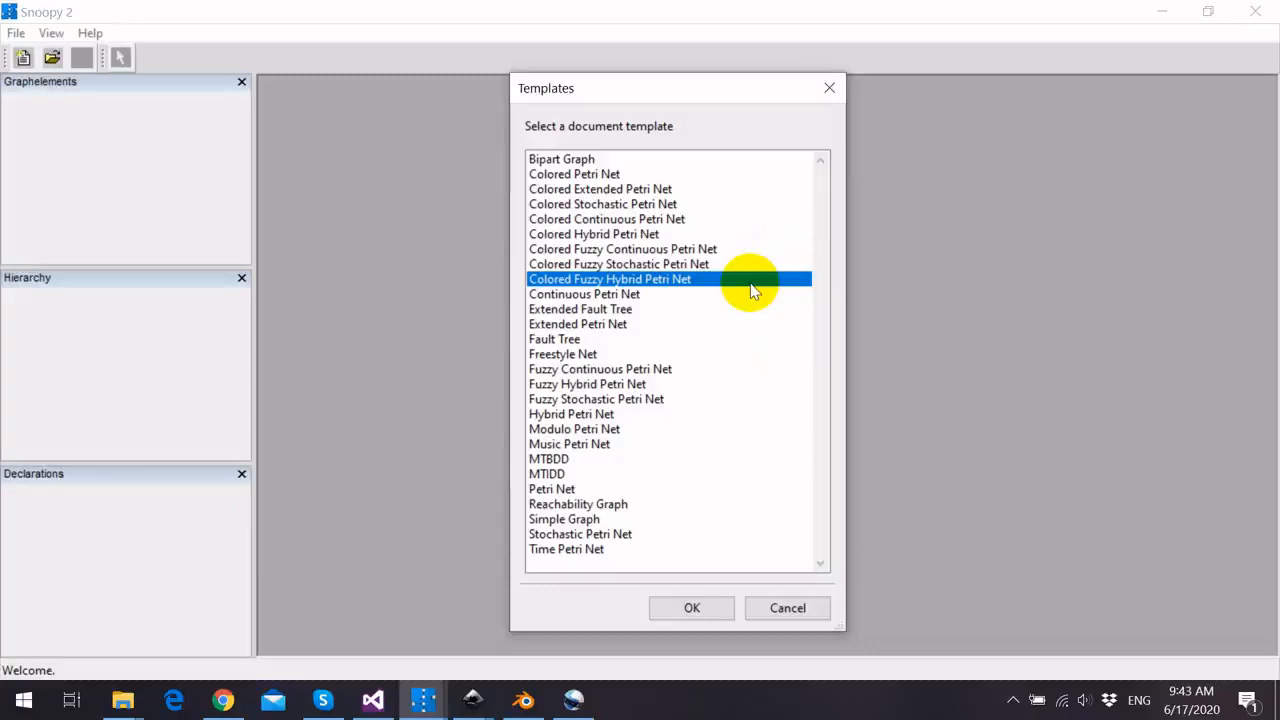
{"action": "mouse_move", "coordinate": [748, 273]}
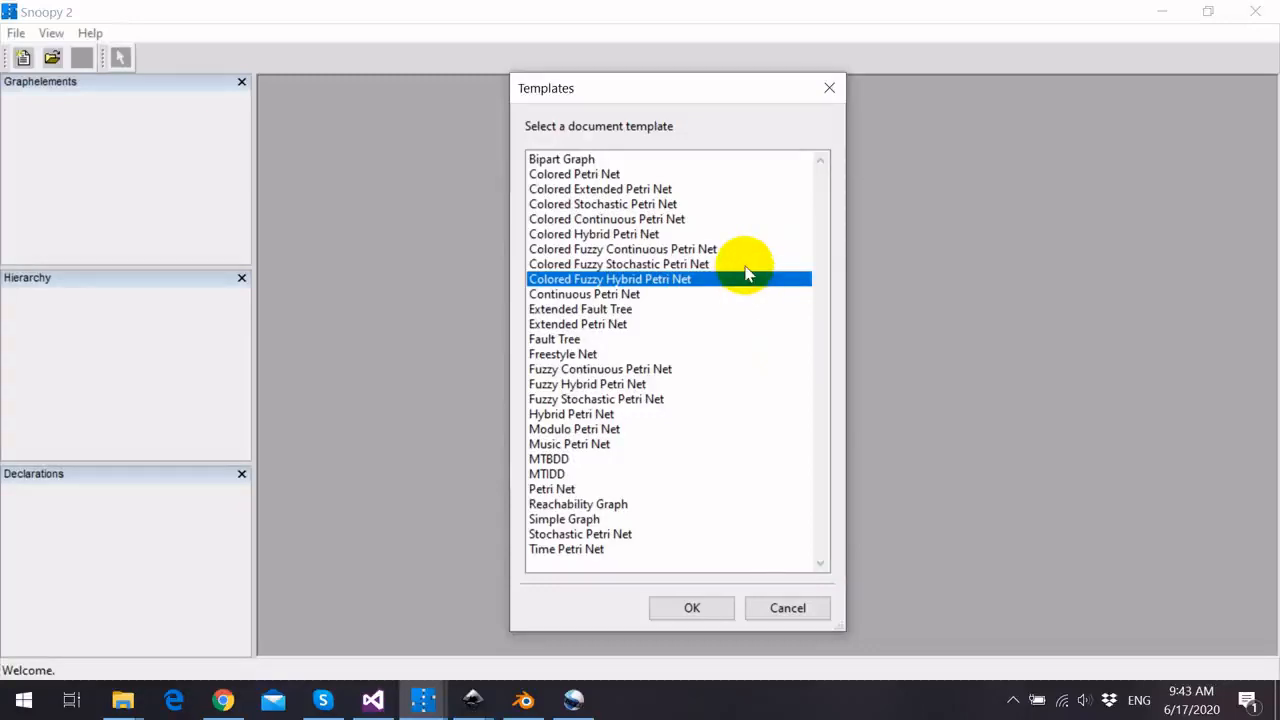
{"action": "mouse_move", "coordinate": [757, 357]}
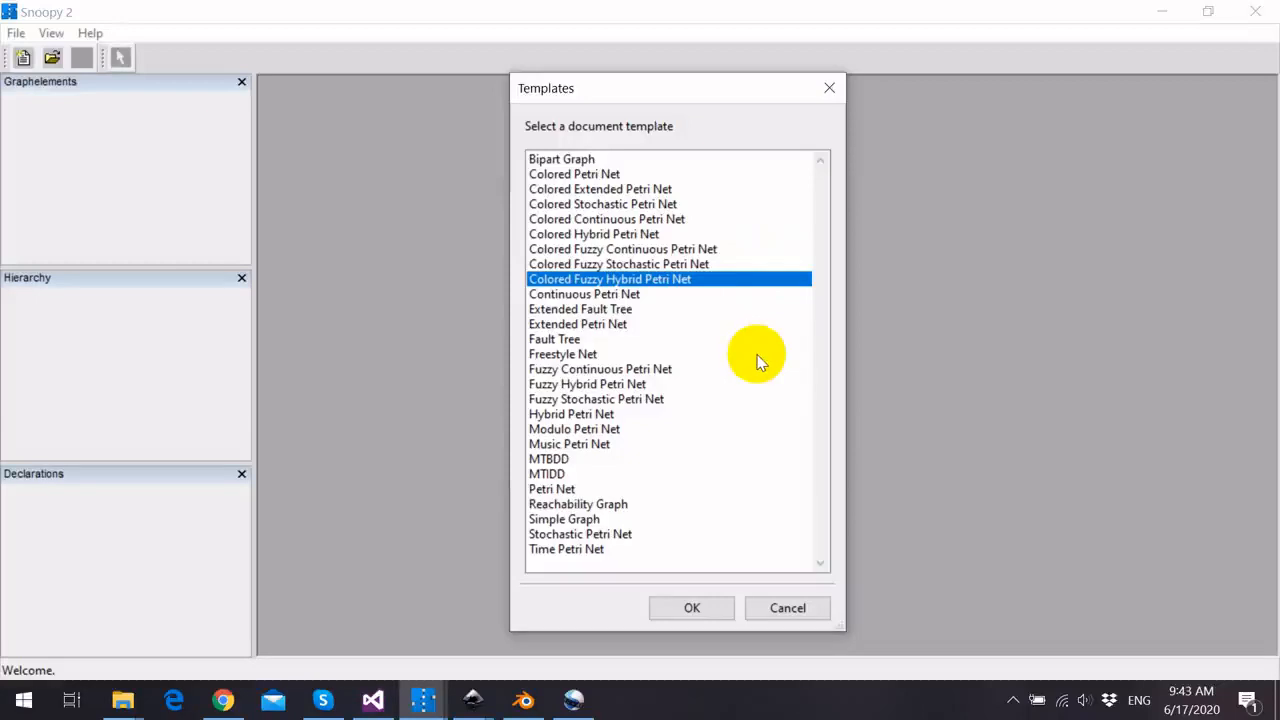
{"action": "mouse_move", "coordinate": [730, 375]}
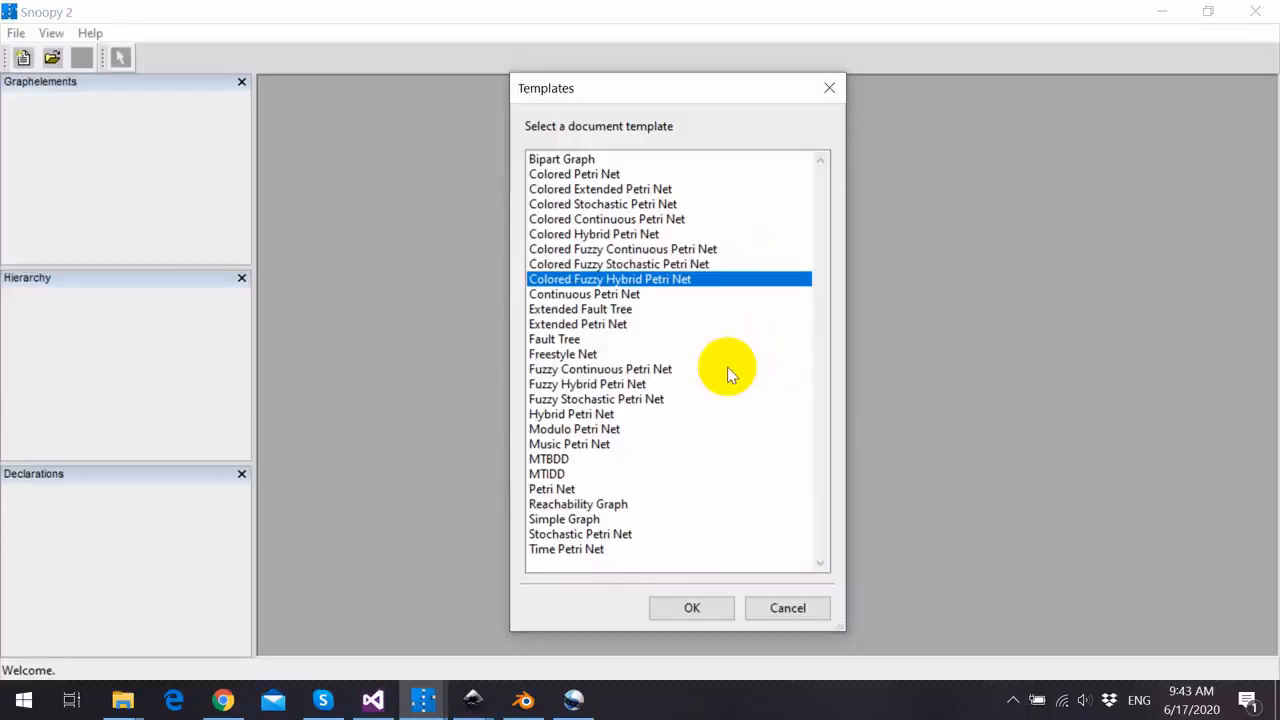
{"action": "left_click", "coordinate": [600, 369]}
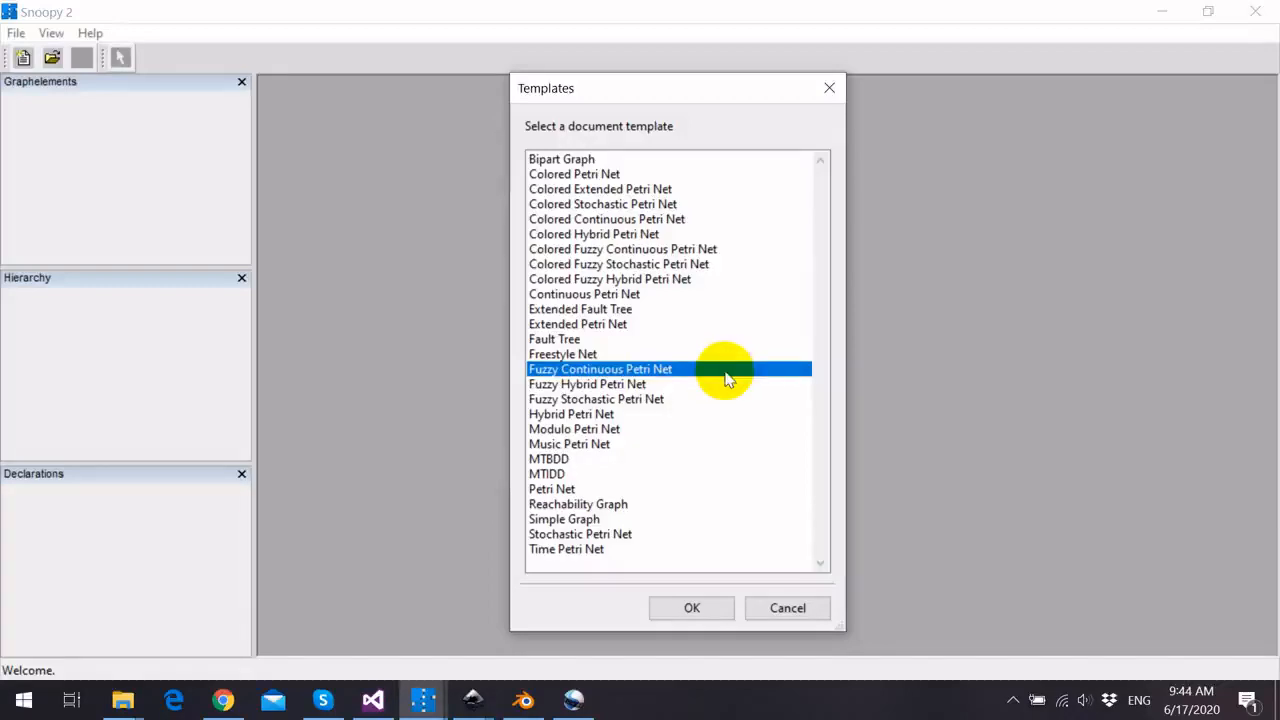
{"action": "left_click", "coordinate": [595, 398]}
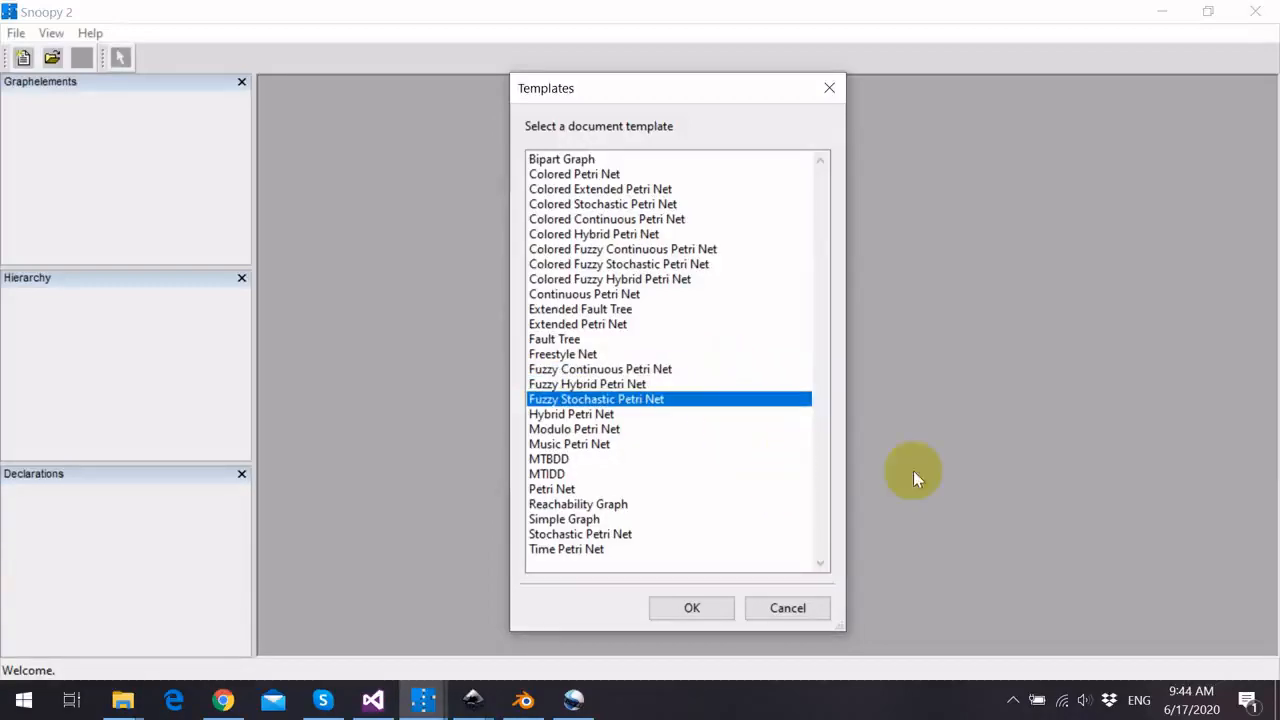
{"action": "left_click", "coordinate": [691, 608]}
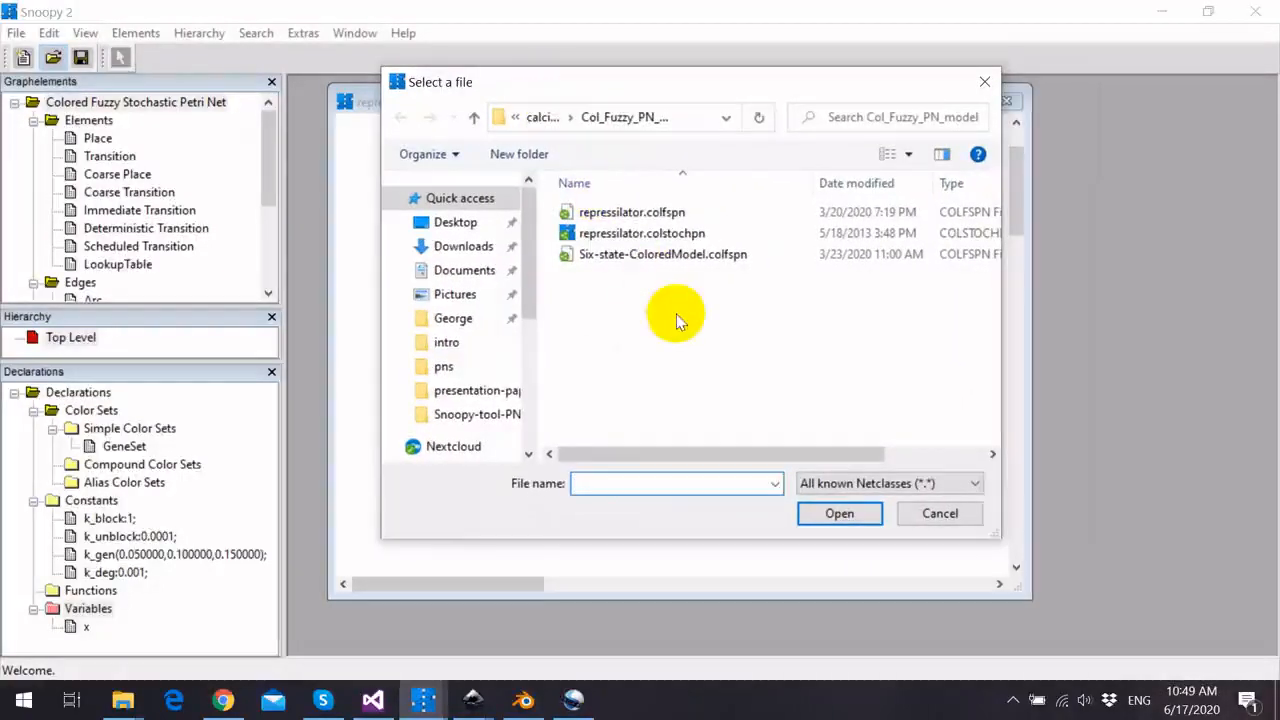
{"action": "mouse_move", "coordinate": [685, 318]}
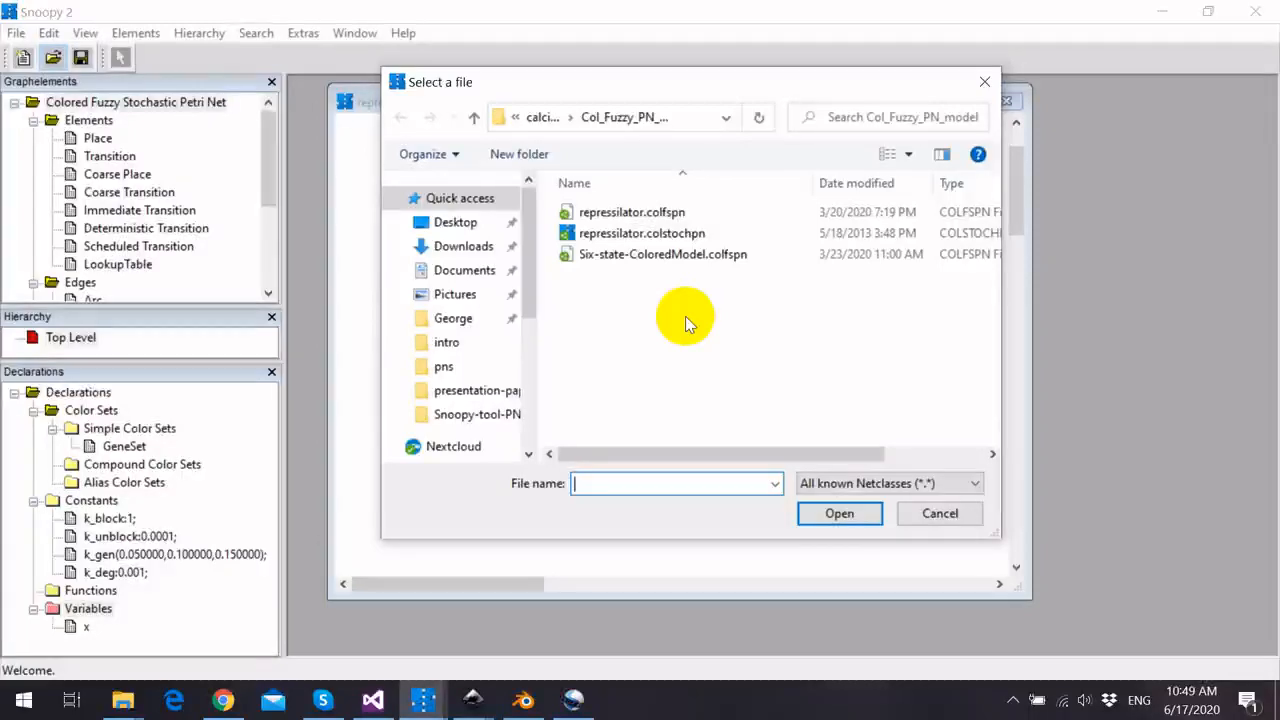
{"action": "mouse_move", "coordinate": [795, 410]}
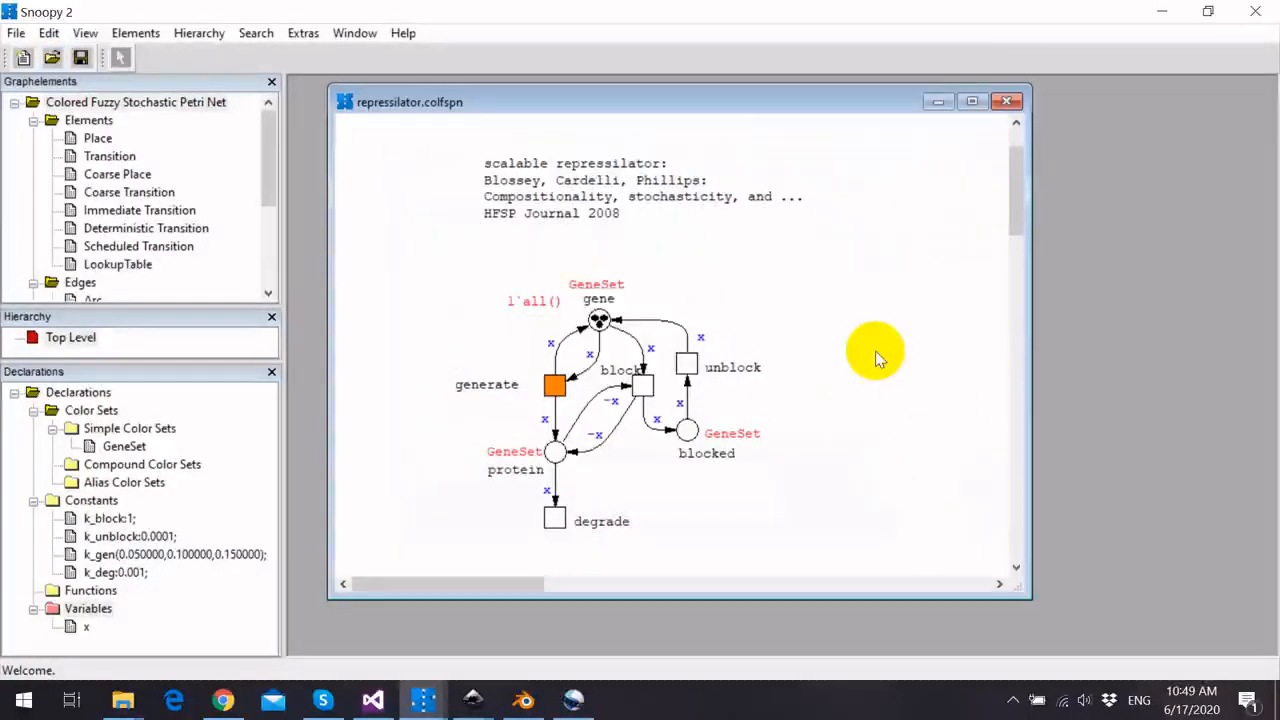
{"action": "mouse_move", "coordinate": [770, 275]}
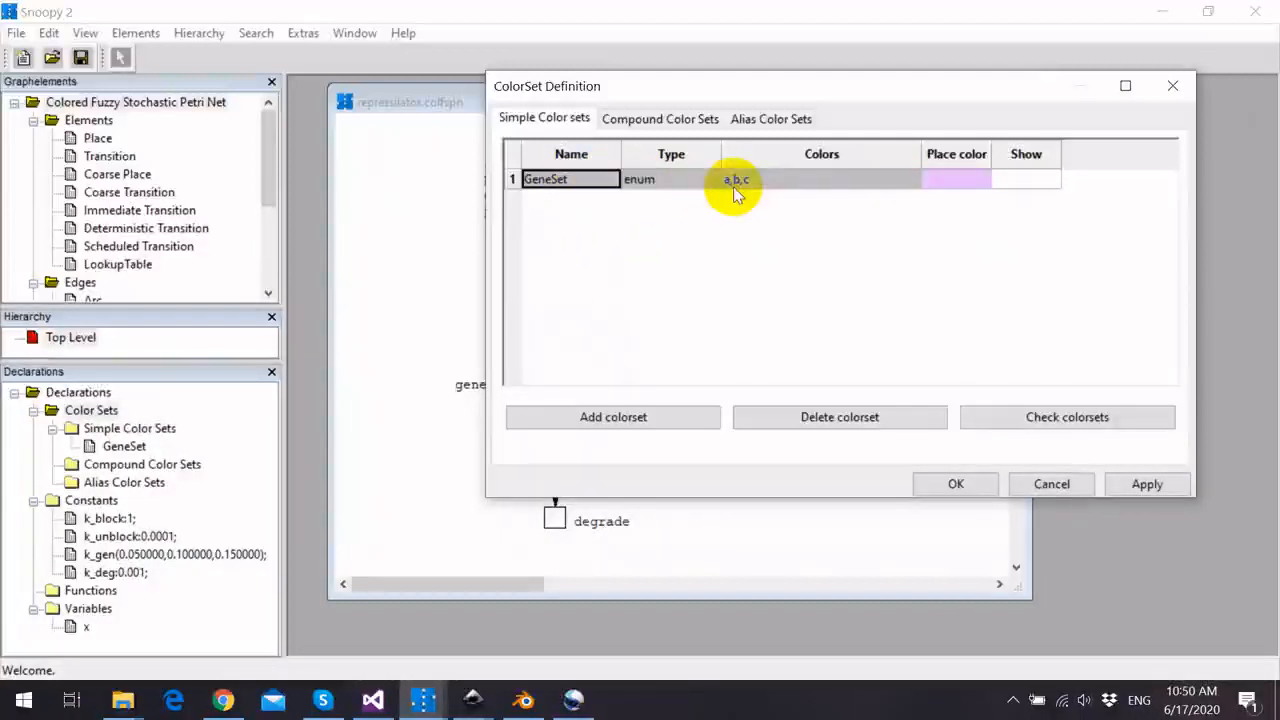
{"action": "mouse_move", "coordinate": [750, 188]}
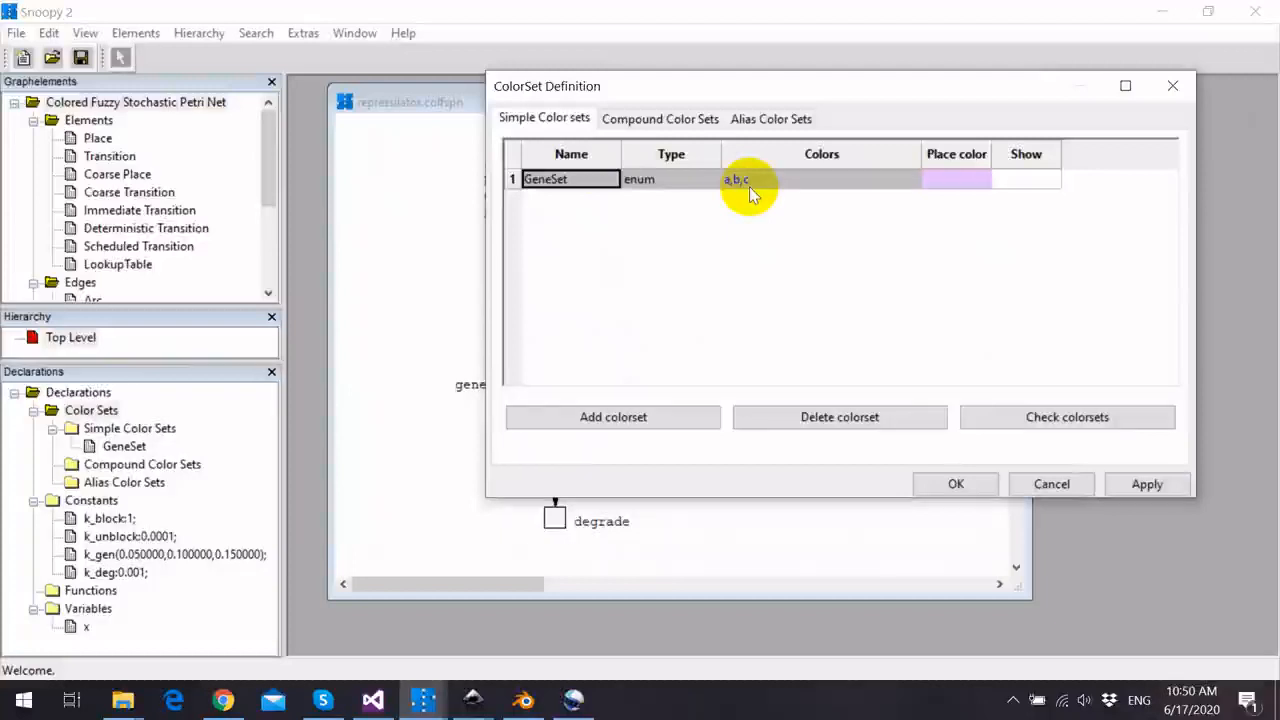
{"action": "left_click", "coordinate": [955, 484]}
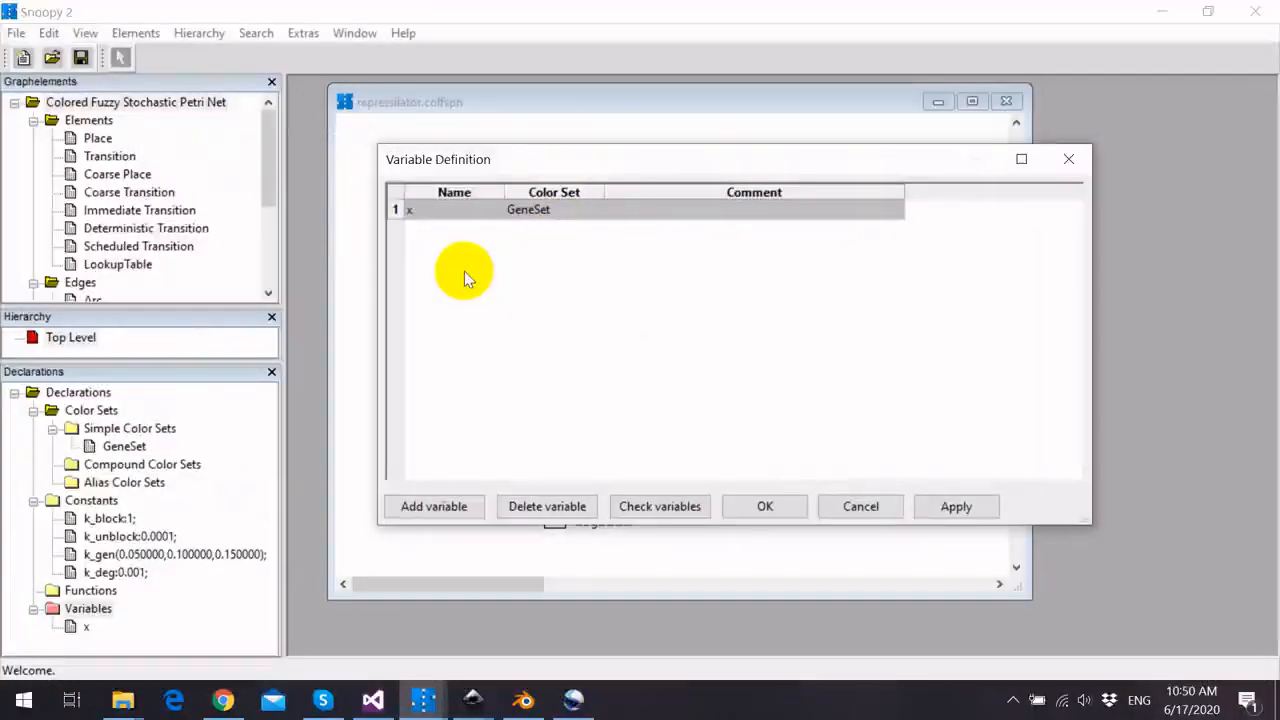
{"action": "mouse_move", "coordinate": [450, 258]}
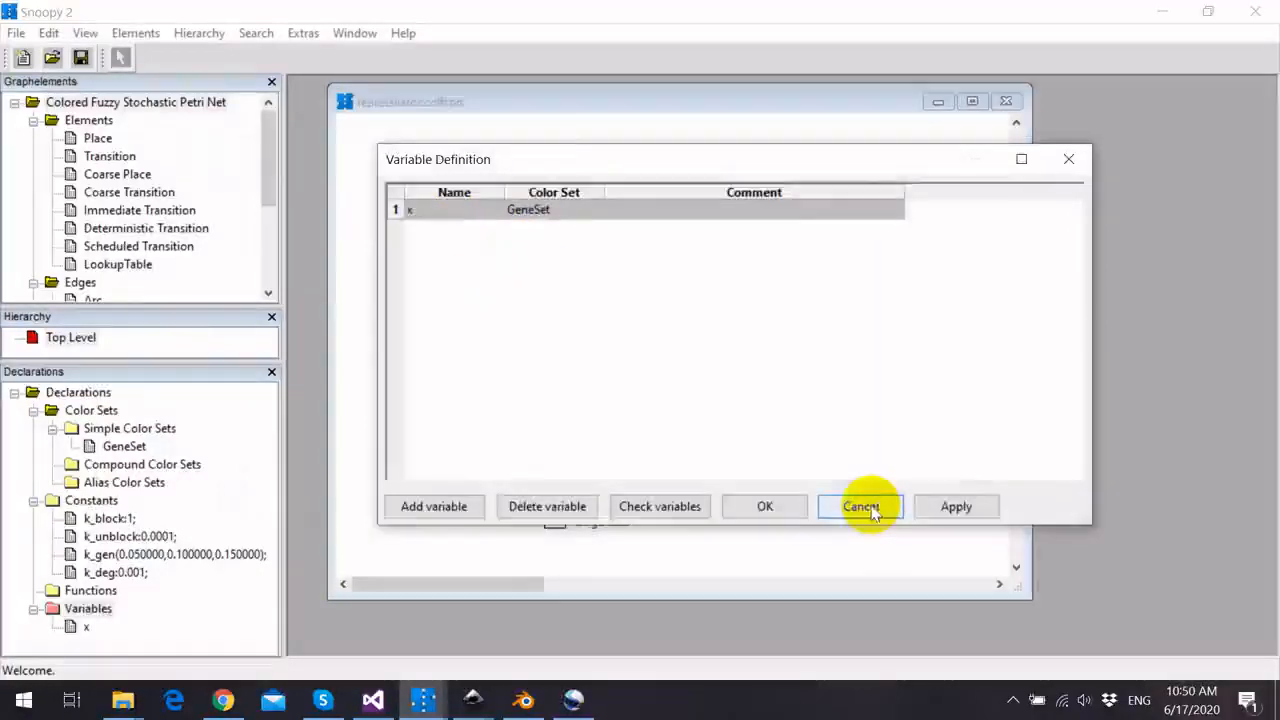
{"action": "left_click", "coordinate": [860, 506]}
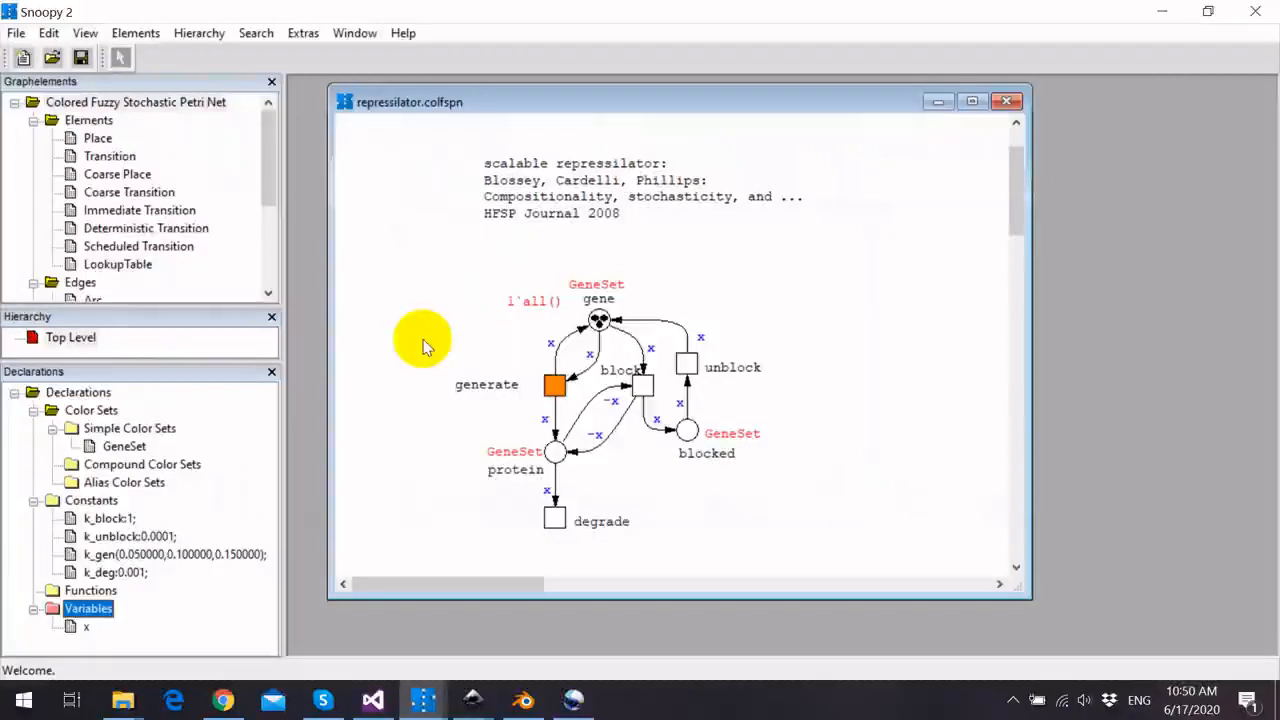
{"action": "left_click", "coordinate": [555, 452]}
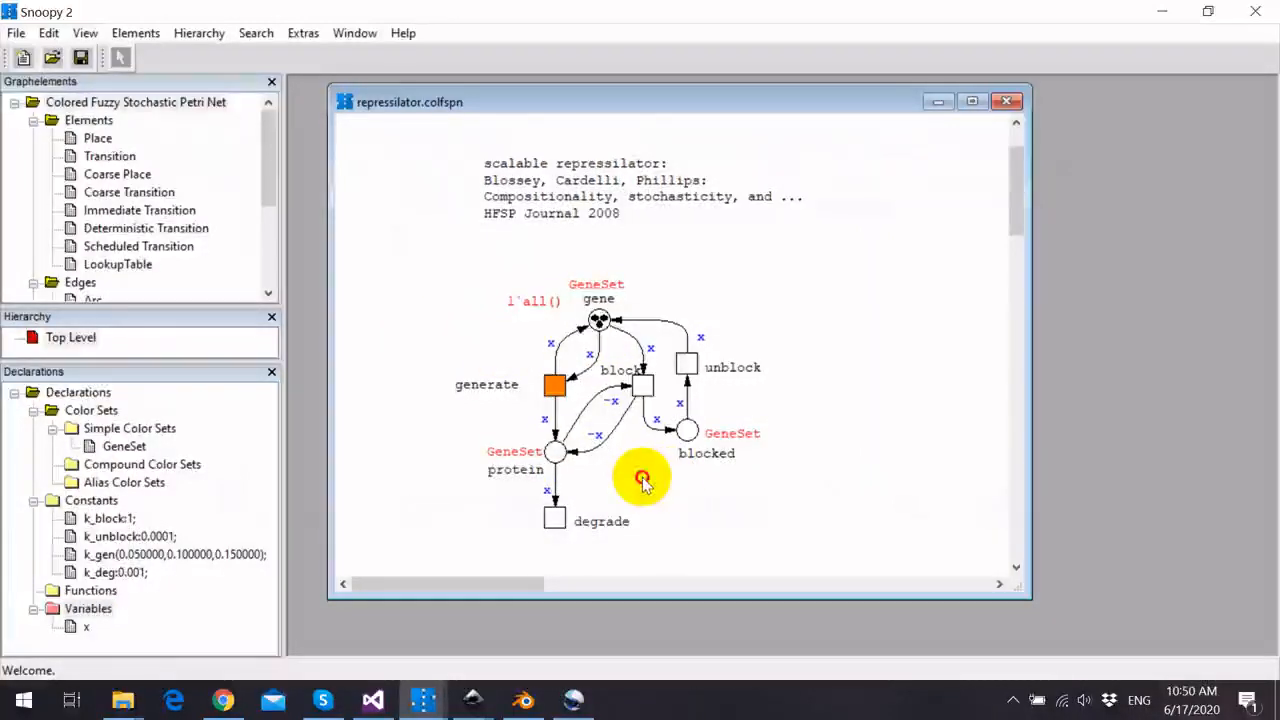
{"action": "mouse_move", "coordinate": [628, 472]}
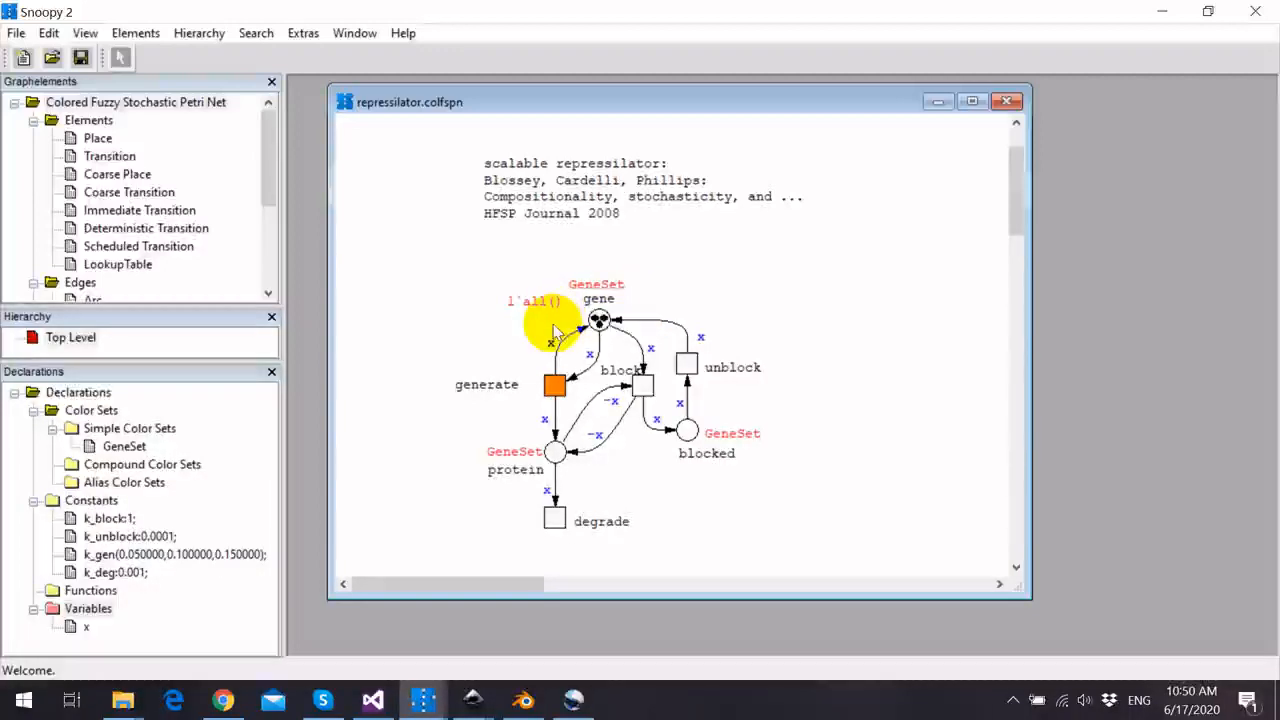
{"action": "mouse_move", "coordinate": [530, 325]}
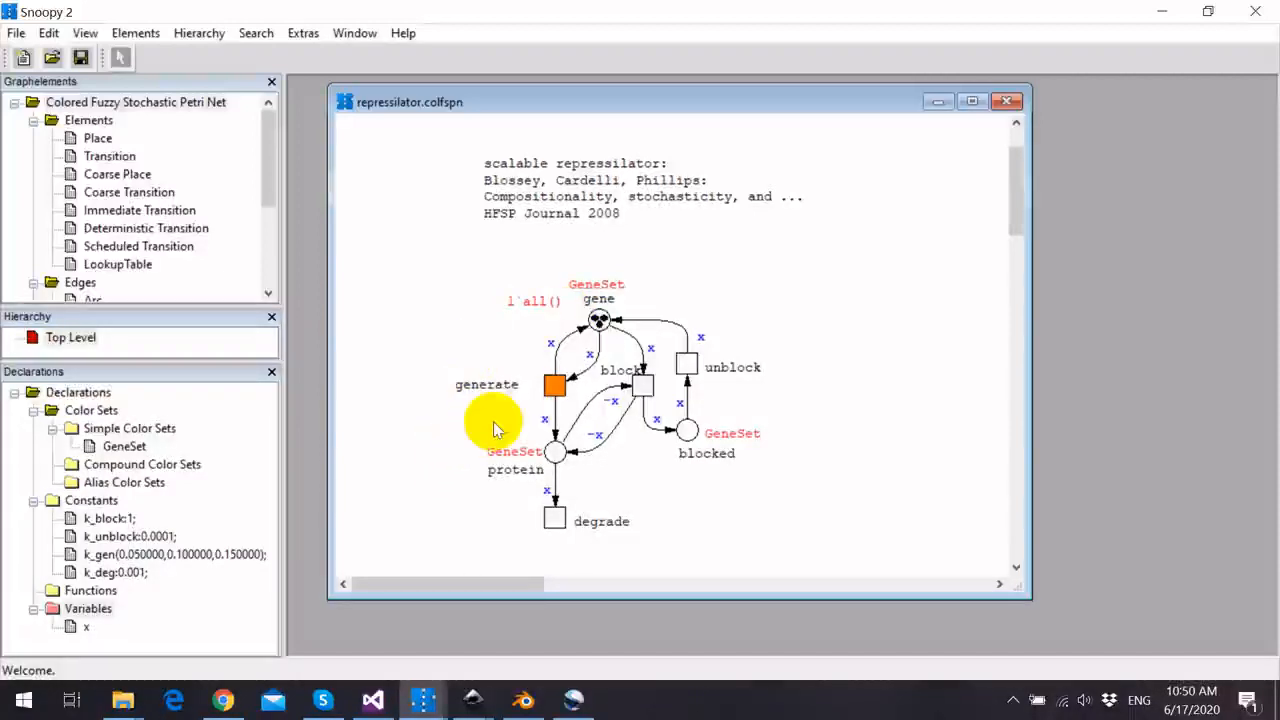
{"action": "left_click", "coordinate": [555, 385]}
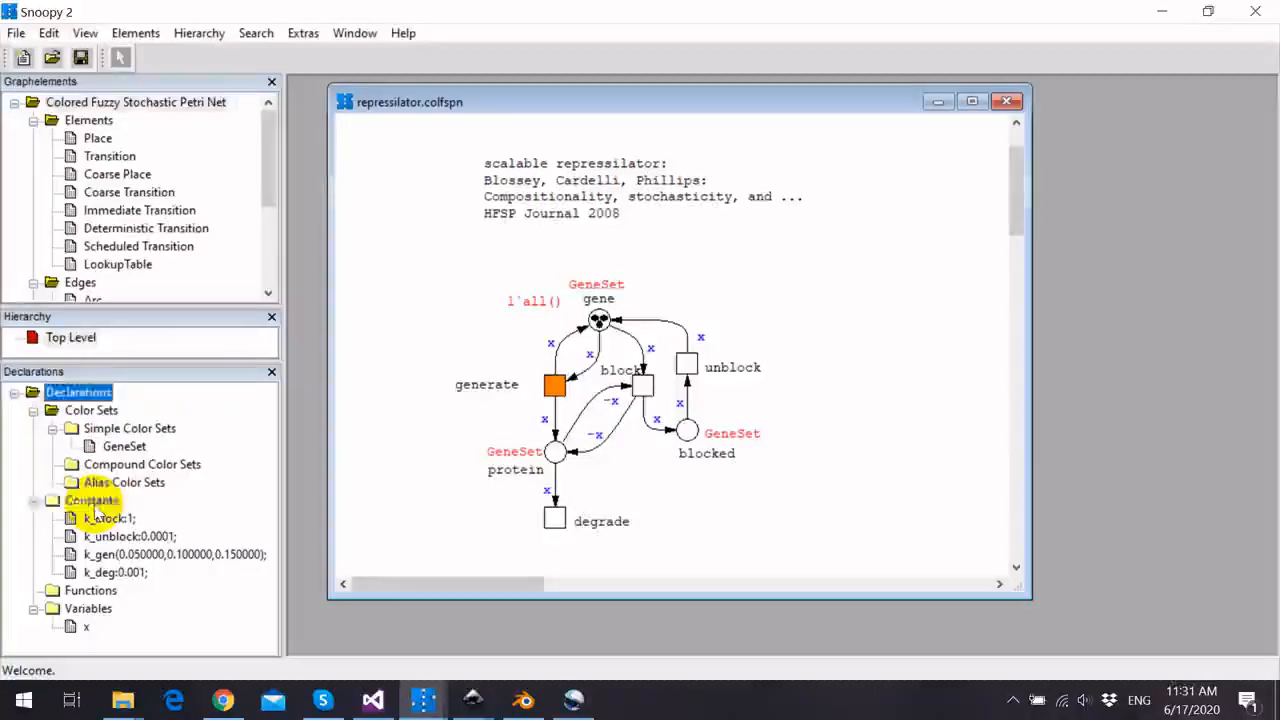
{"action": "double_click", "coordinate": [92, 500]}
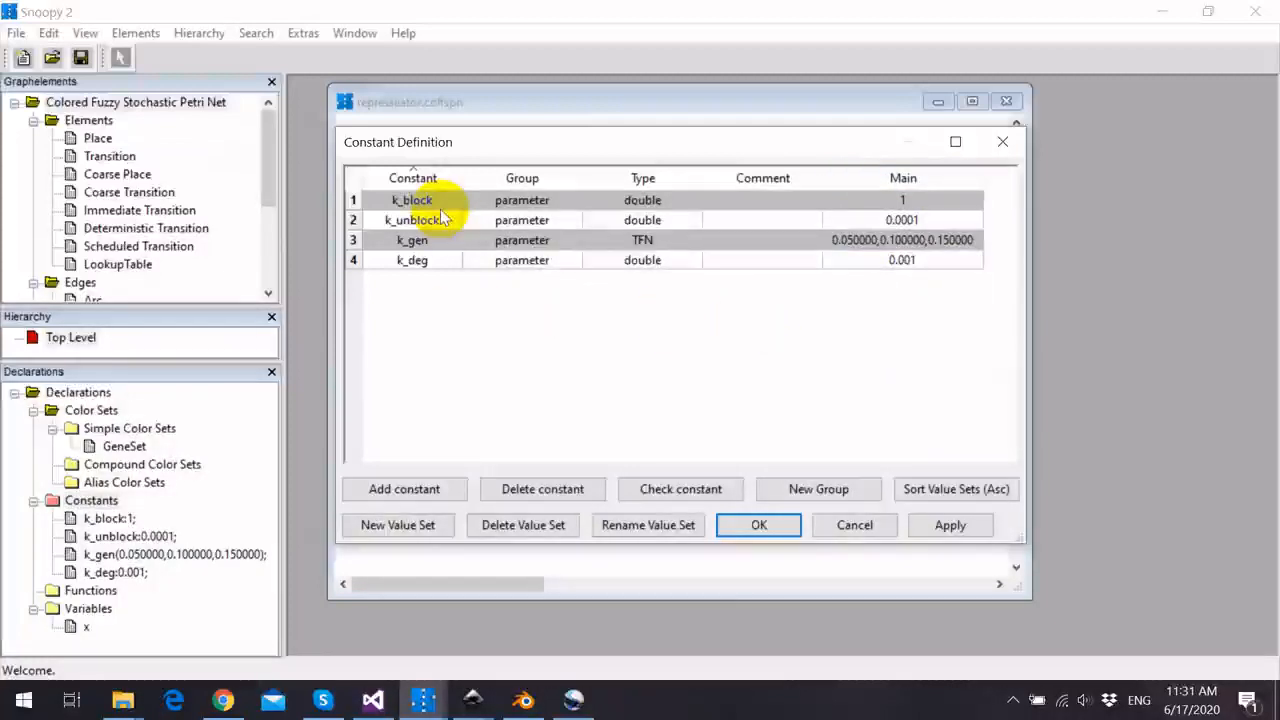
{"action": "left_click", "coordinate": [412, 200]}
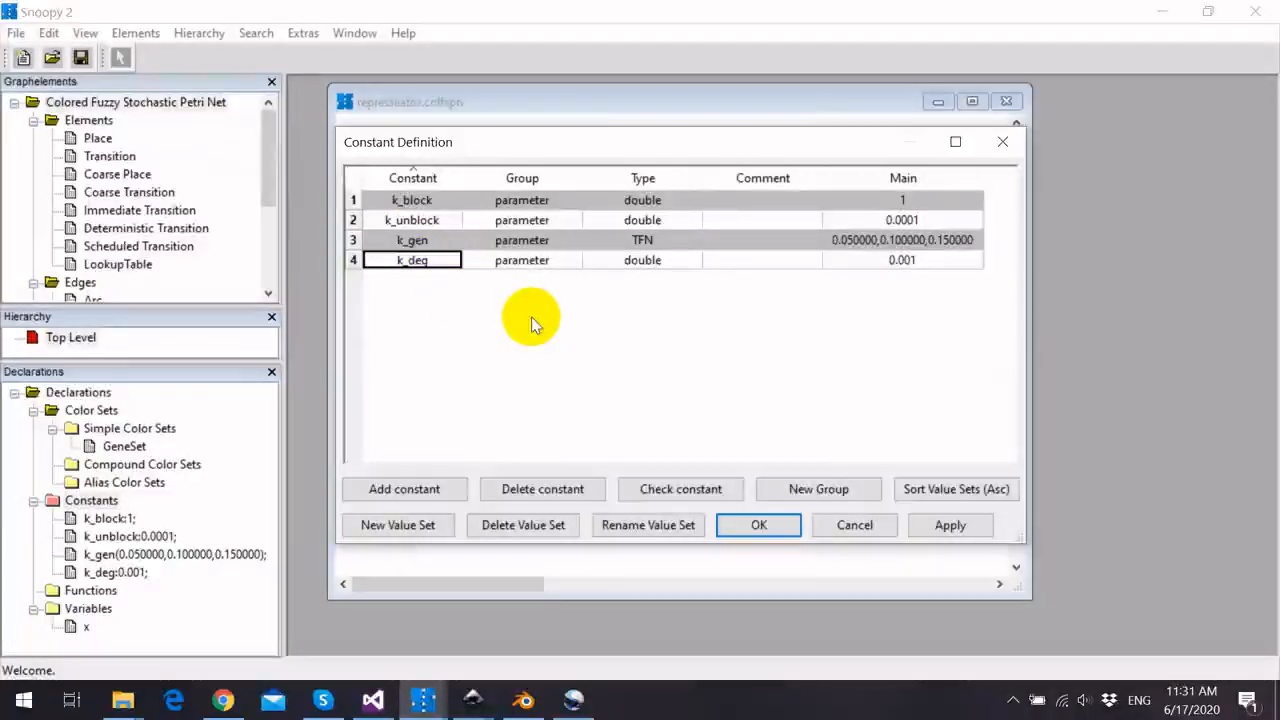
{"action": "mouse_move", "coordinate": [628, 302]}
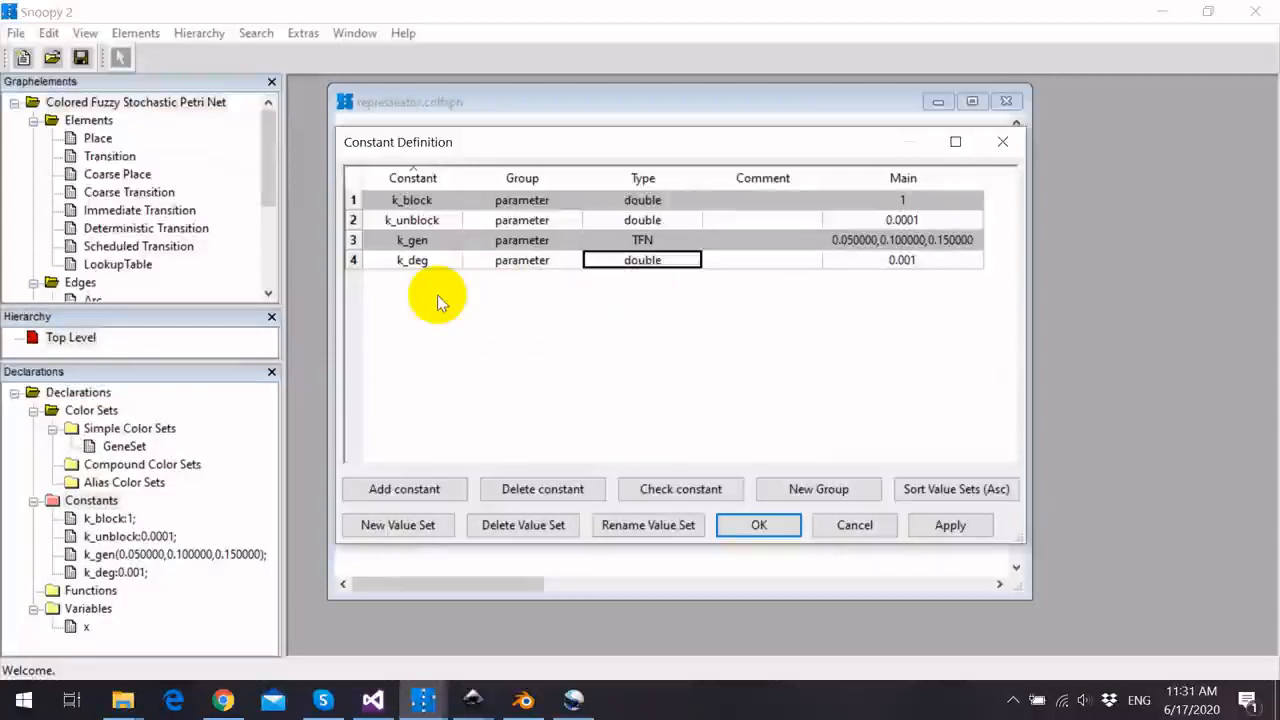
{"action": "left_click", "coordinate": [412, 240]}
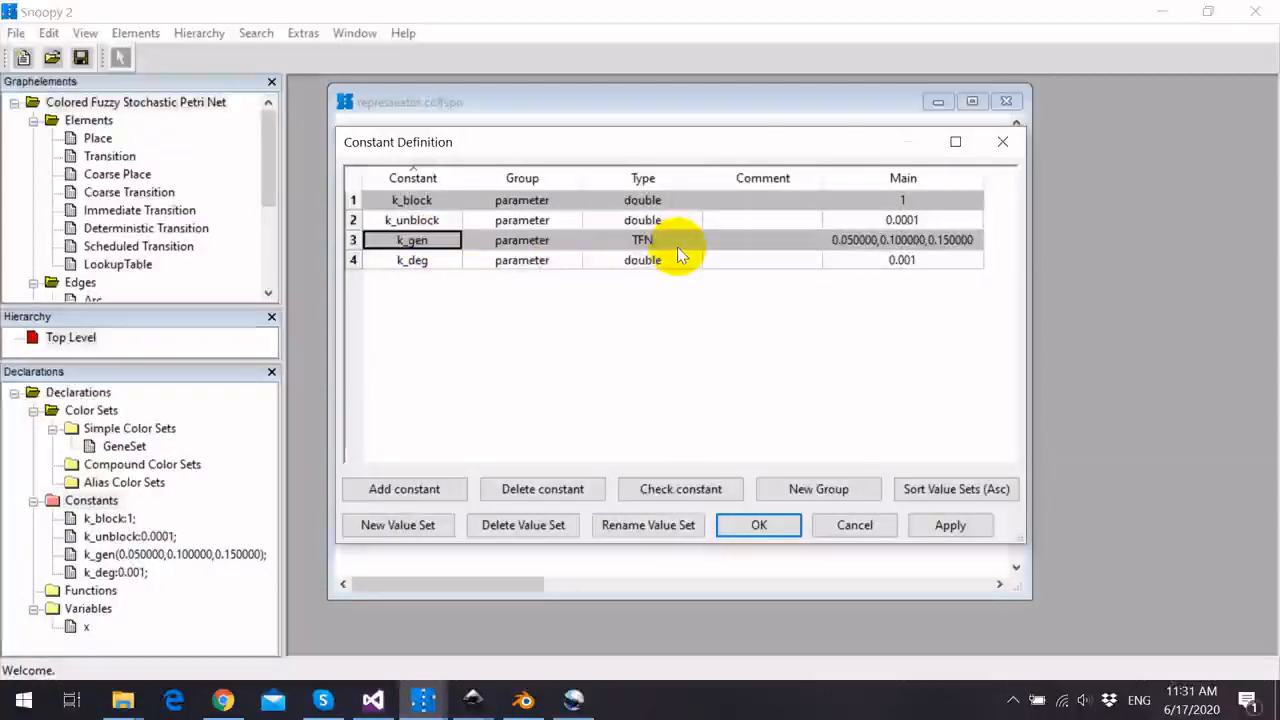
{"action": "left_click", "coordinate": [642, 240]}
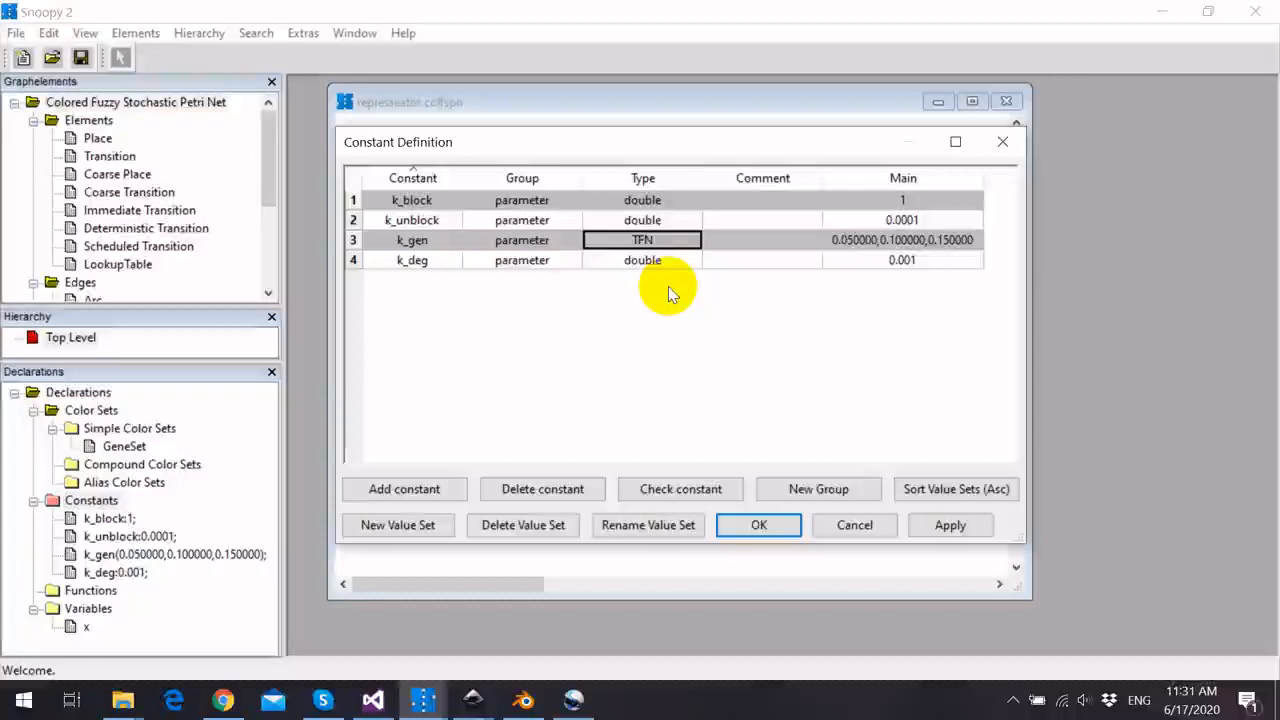
{"action": "mouse_move", "coordinate": [695, 280]}
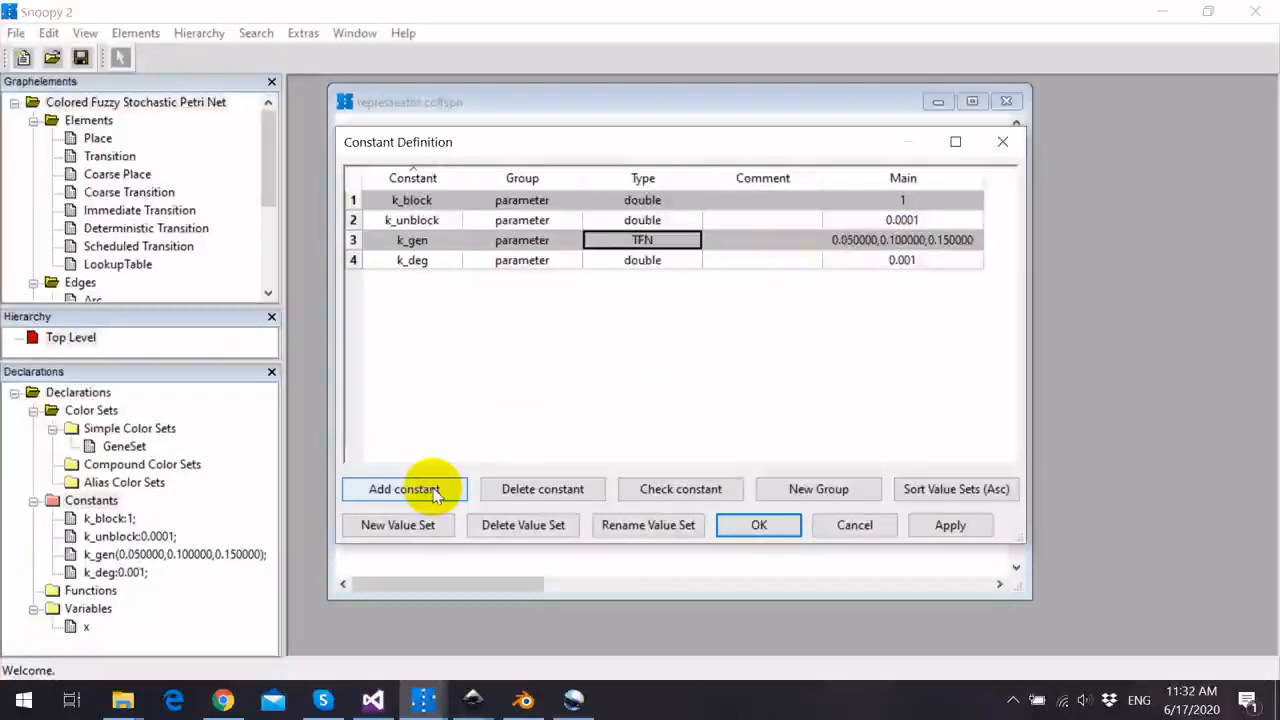
- Add a constant named k1 with type TFN (triangular fuzzy number)
{"action": "left_click", "coordinate": [404, 489]}
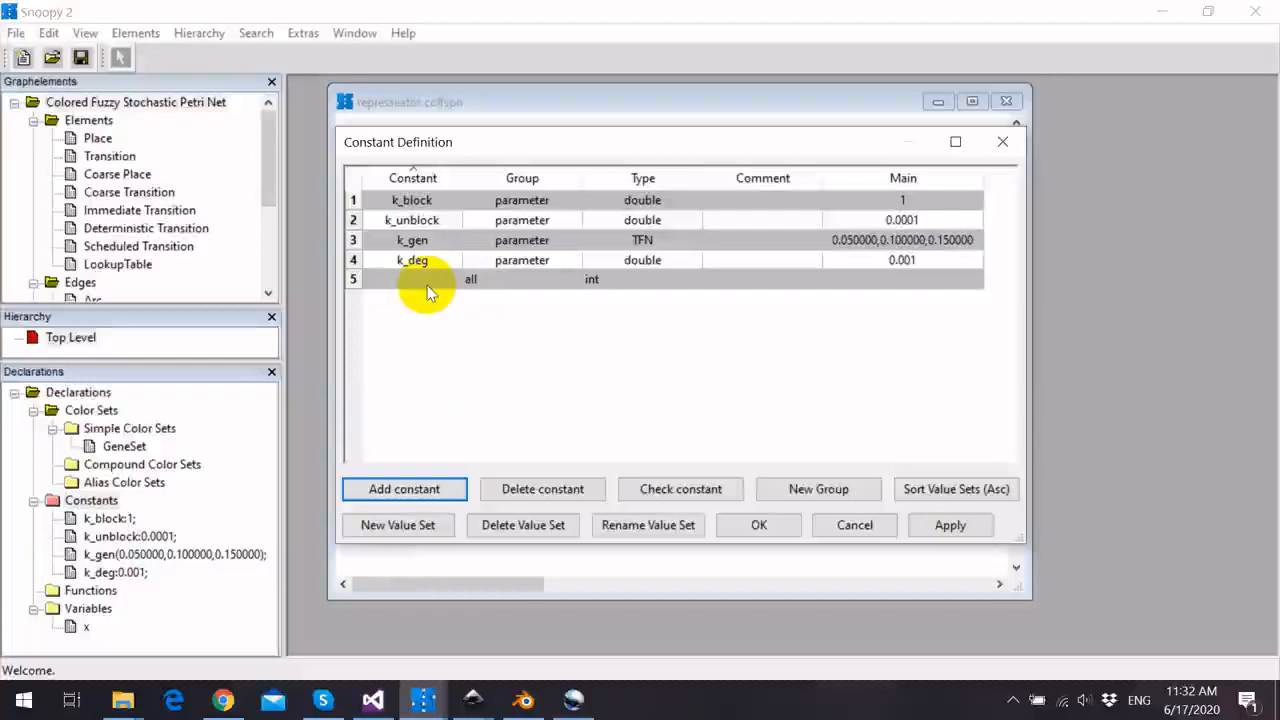
{"action": "left_click", "coordinate": [412, 279]}
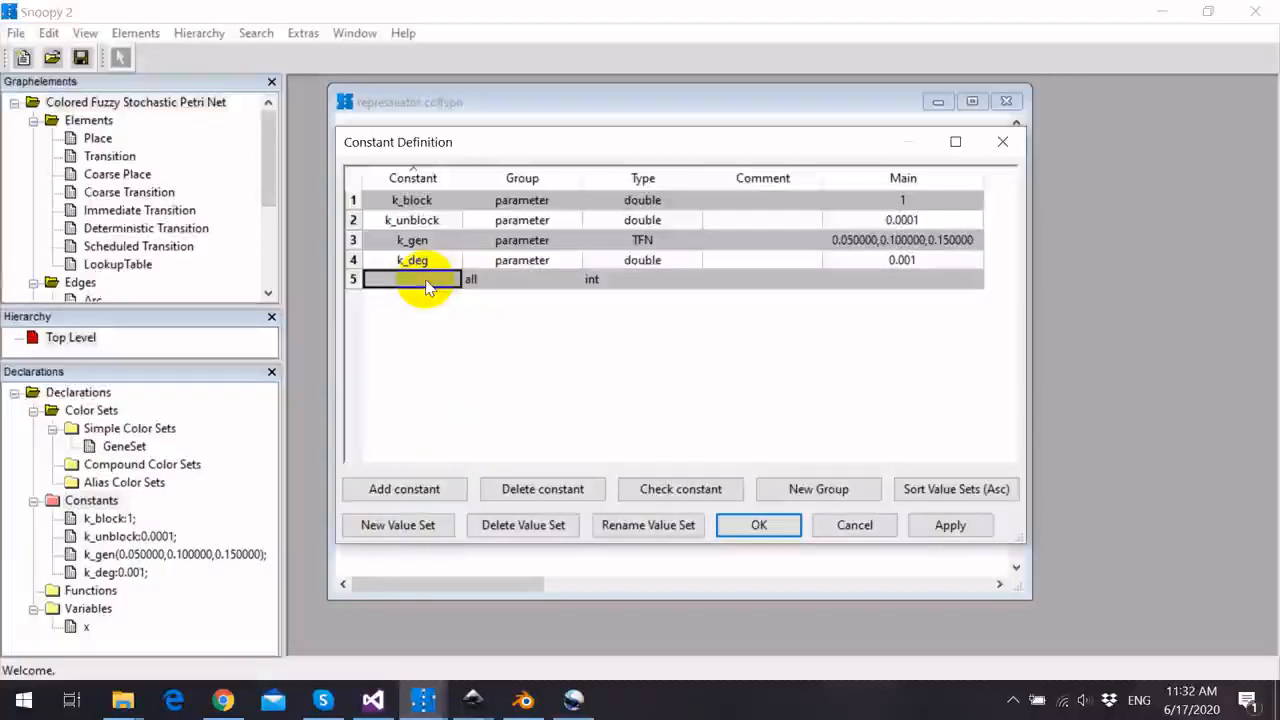
{"action": "type", "text": "k1"}
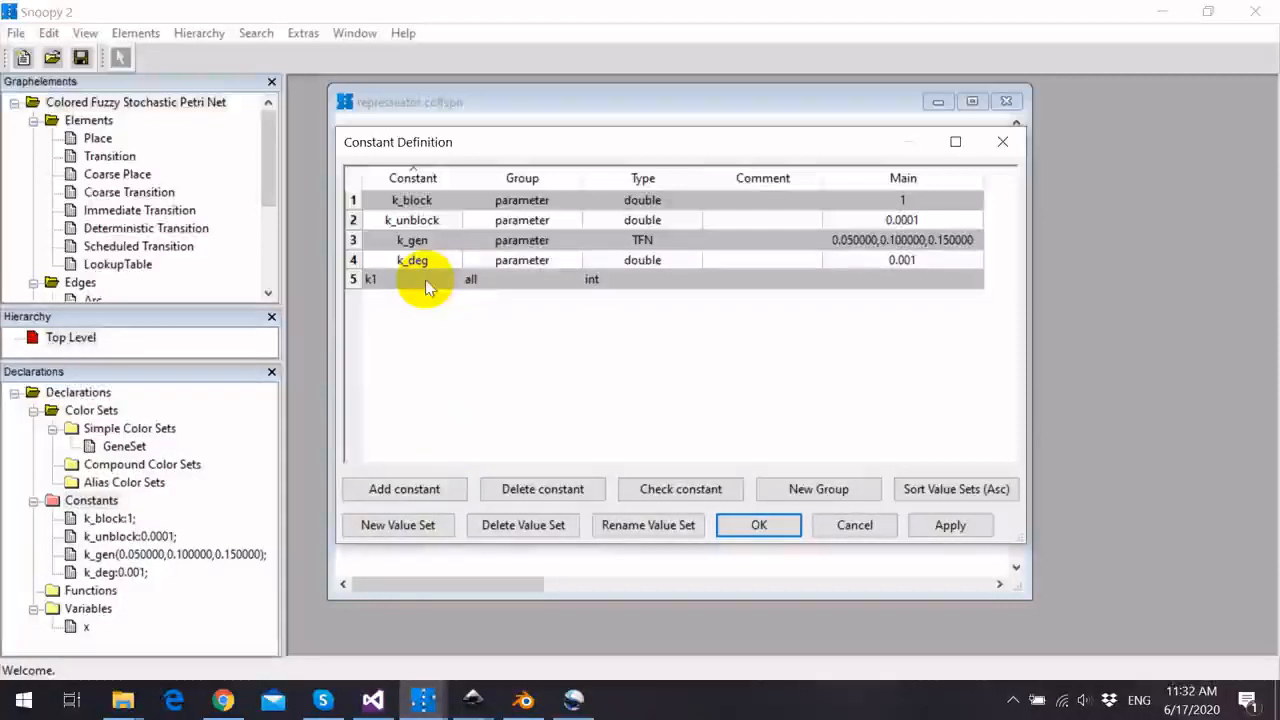
{"action": "left_click", "coordinate": [642, 278]}
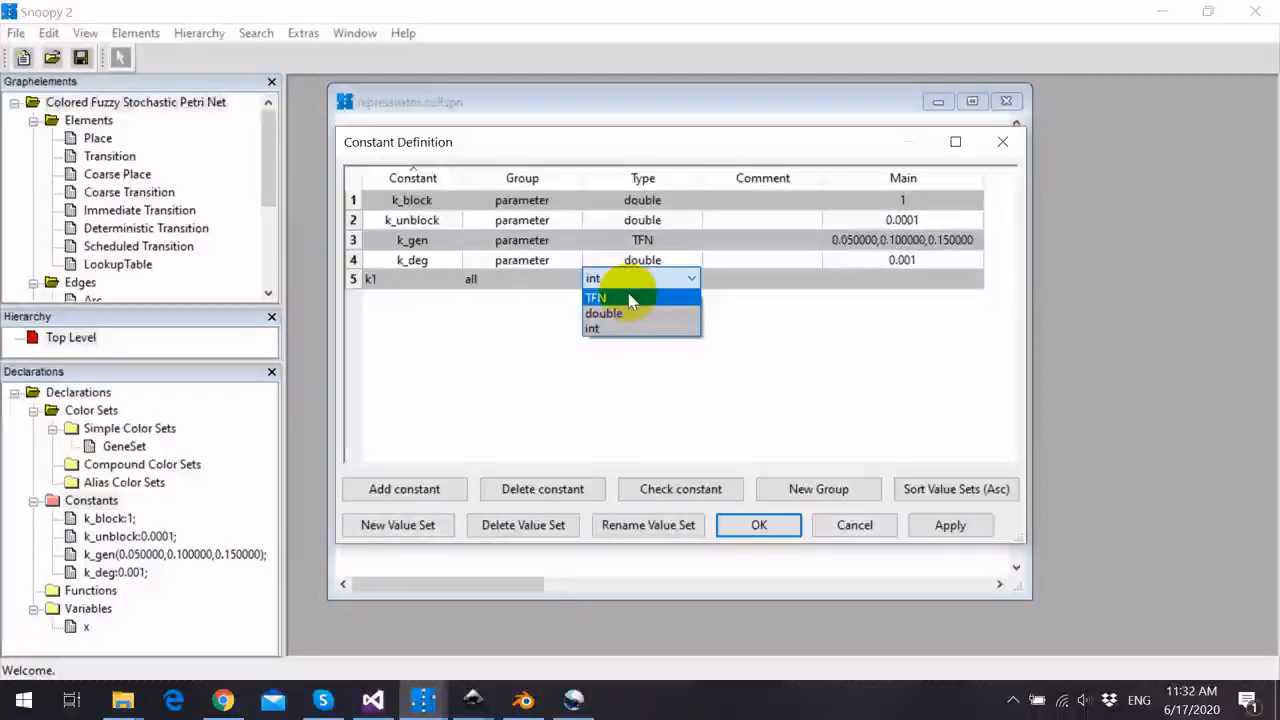
{"action": "left_click", "coordinate": [596, 297]}
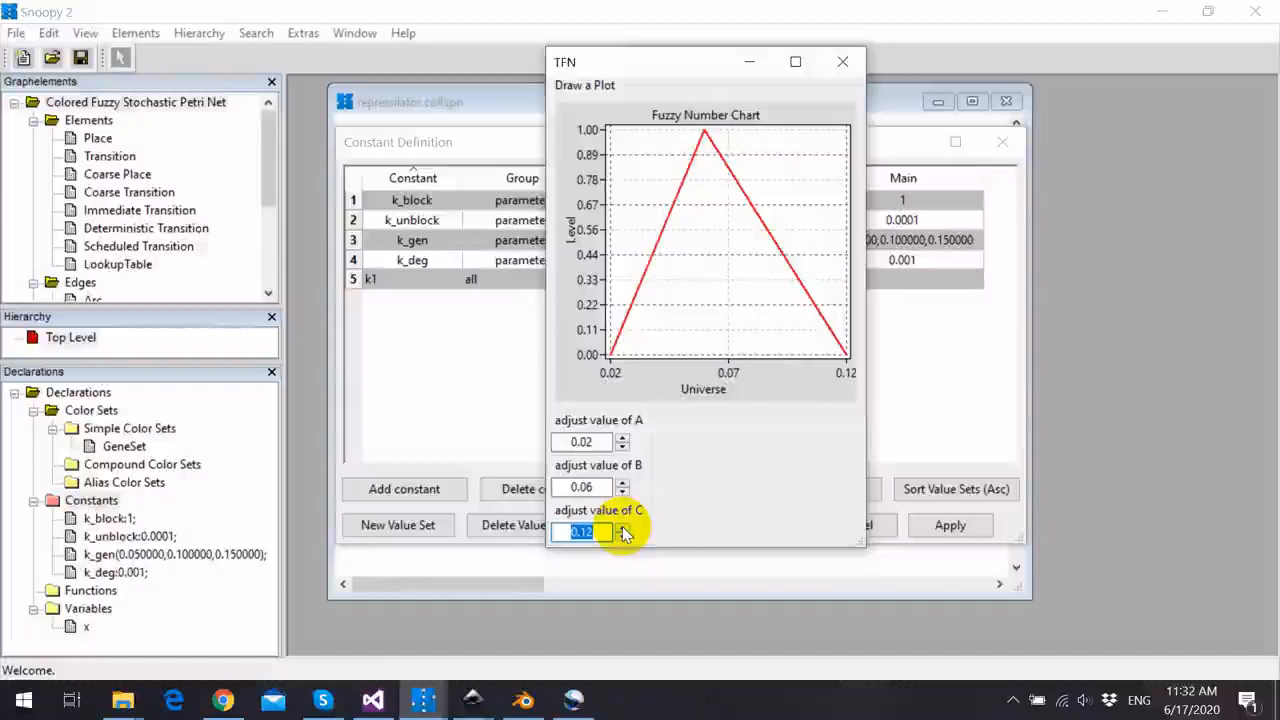
{"action": "mouse_move", "coordinate": [743, 520]}
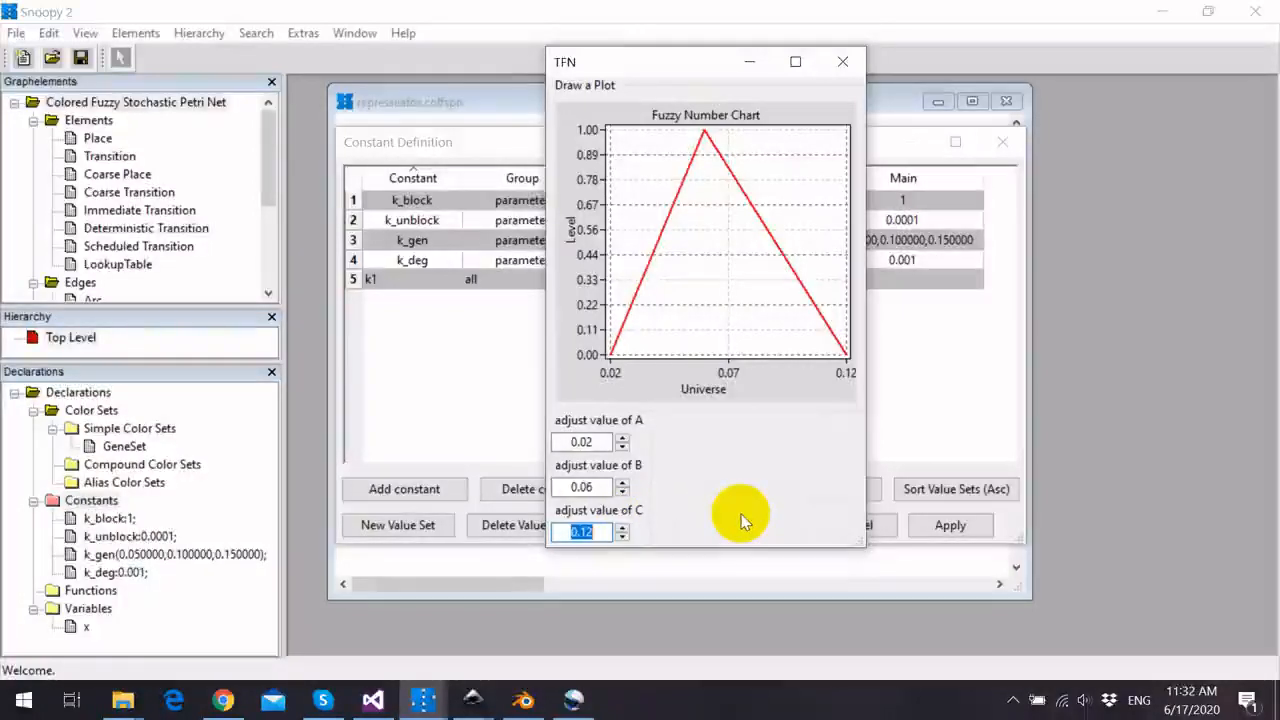
{"action": "mouse_move", "coordinate": [775, 300]}
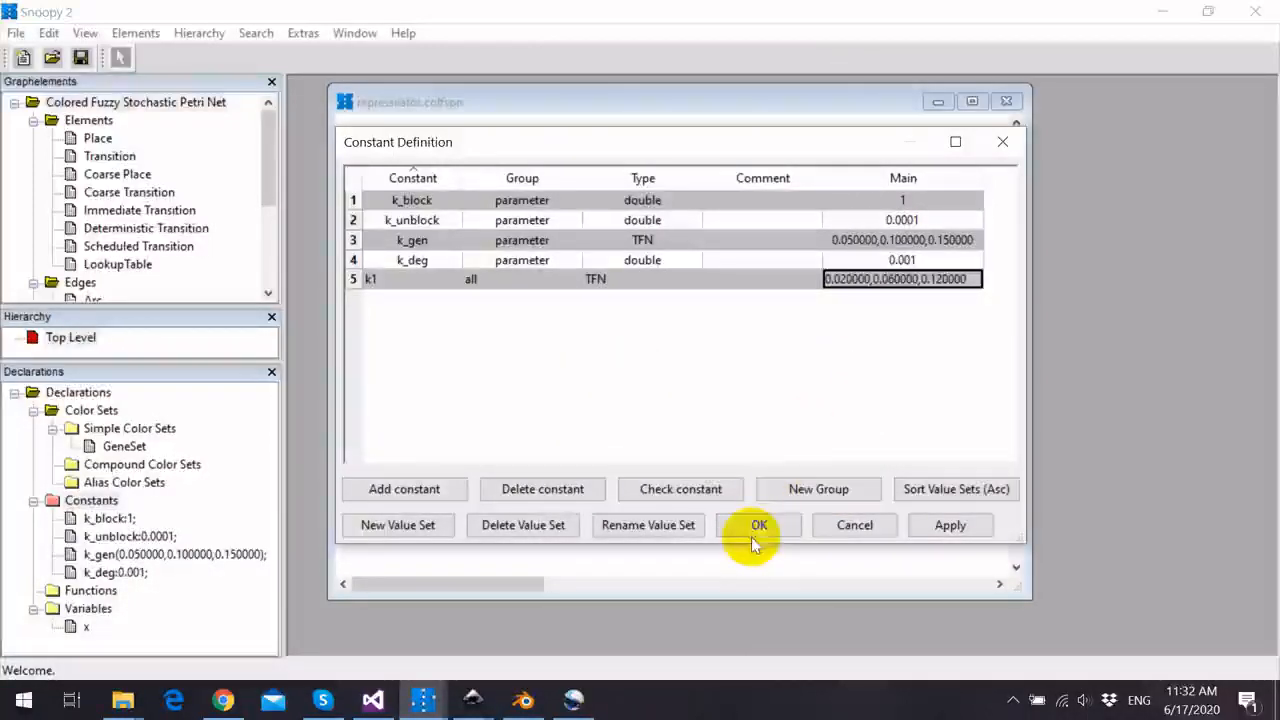
{"action": "mouse_move", "coordinate": [854, 525]}
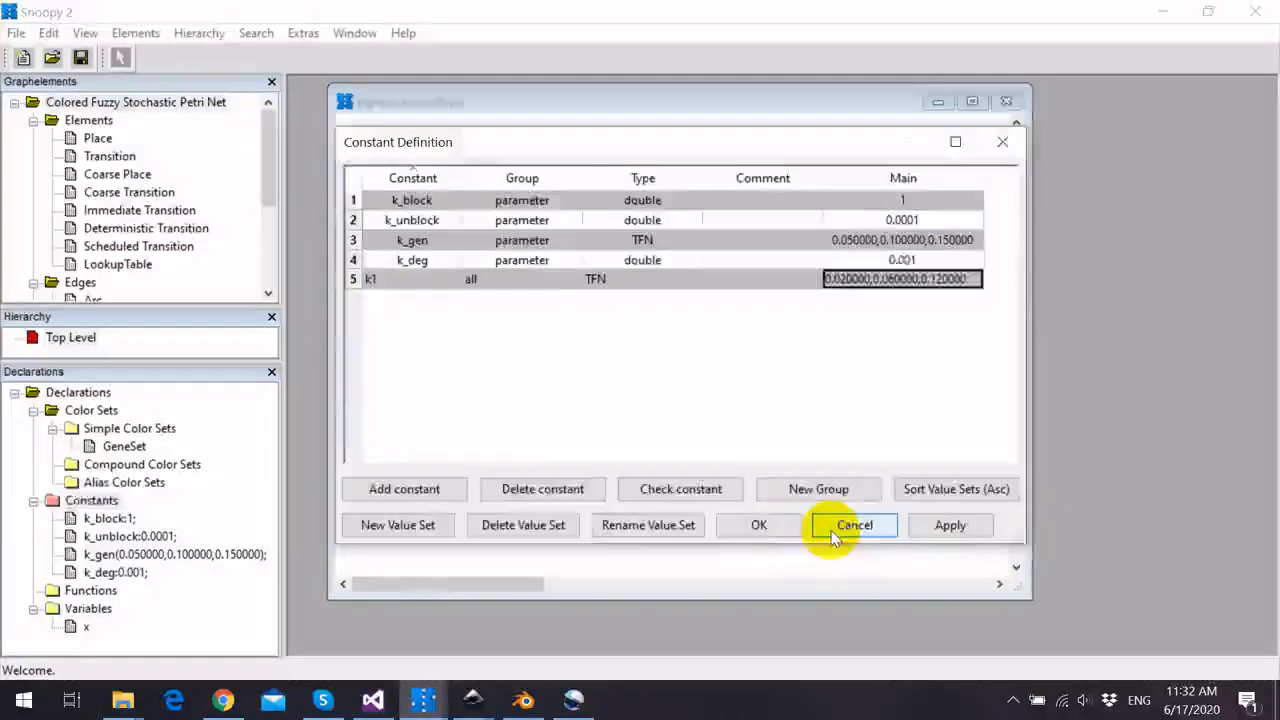
- Cancel the Constant Definition dialog, discarding the k1 changes
{"action": "left_click", "coordinate": [854, 525]}
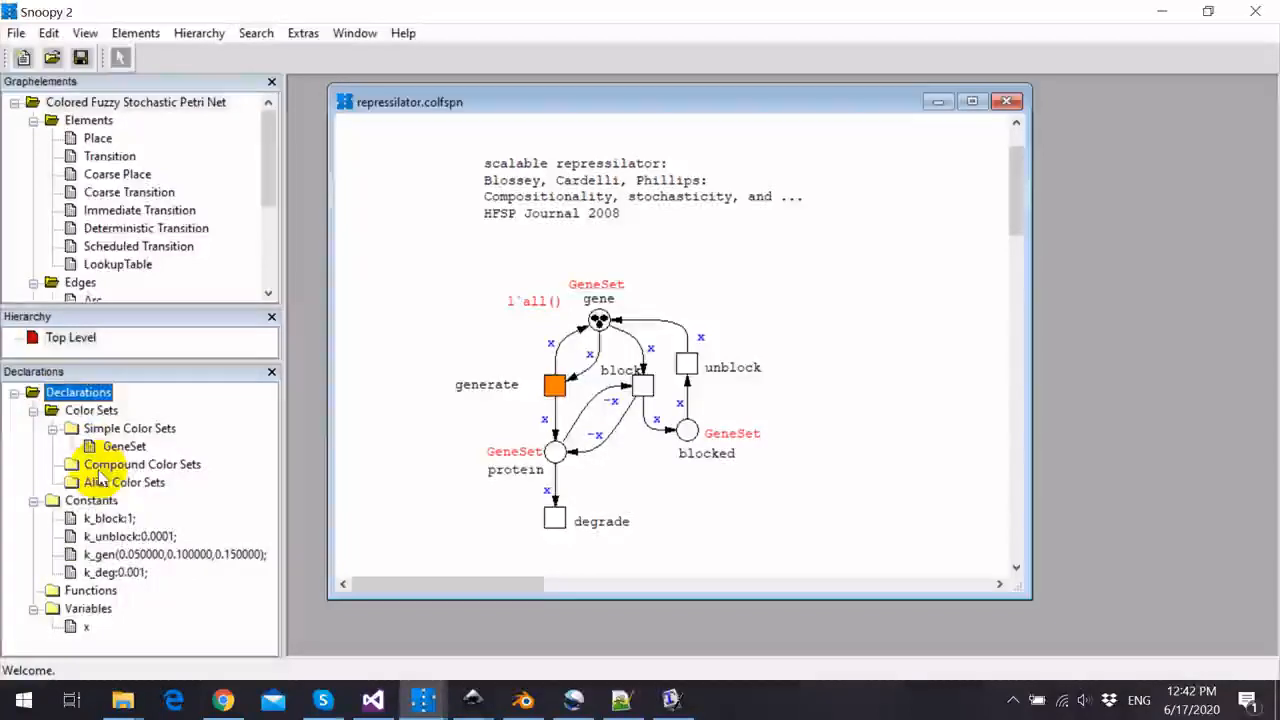
{"action": "left_click", "coordinate": [92, 500]}
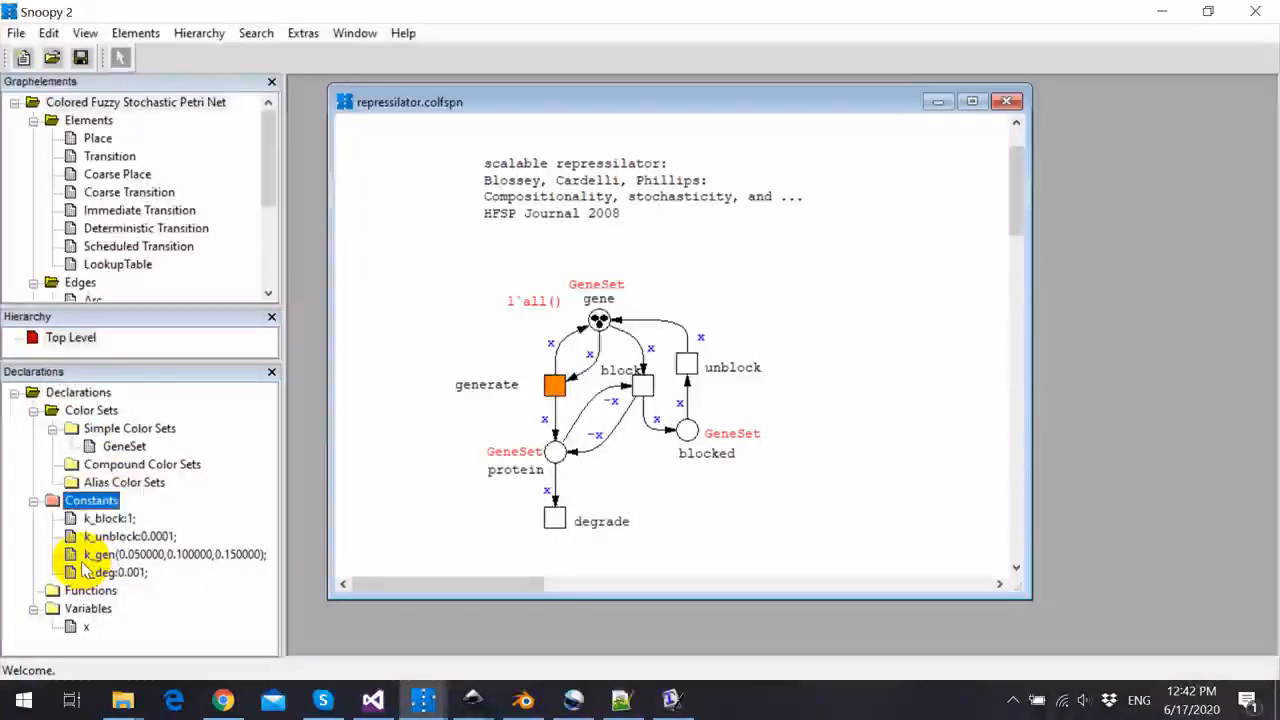
{"action": "left_click", "coordinate": [170, 554]}
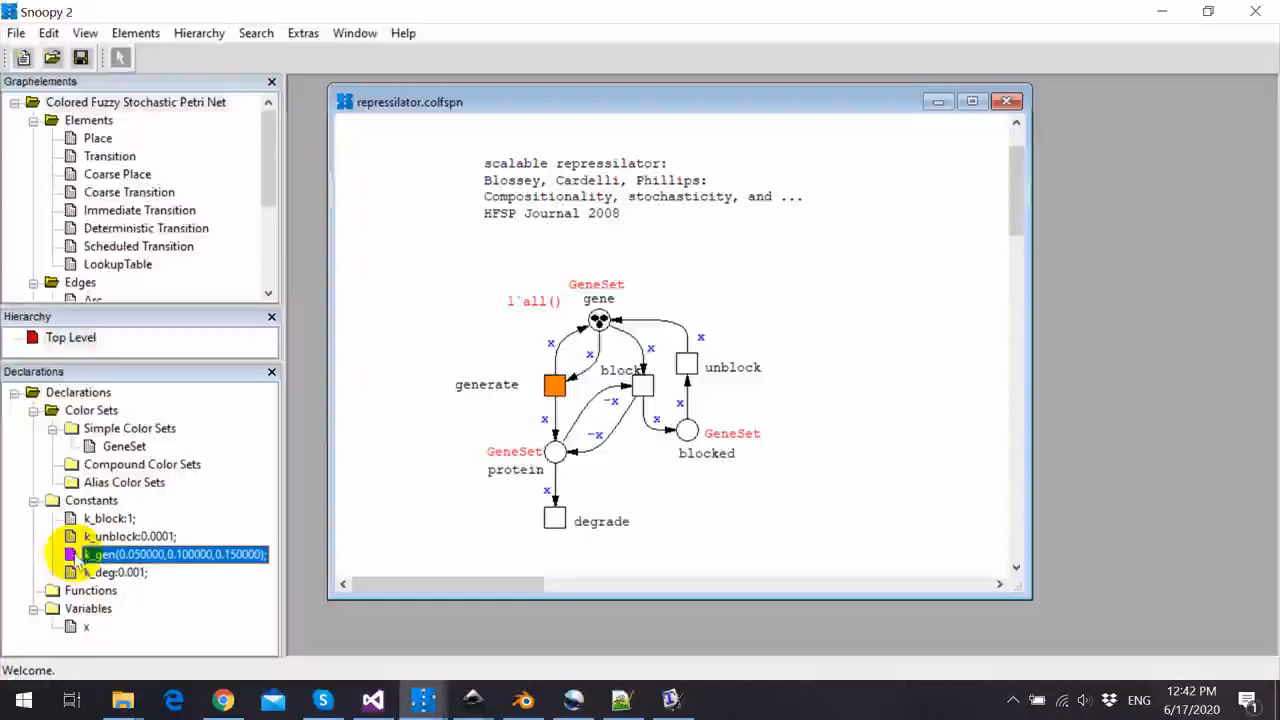
{"action": "left_click", "coordinate": [175, 554]}
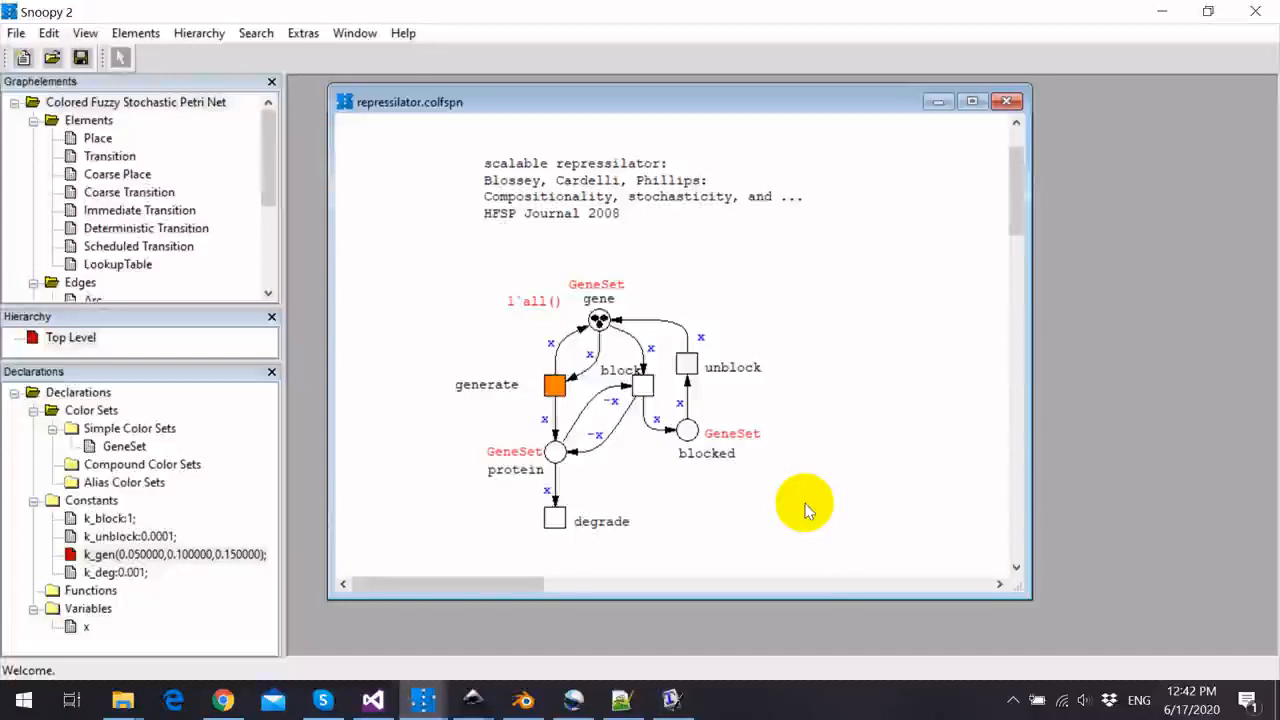
{"action": "mouse_move", "coordinate": [722, 500]}
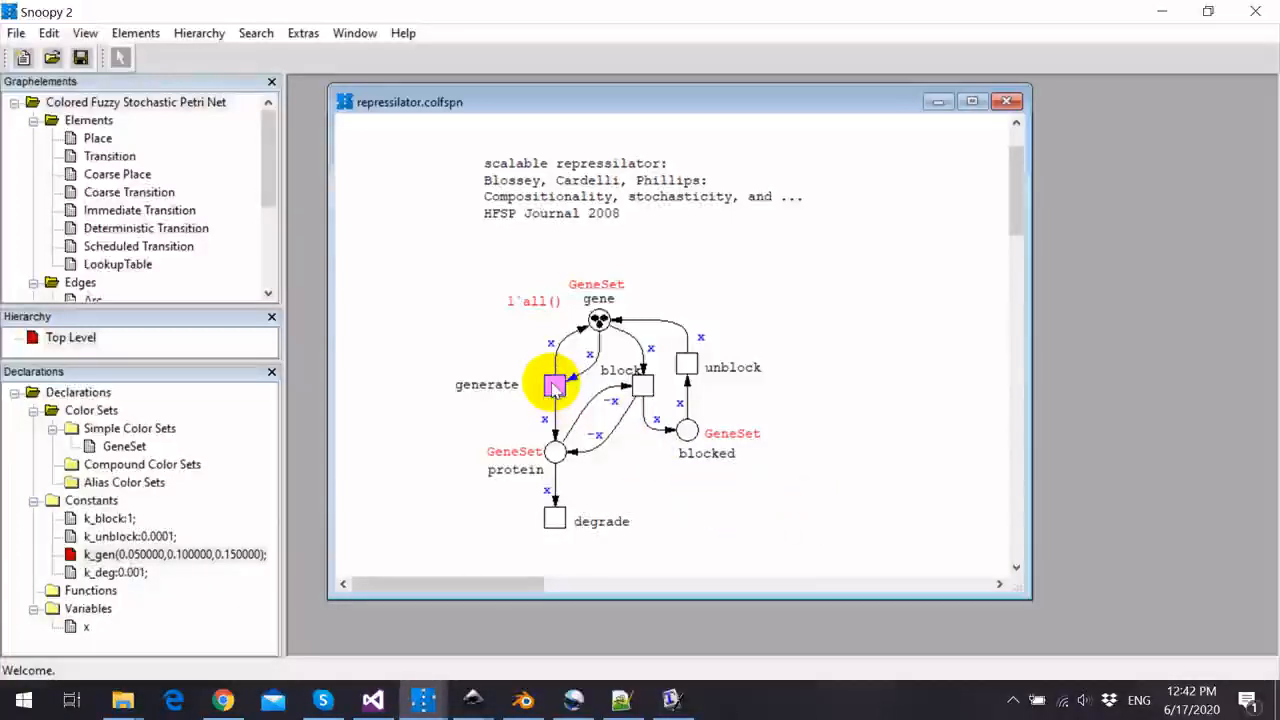
{"action": "double_click", "coordinate": [554, 387]}
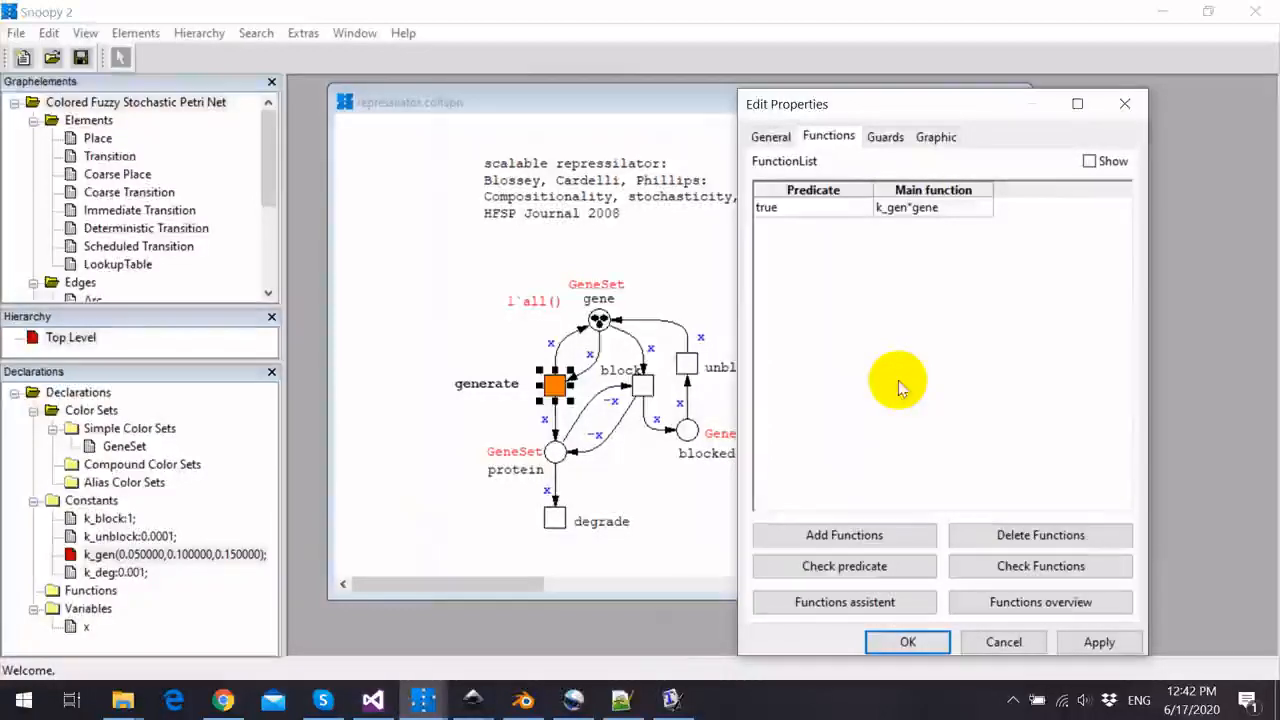
{"action": "left_click", "coordinate": [906, 641]}
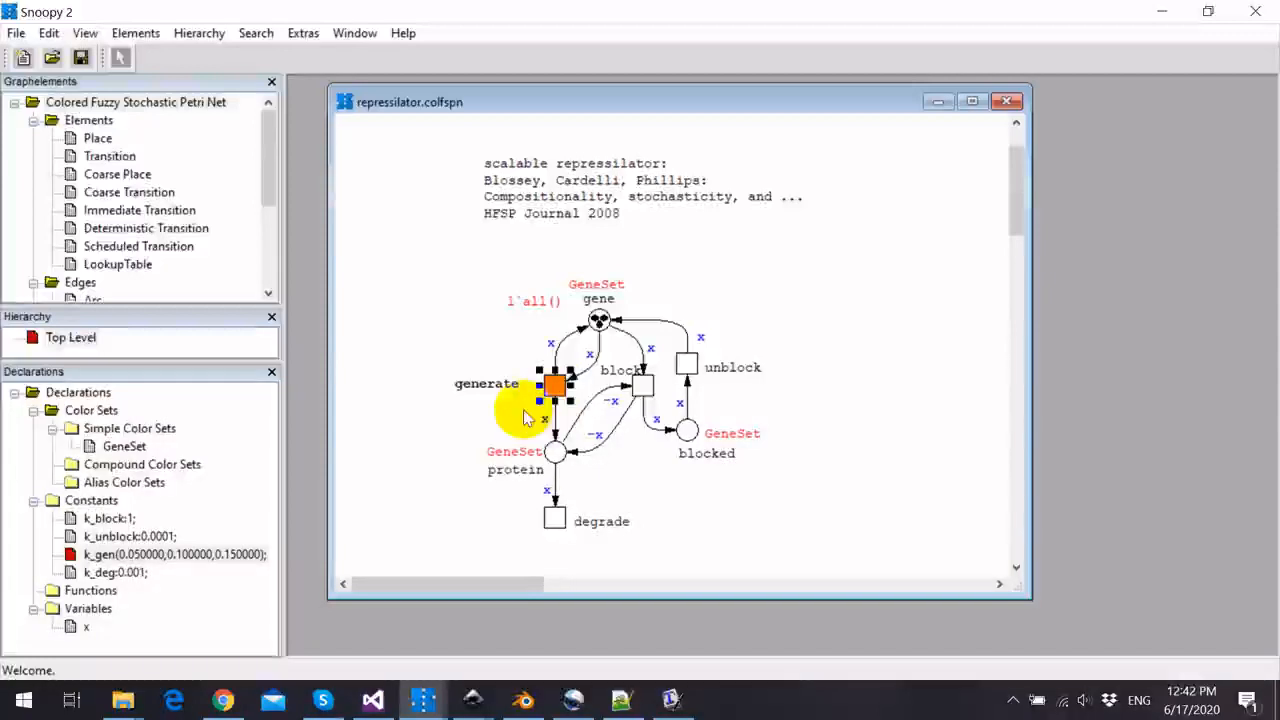
{"action": "mouse_move", "coordinate": [497, 412]}
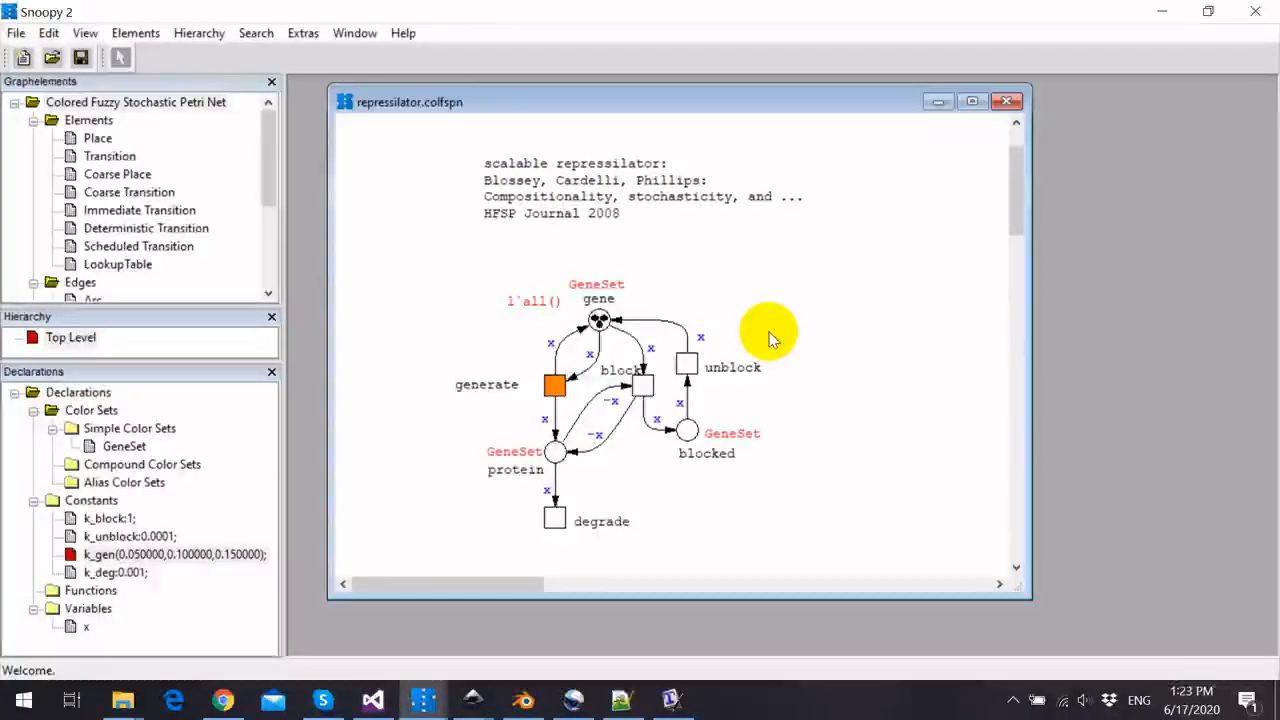
{"action": "mouse_move", "coordinate": [215, 70]}
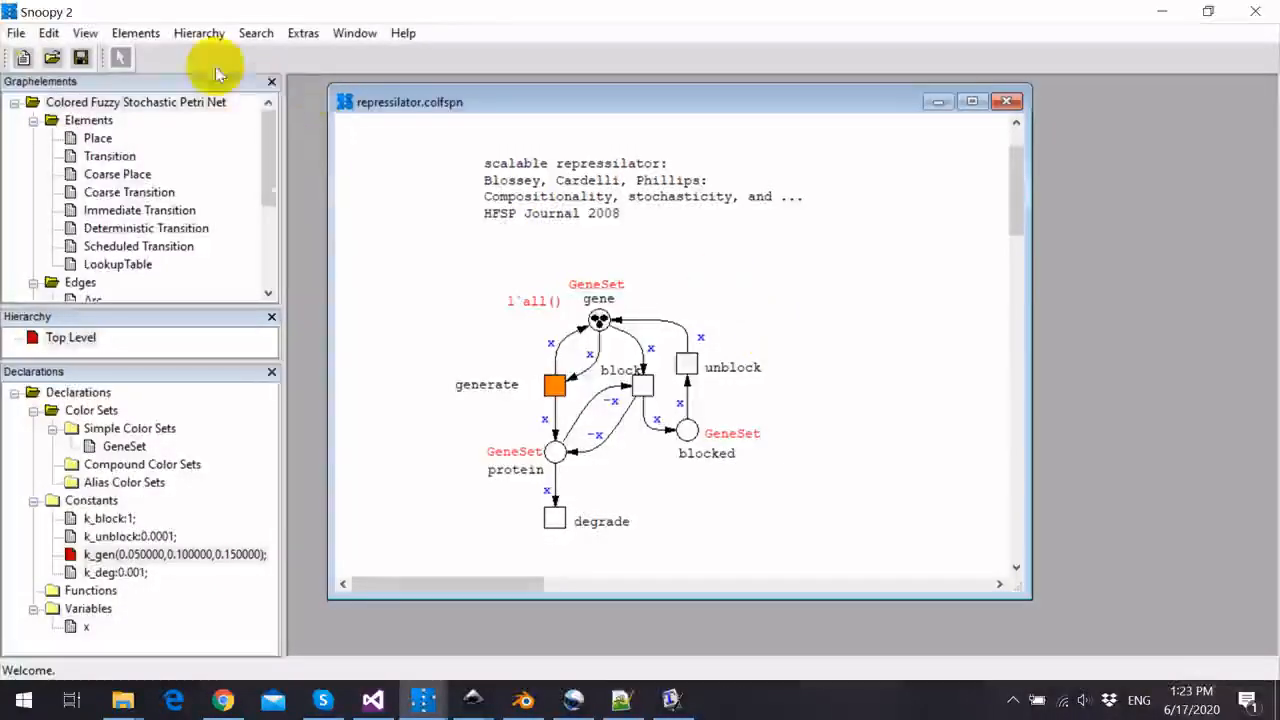
- Switch the repressilator net into Simulation-Mode from the View menu
{"action": "left_click", "coordinate": [85, 33]}
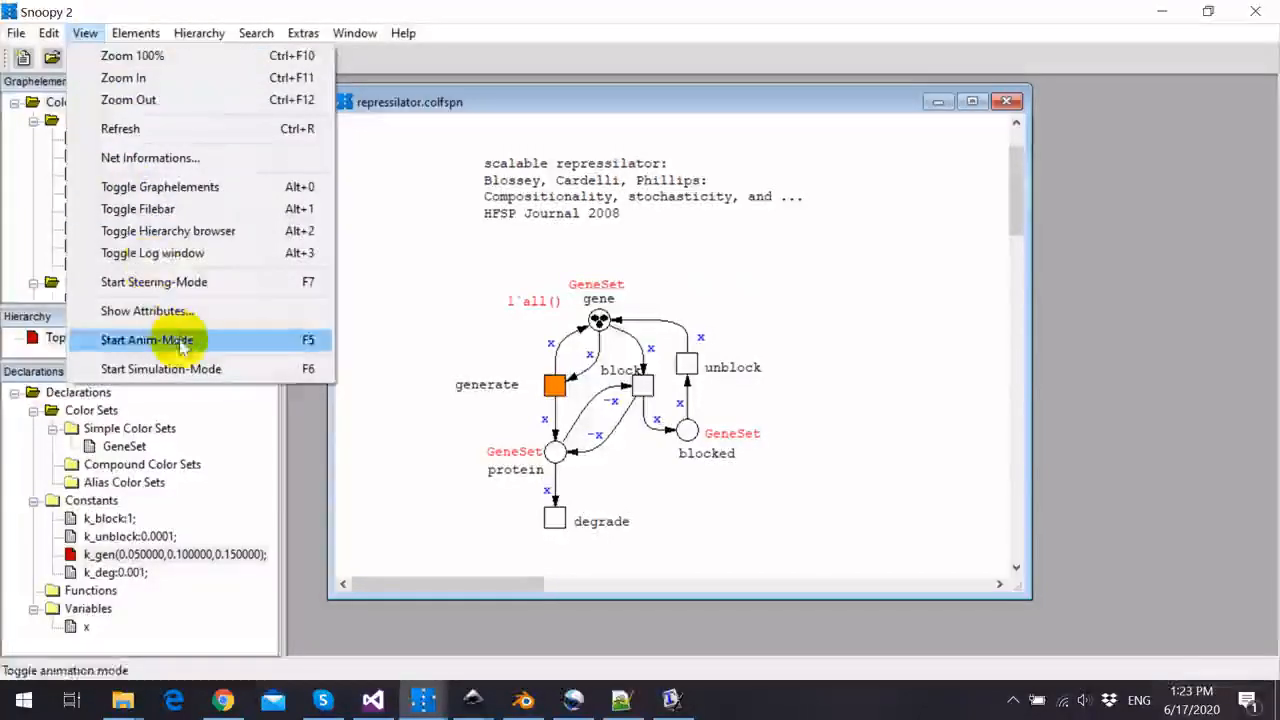
{"action": "mouse_move", "coordinate": [240, 378]}
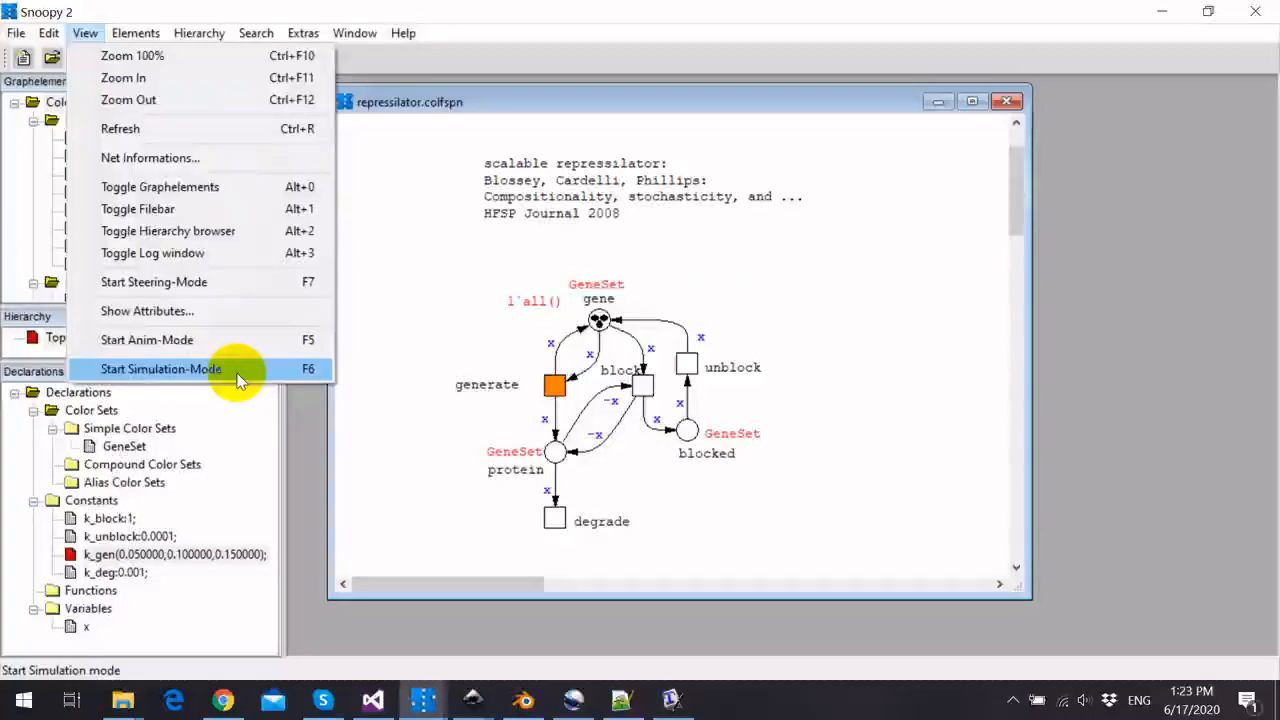
{"action": "left_click", "coordinate": [161, 369]}
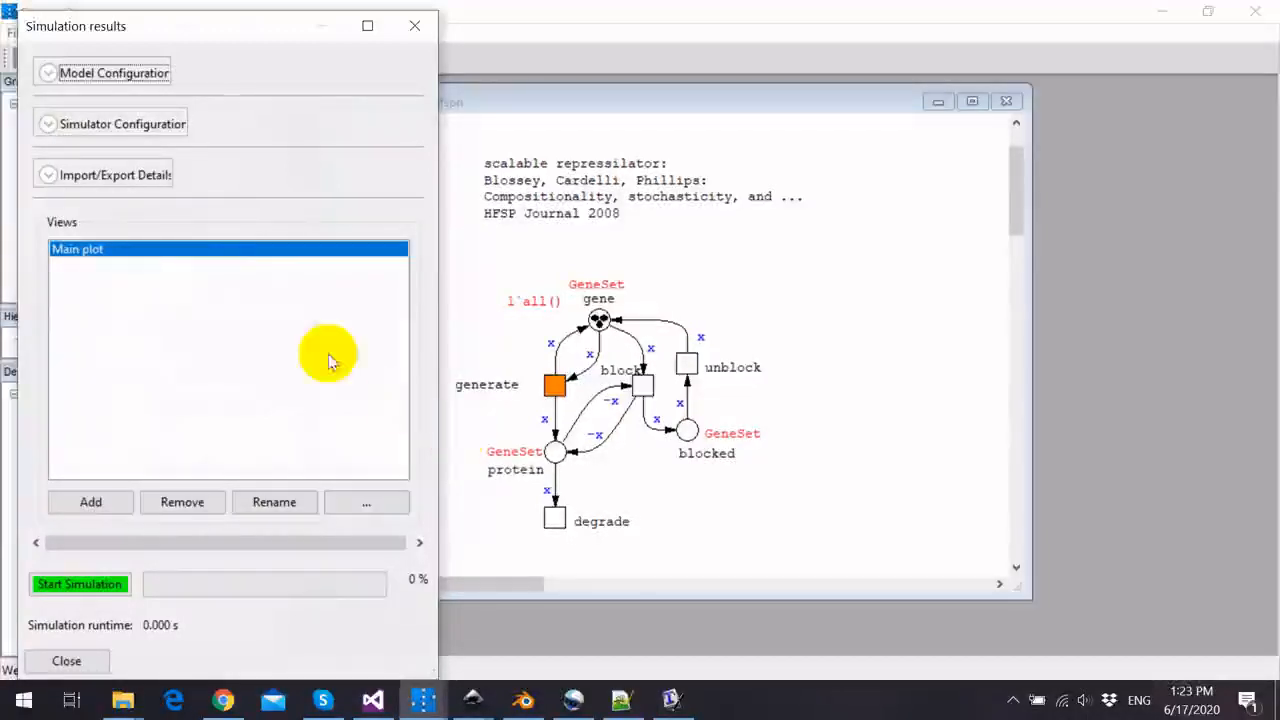
- Keep Gillespie, check 10 runs in Properties, and review the alpha levels setting
{"action": "left_click", "coordinate": [122, 123]}
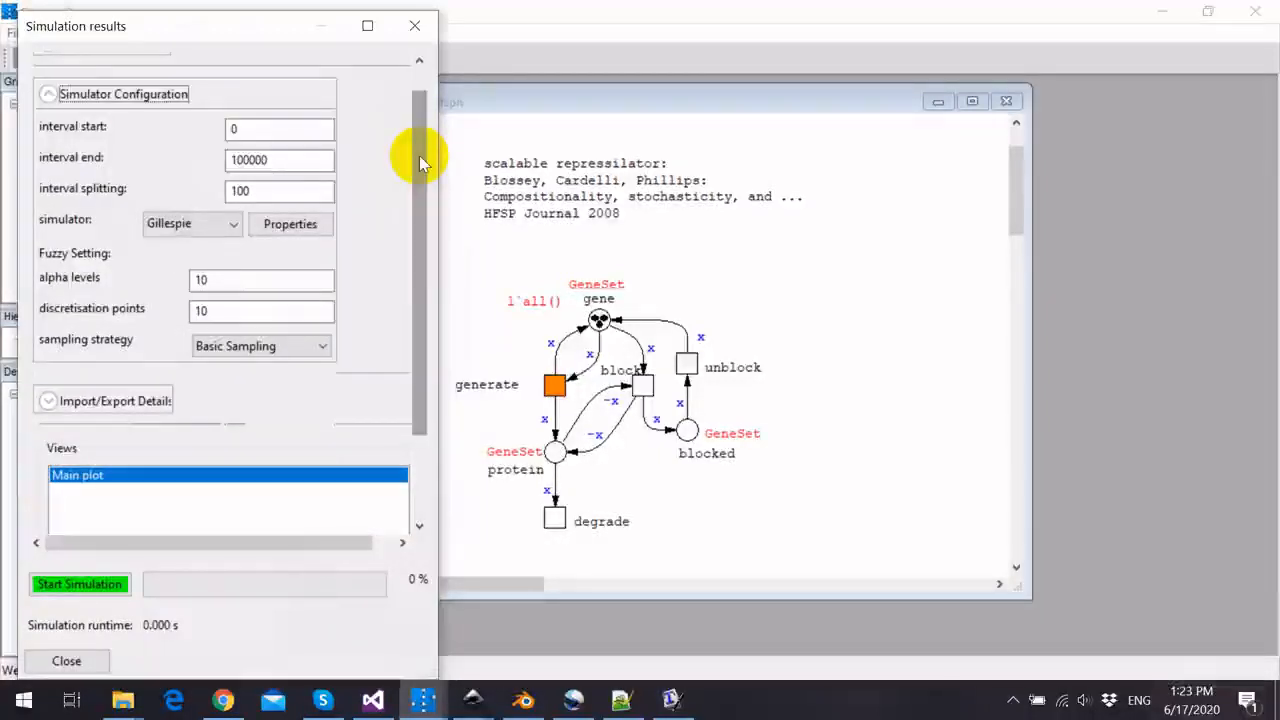
{"action": "mouse_move", "coordinate": [90, 140]}
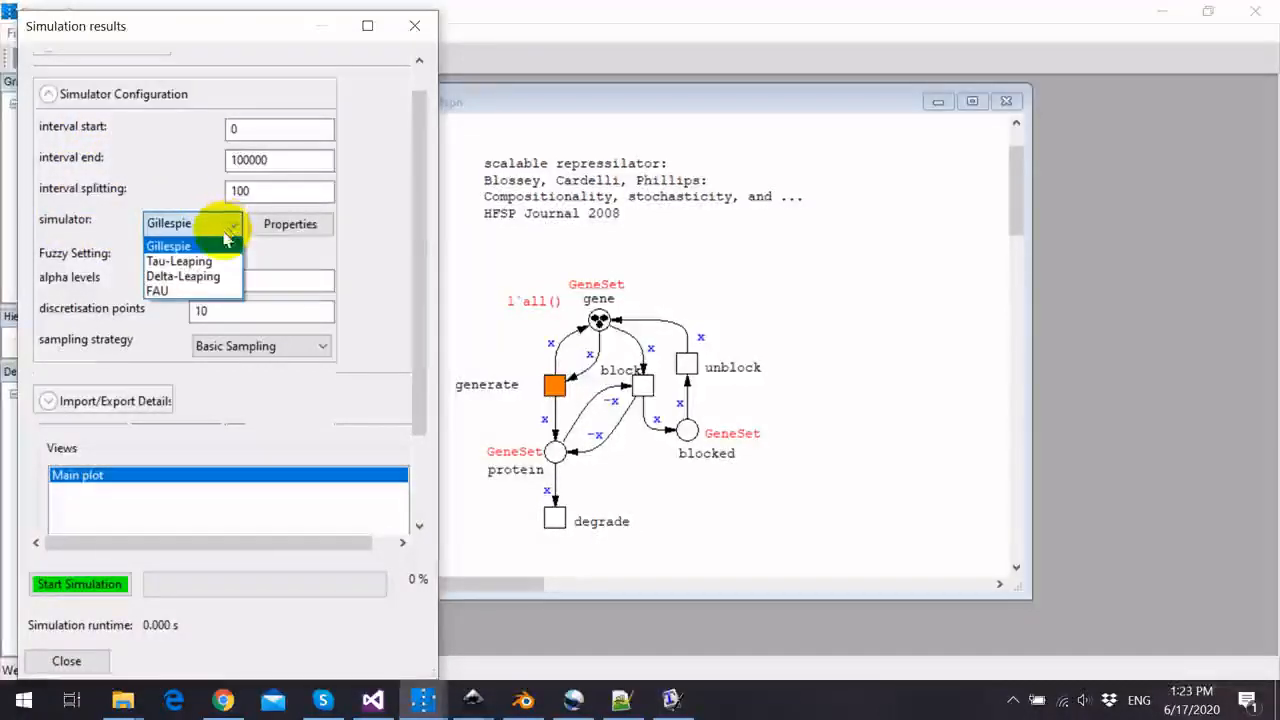
{"action": "left_click", "coordinate": [169, 245]}
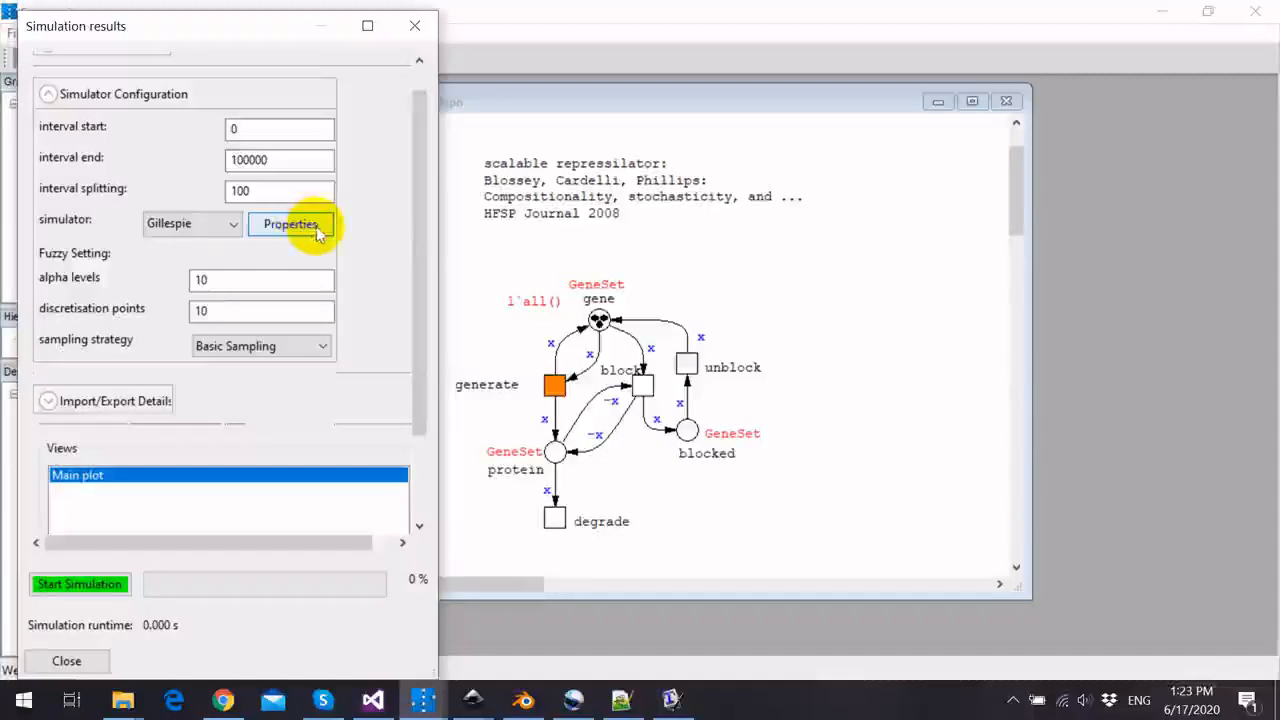
{"action": "left_click", "coordinate": [290, 224]}
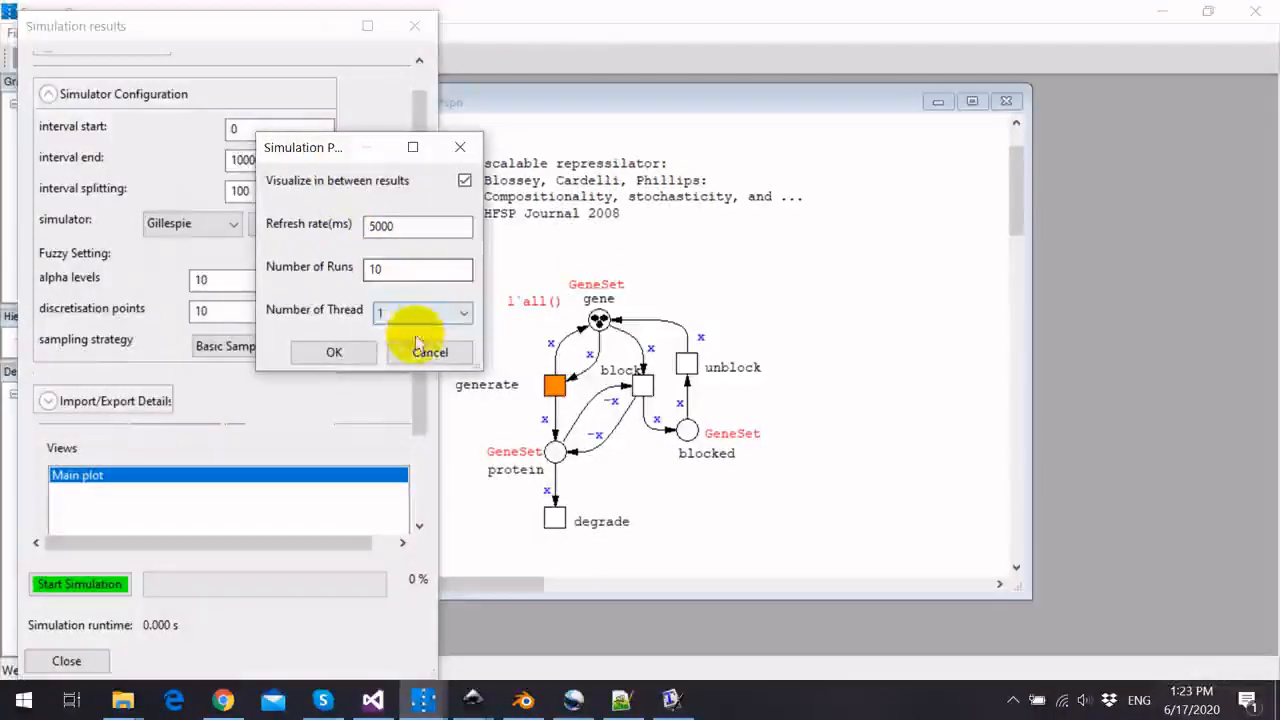
{"action": "left_click", "coordinate": [429, 352]}
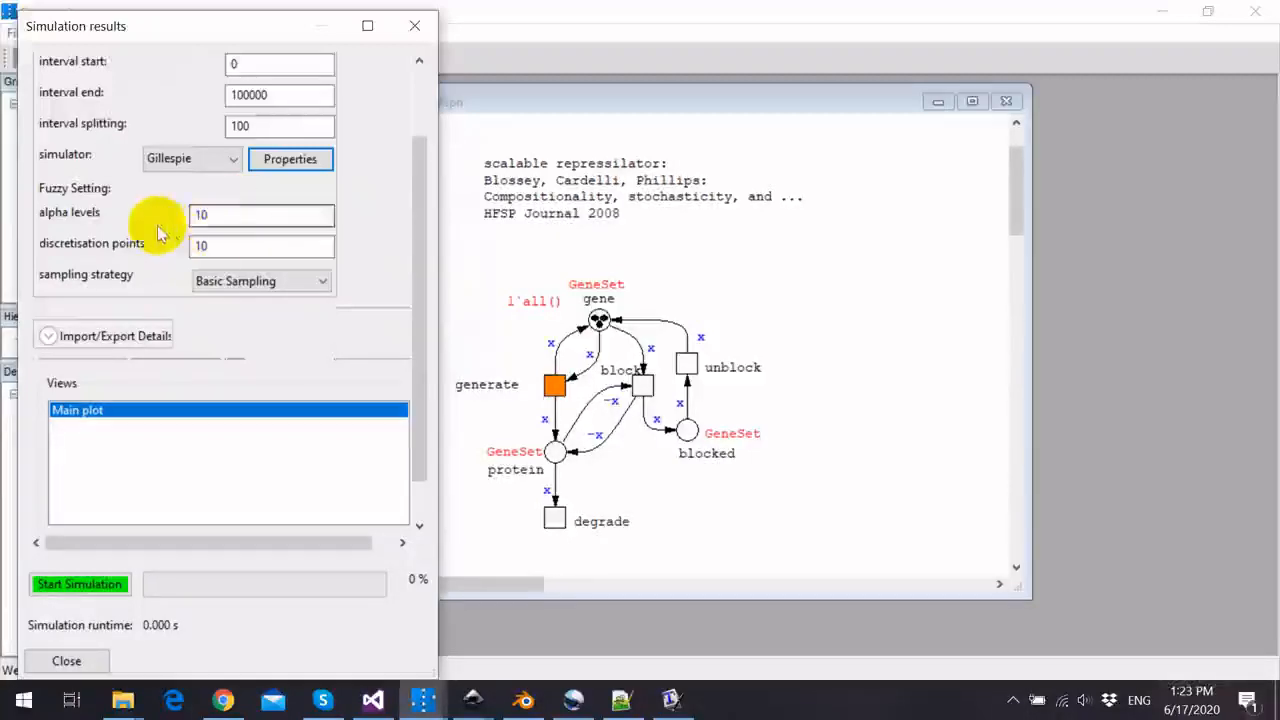
{"action": "left_click", "coordinate": [262, 215]}
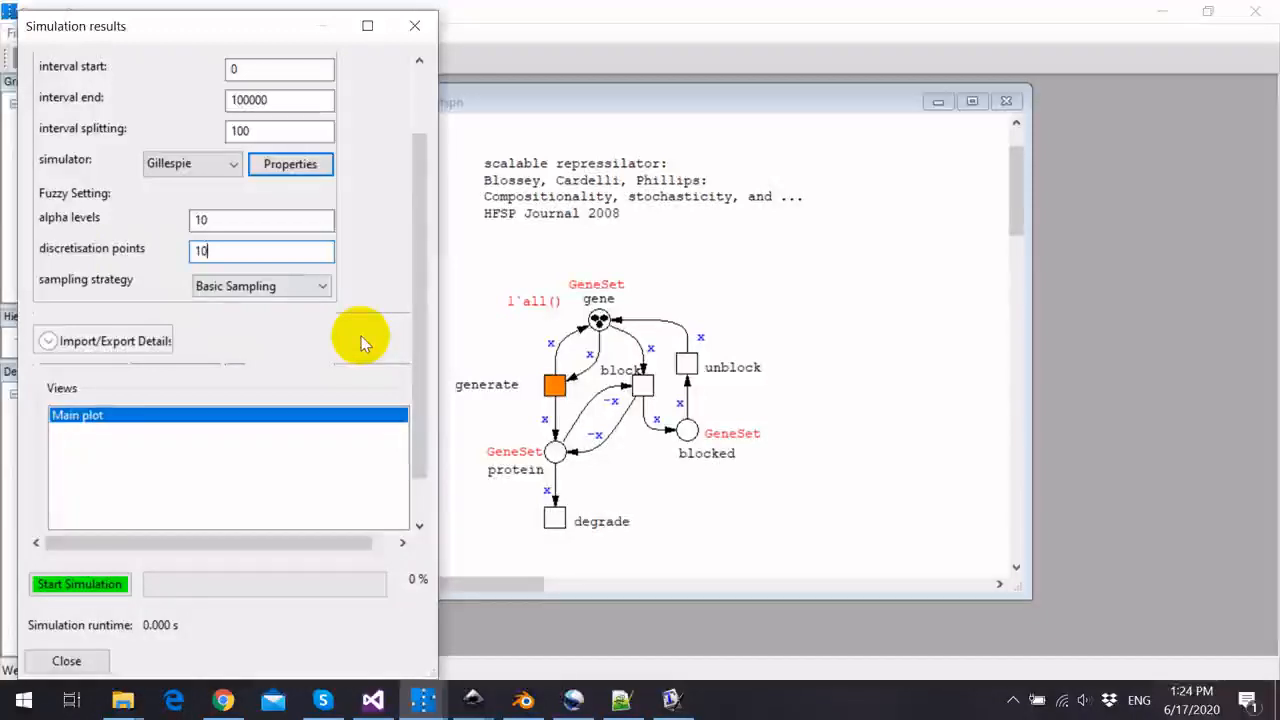
{"action": "mouse_move", "coordinate": [80, 584]}
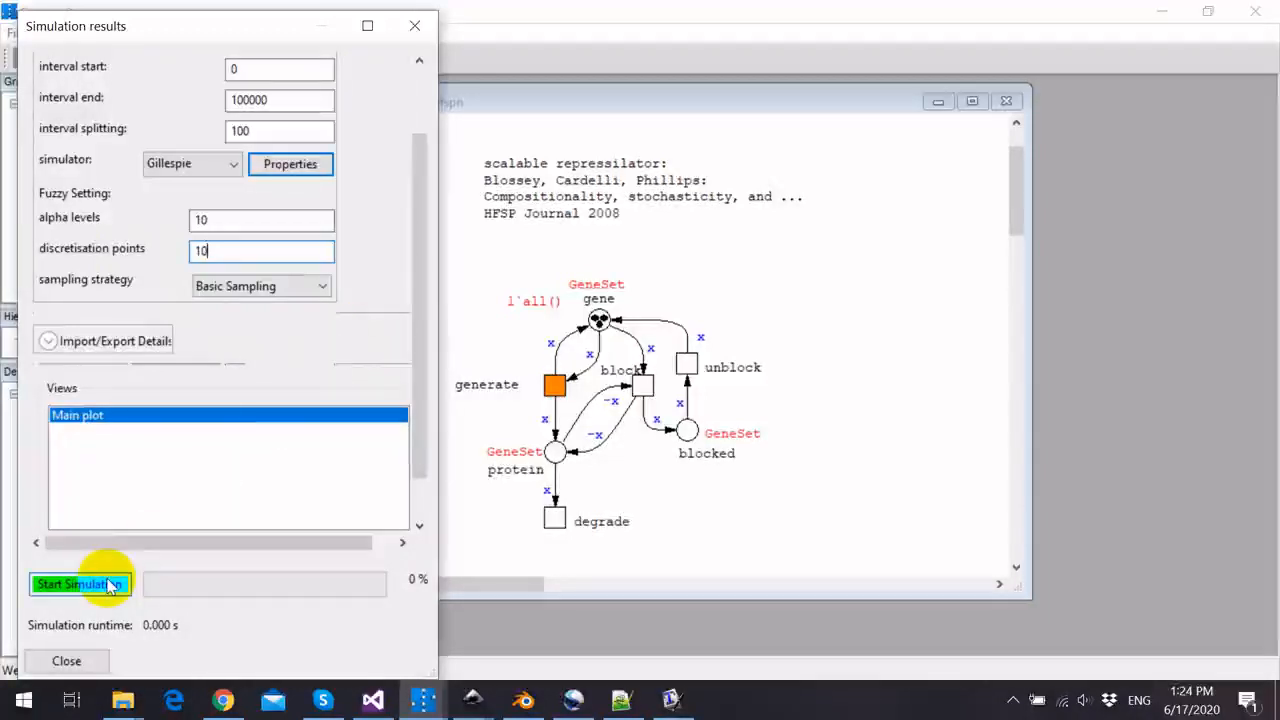
- Start the simulation and accept the 101 × 10 runs warning
{"action": "left_click", "coordinate": [80, 584]}
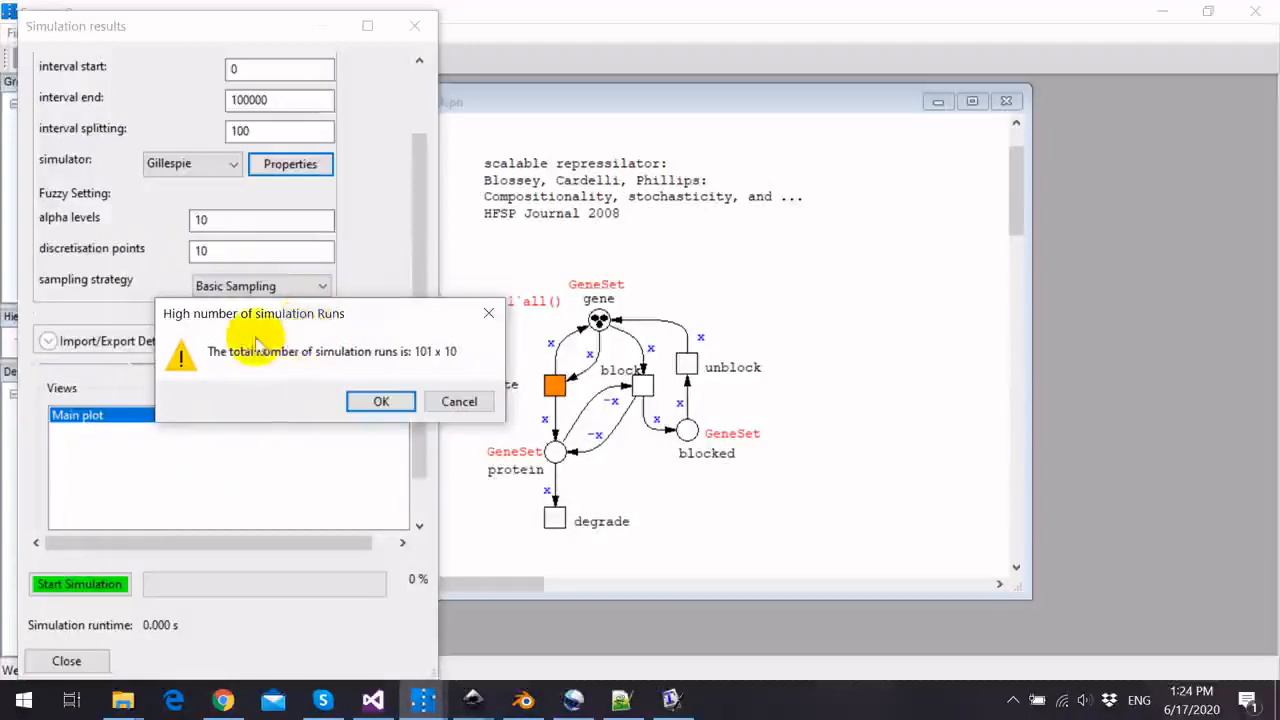
{"action": "mouse_move", "coordinate": [257, 387]}
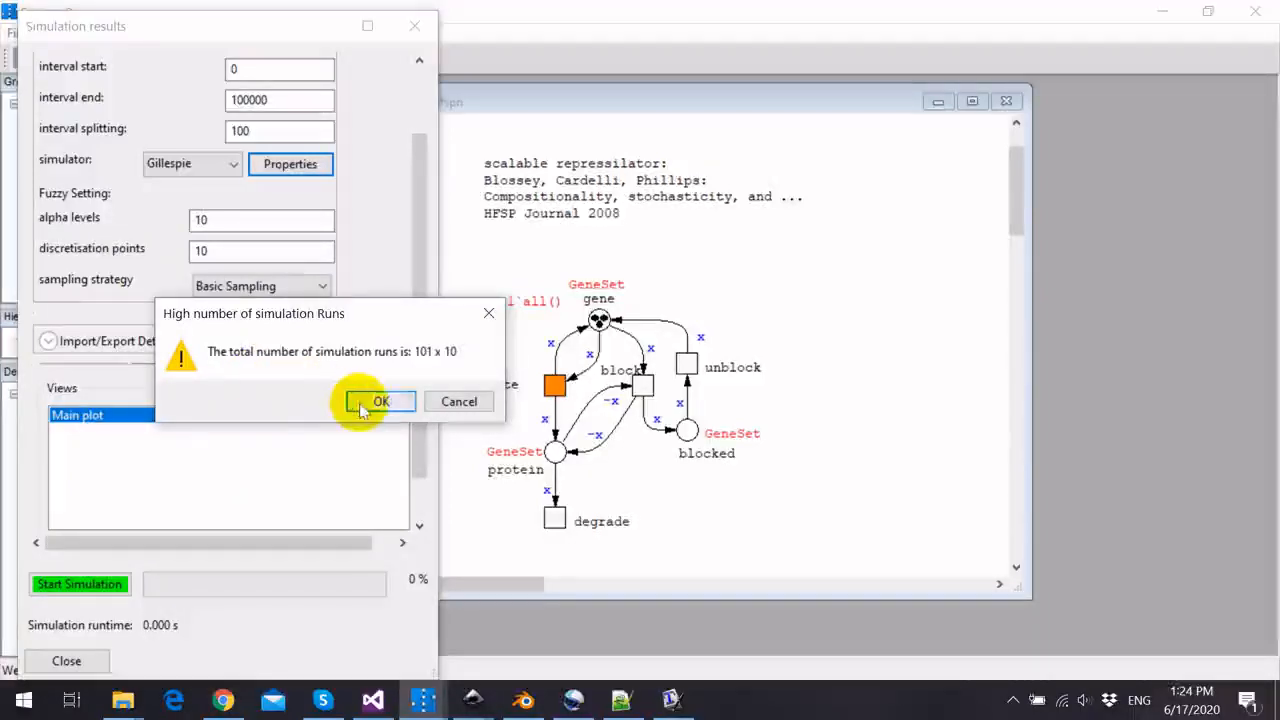
{"action": "left_click", "coordinate": [380, 401]}
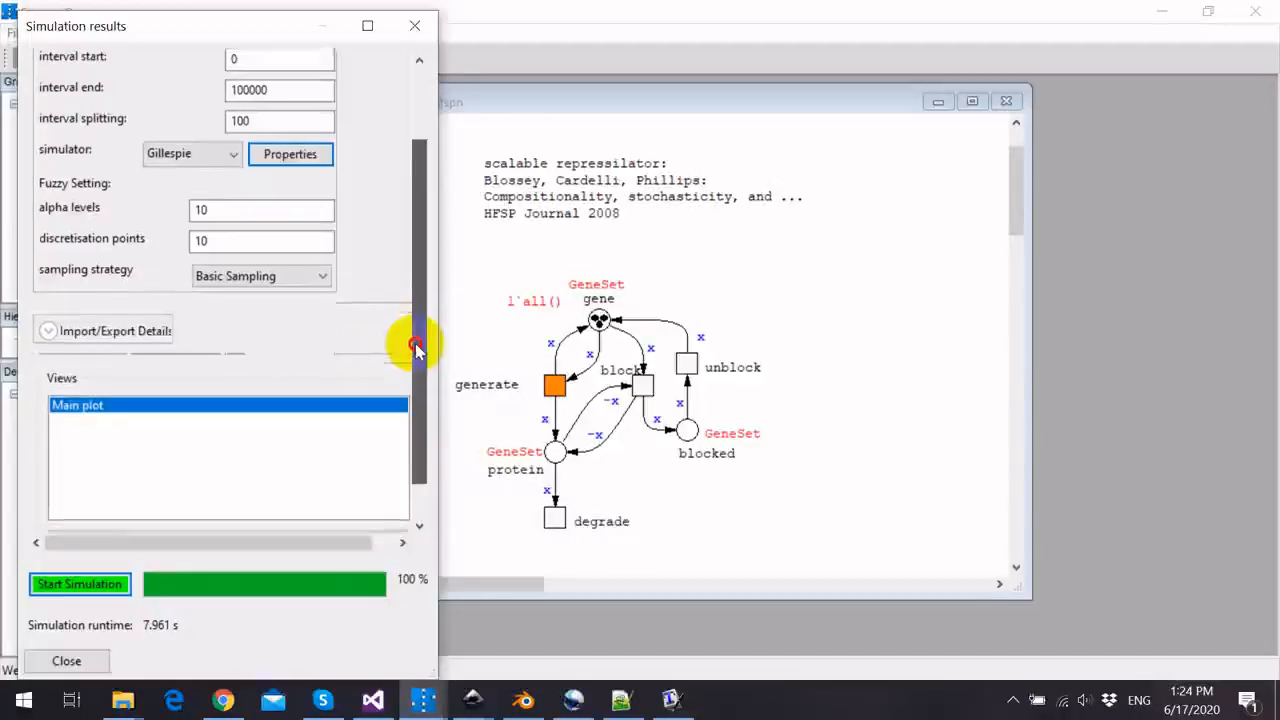
- Add a results view named myView
{"action": "scroll", "scroll_direction": "down", "scroll_amount": 3}
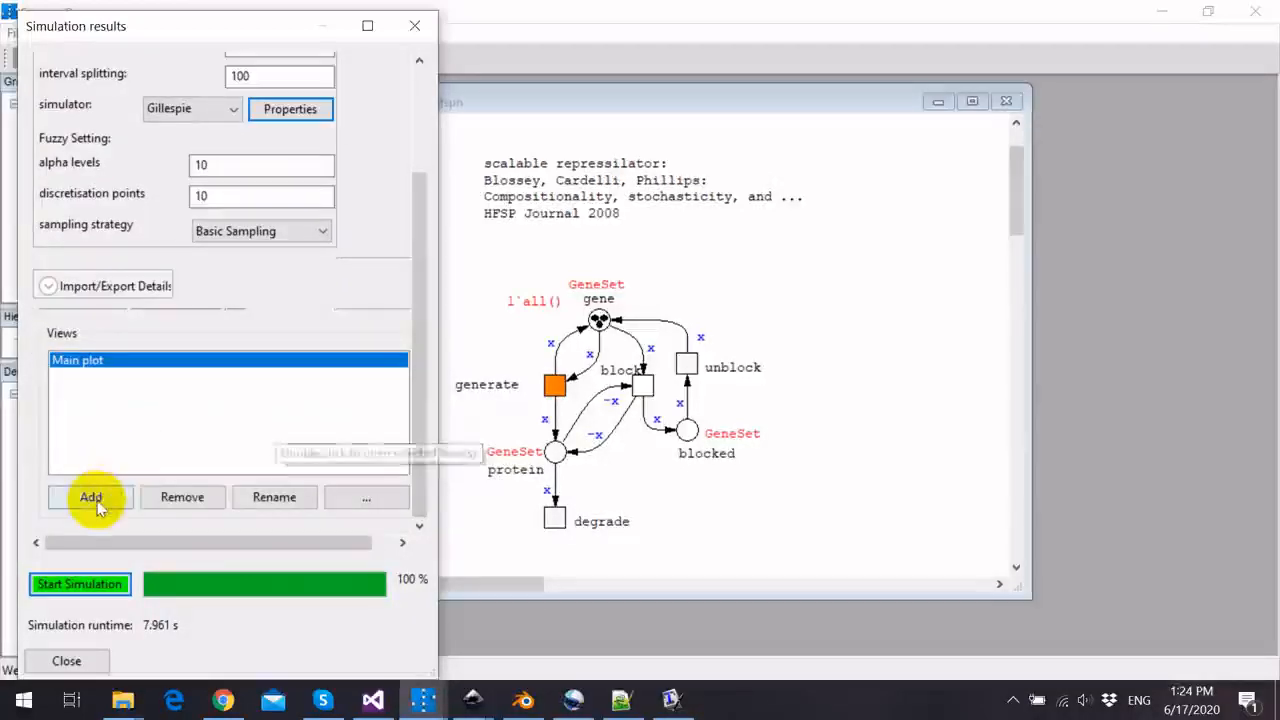
{"action": "left_click", "coordinate": [91, 497]}
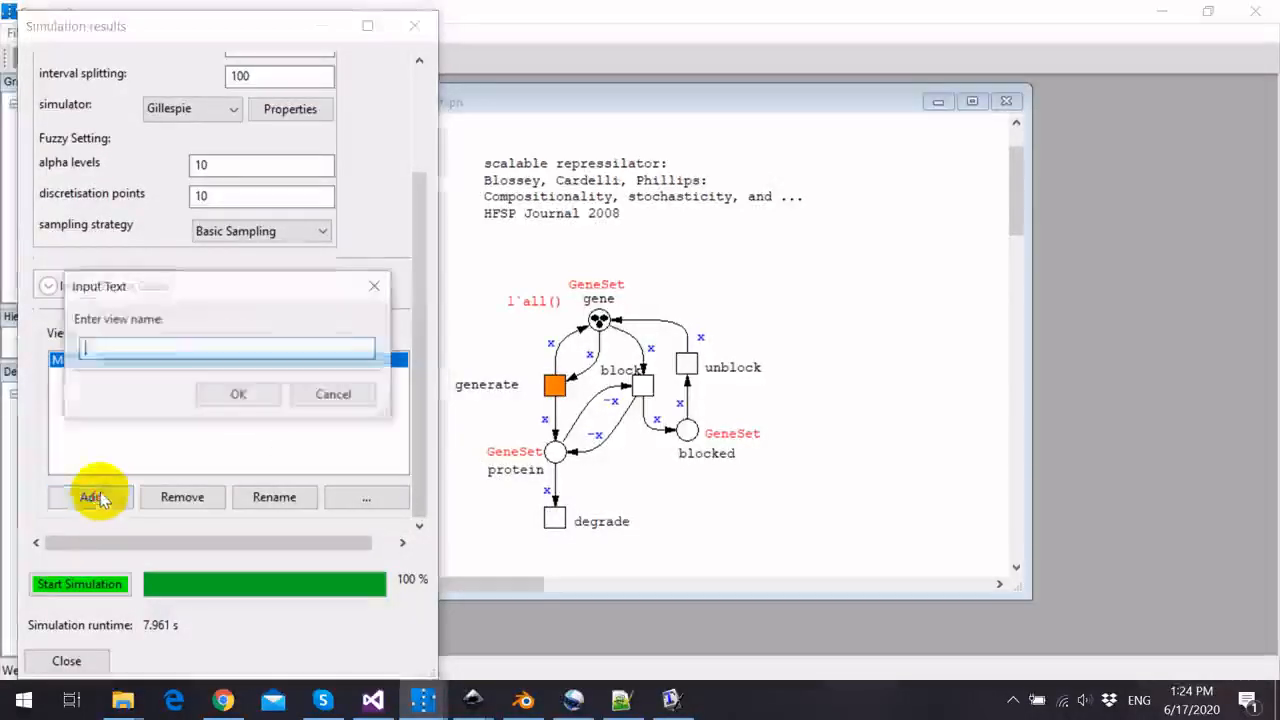
{"action": "type", "text": "my"}
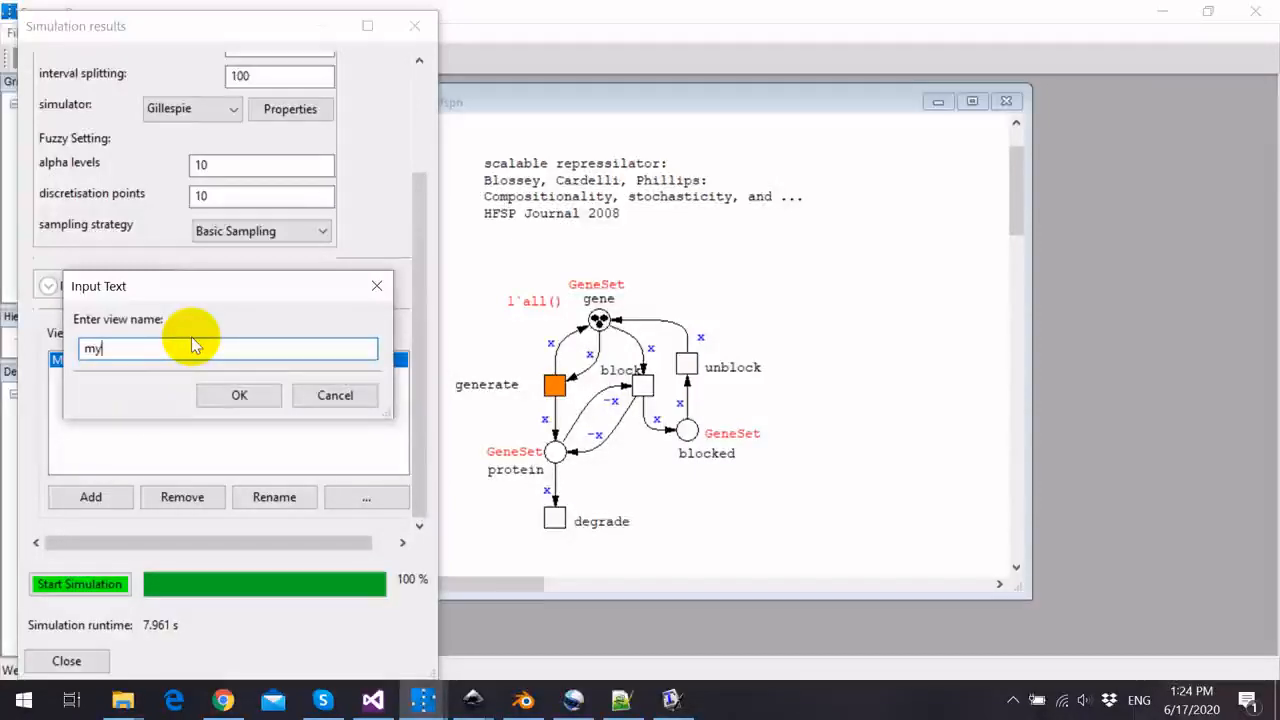
{"action": "left_click", "coordinate": [239, 395]}
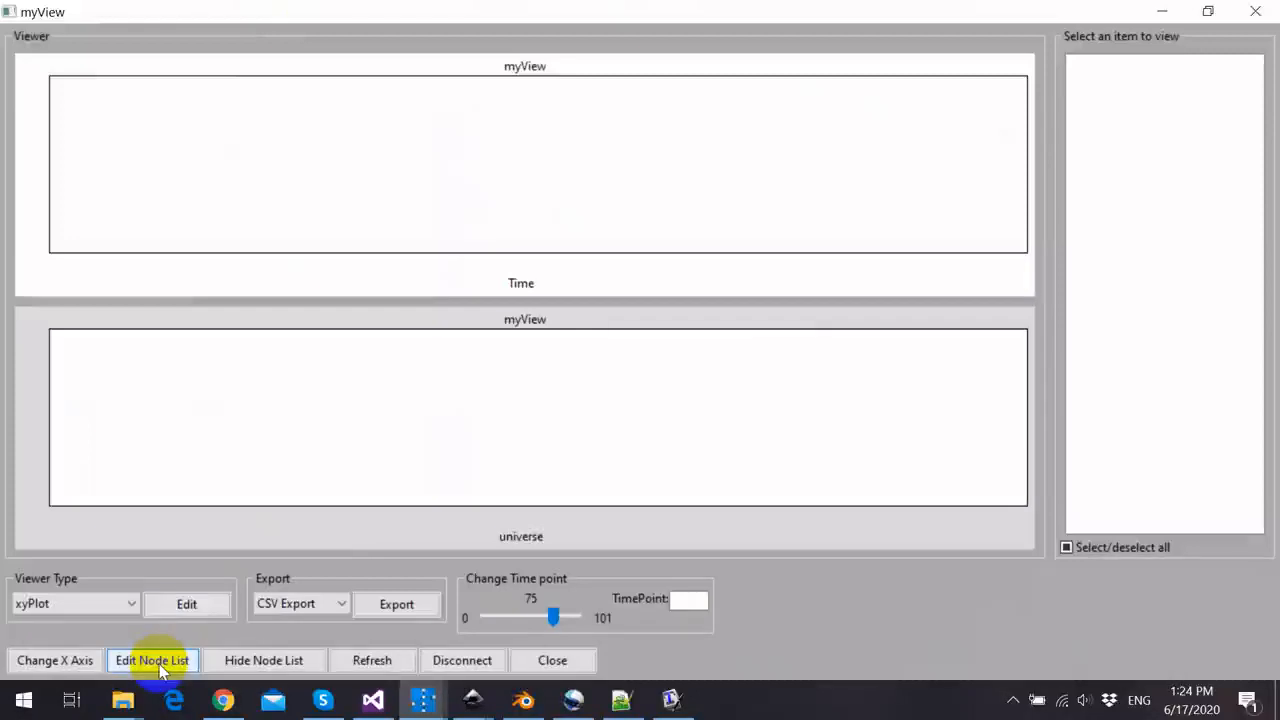
- Select protein_a, protein_b and protein_c with the regex 'prot' and save
{"action": "left_click", "coordinate": [152, 660]}
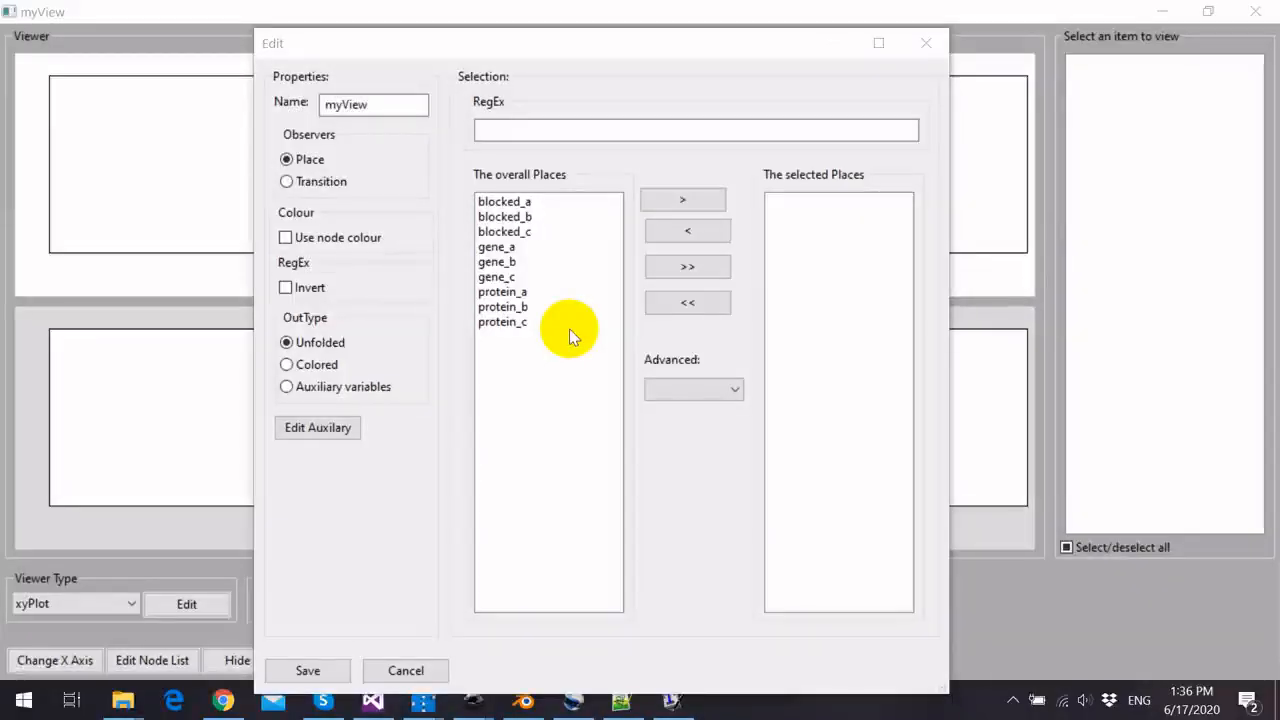
{"action": "mouse_move", "coordinate": [548, 120]}
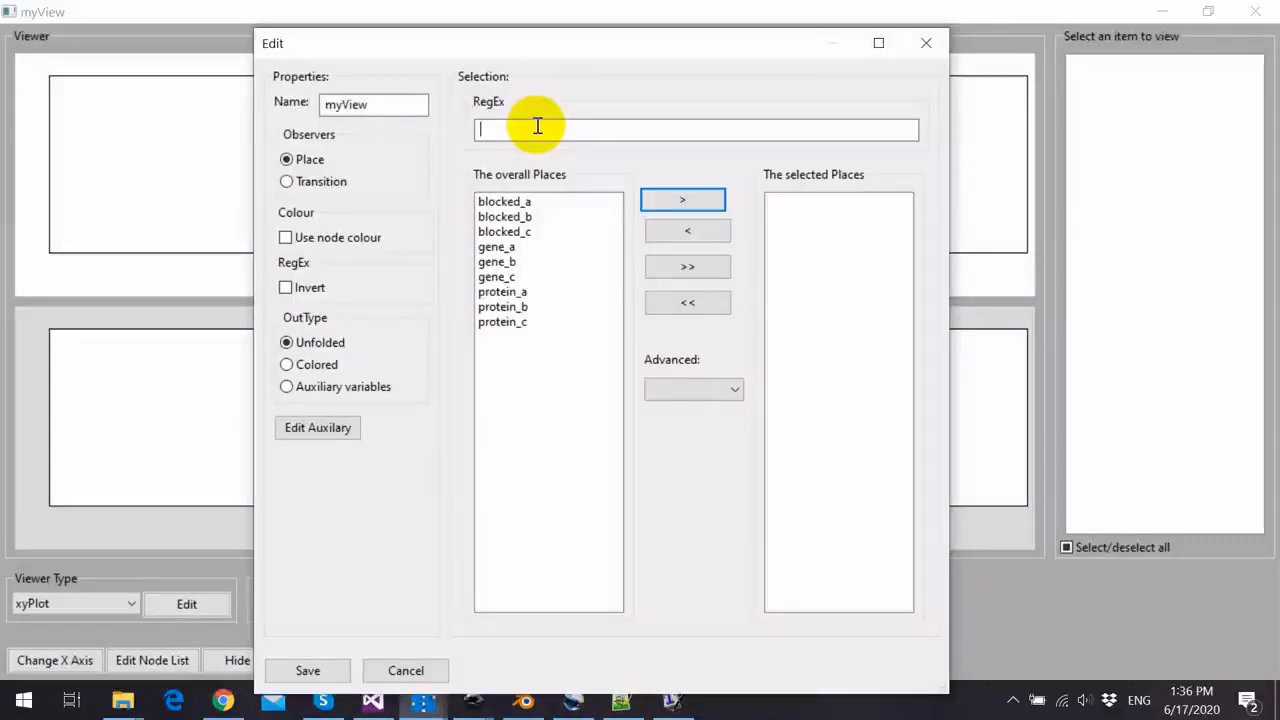
{"action": "left_click", "coordinate": [687, 266]}
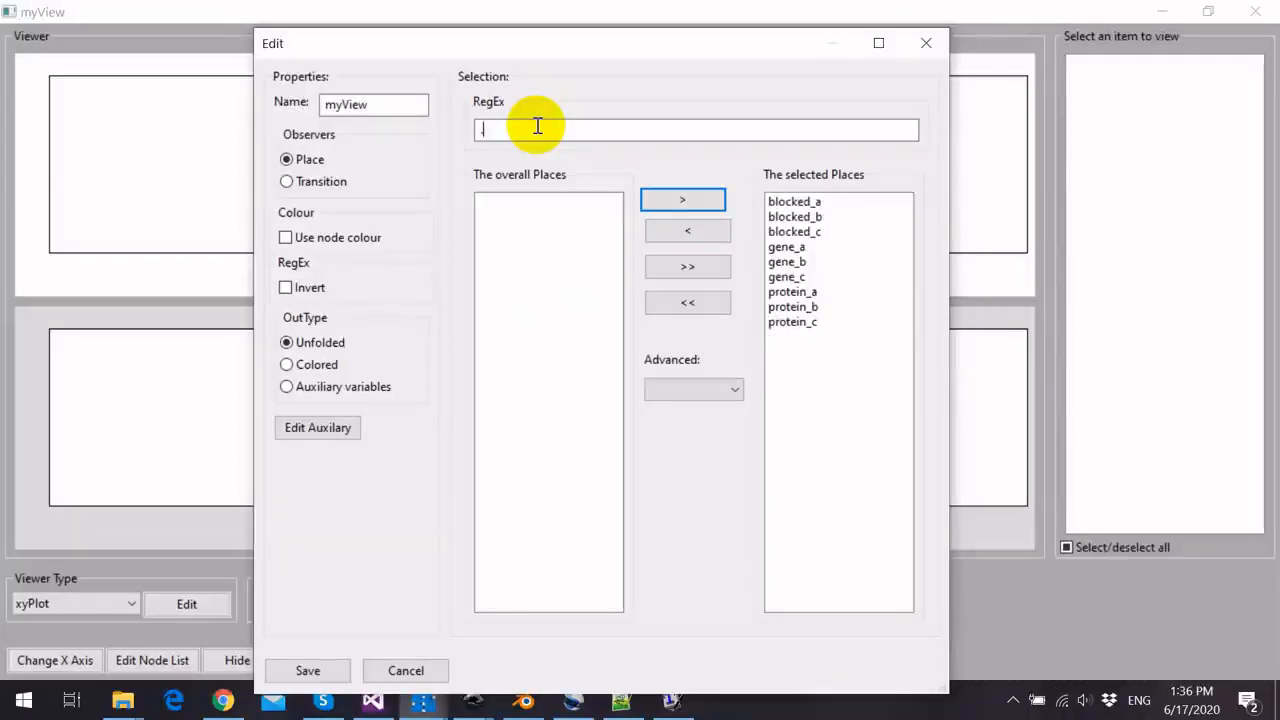
{"action": "type", "text": "."}
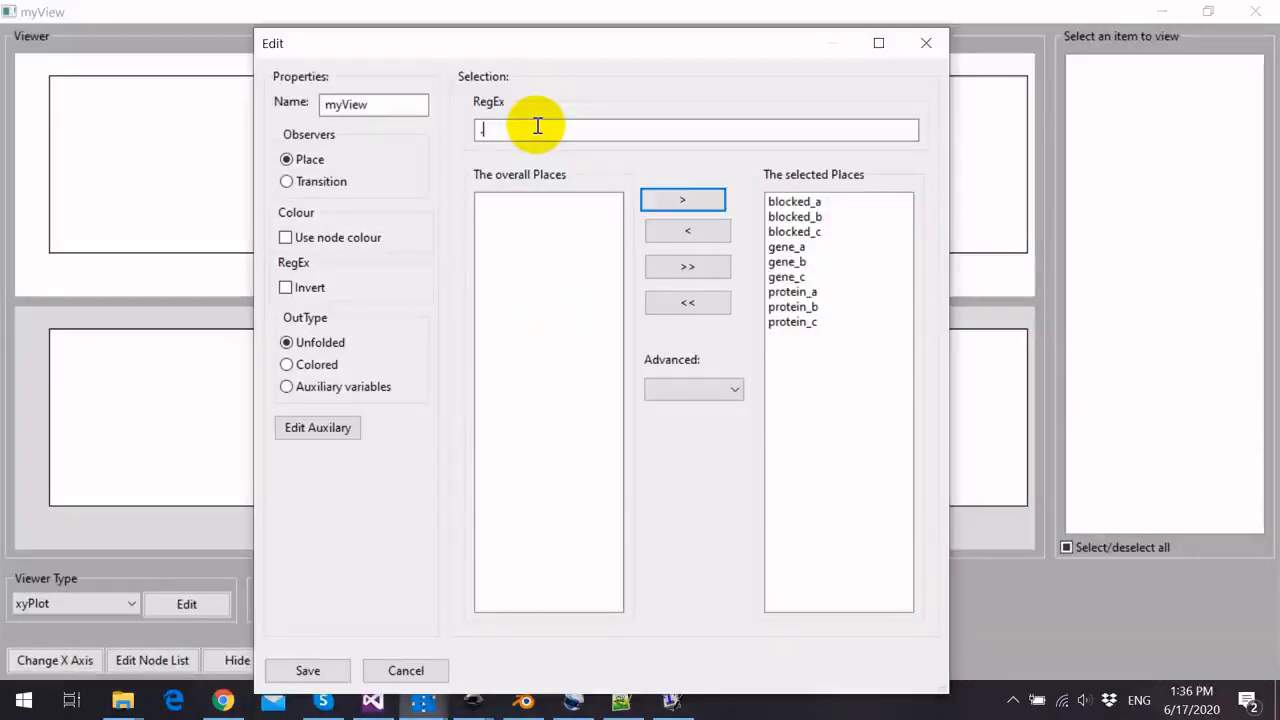
{"action": "type", "text": "prot"}
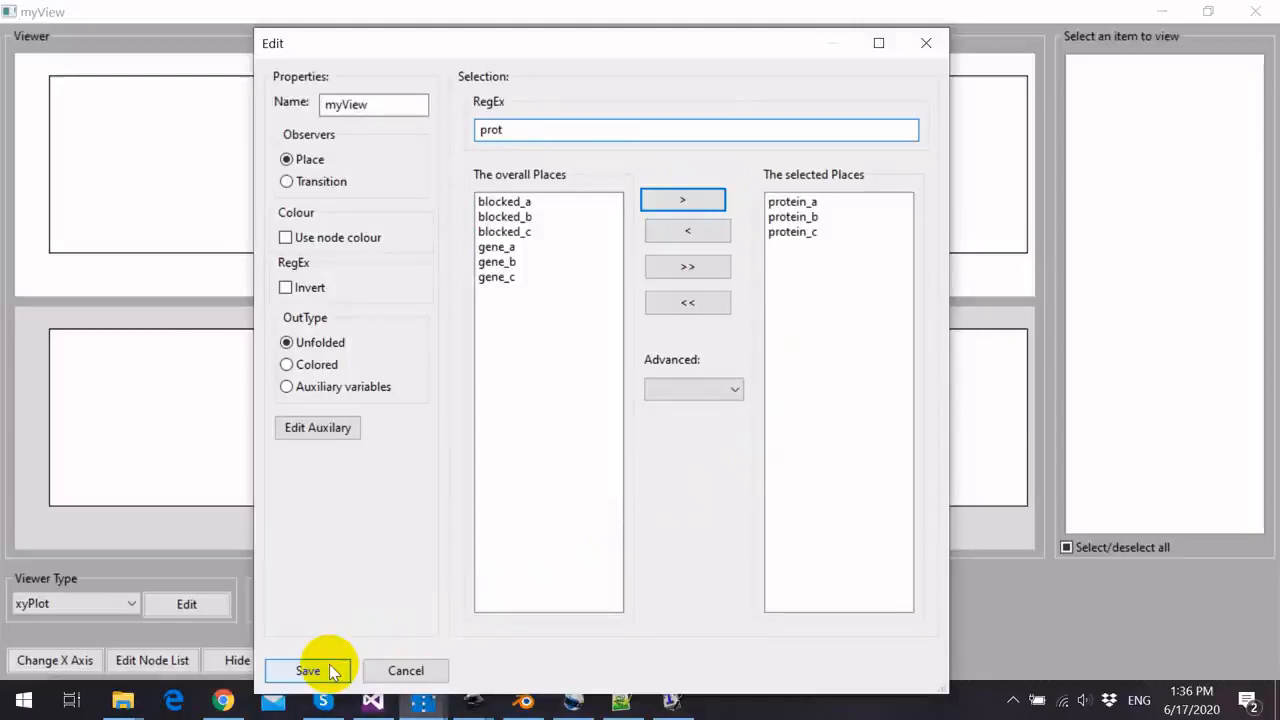
{"action": "left_click", "coordinate": [308, 670]}
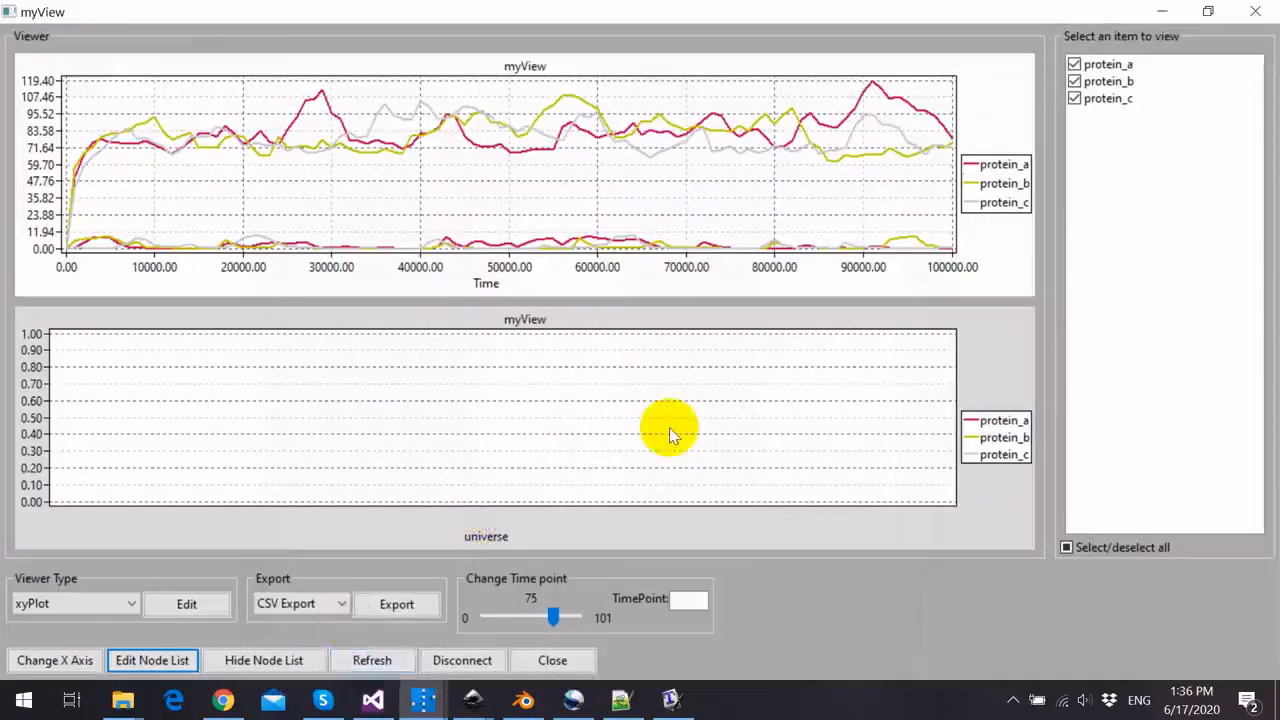
{"action": "mouse_move", "coordinate": [830, 290]}
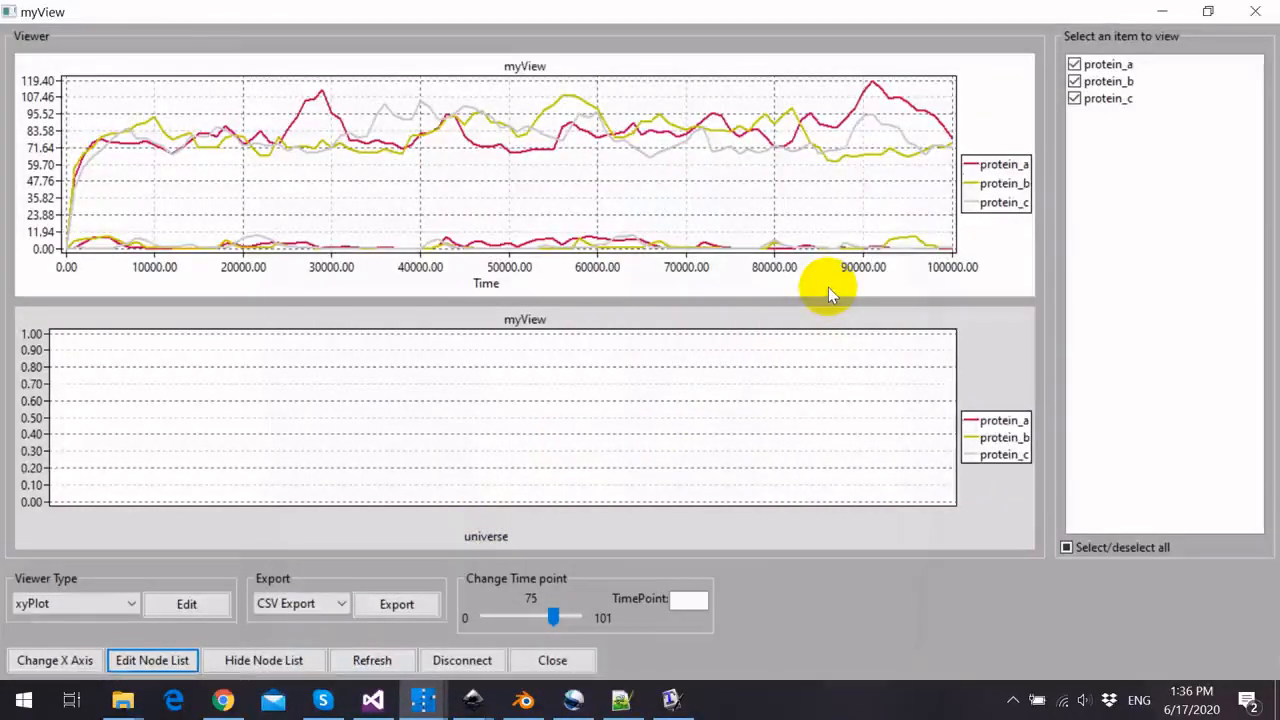
{"action": "mouse_move", "coordinate": [1140, 160]}
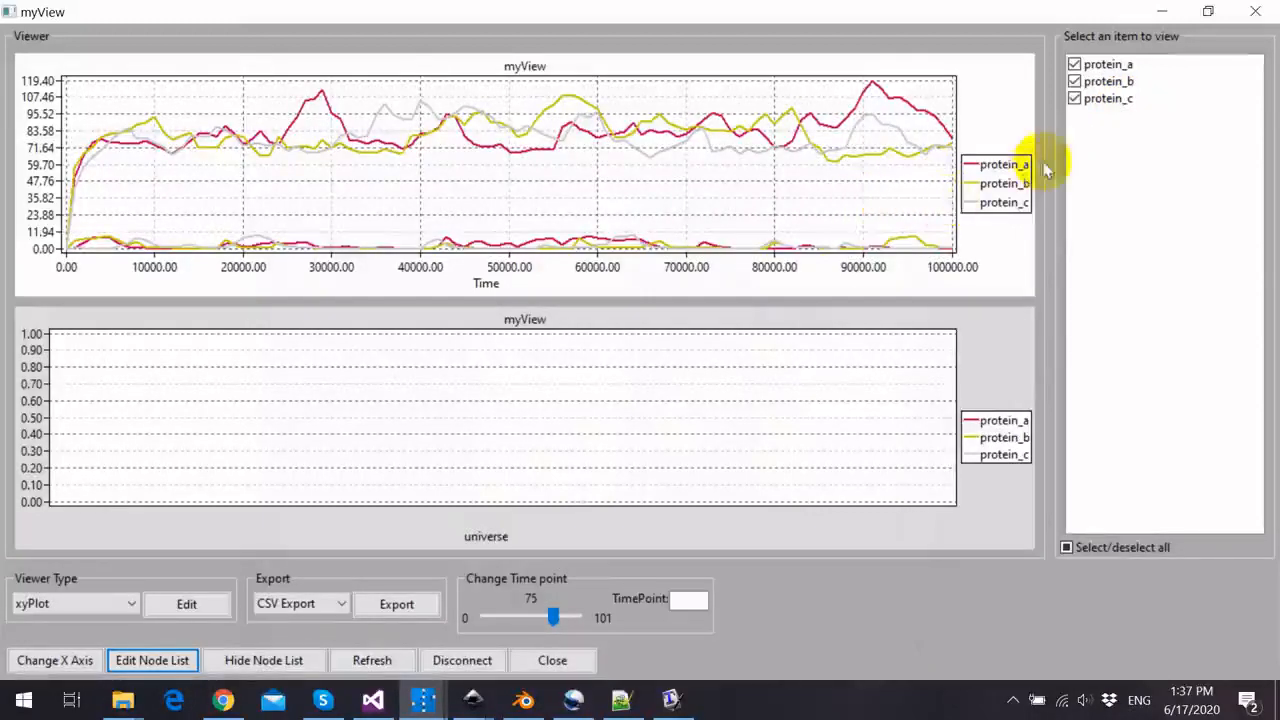
{"action": "mouse_move", "coordinate": [600, 165]}
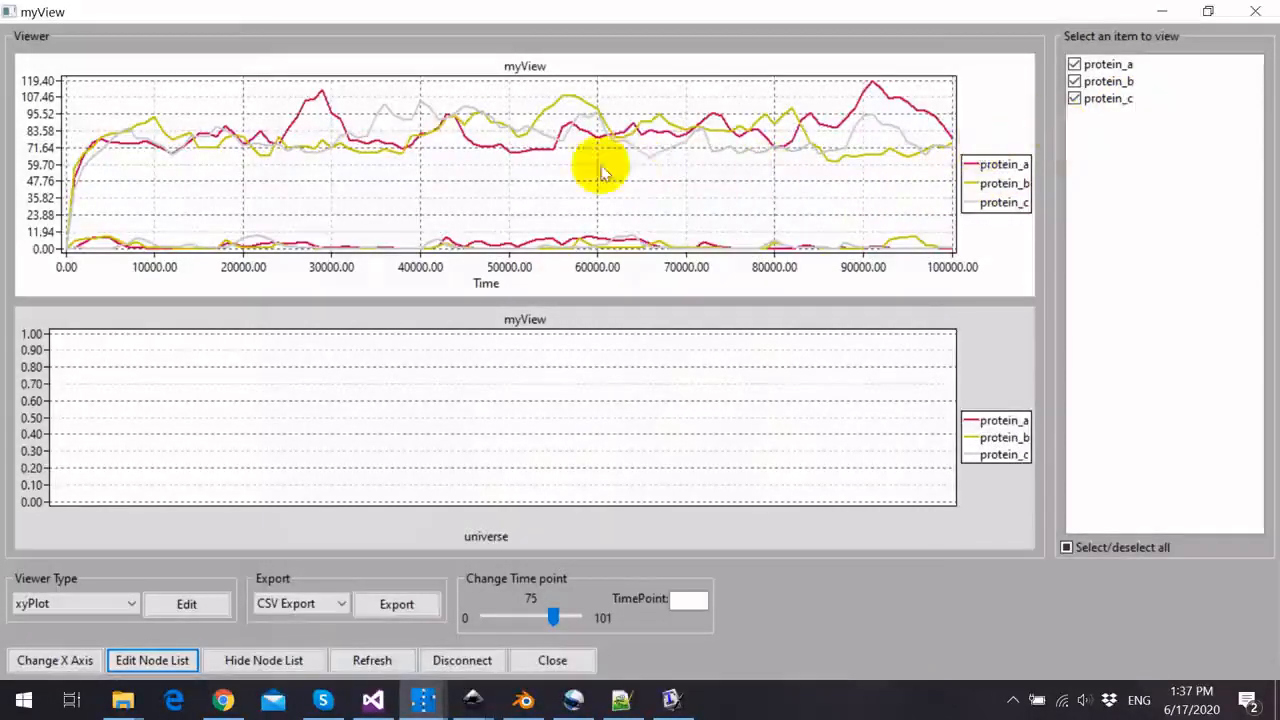
{"action": "mouse_move", "coordinate": [915, 180]}
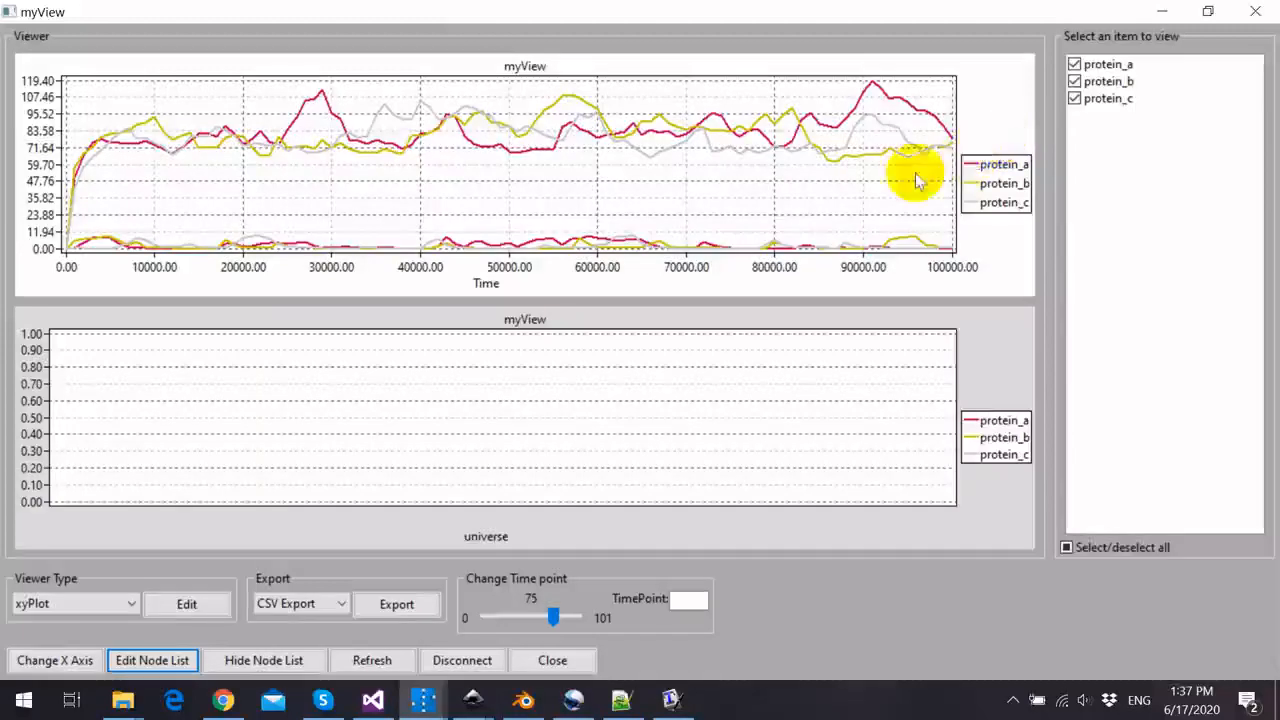
{"action": "mouse_move", "coordinate": [460, 200]}
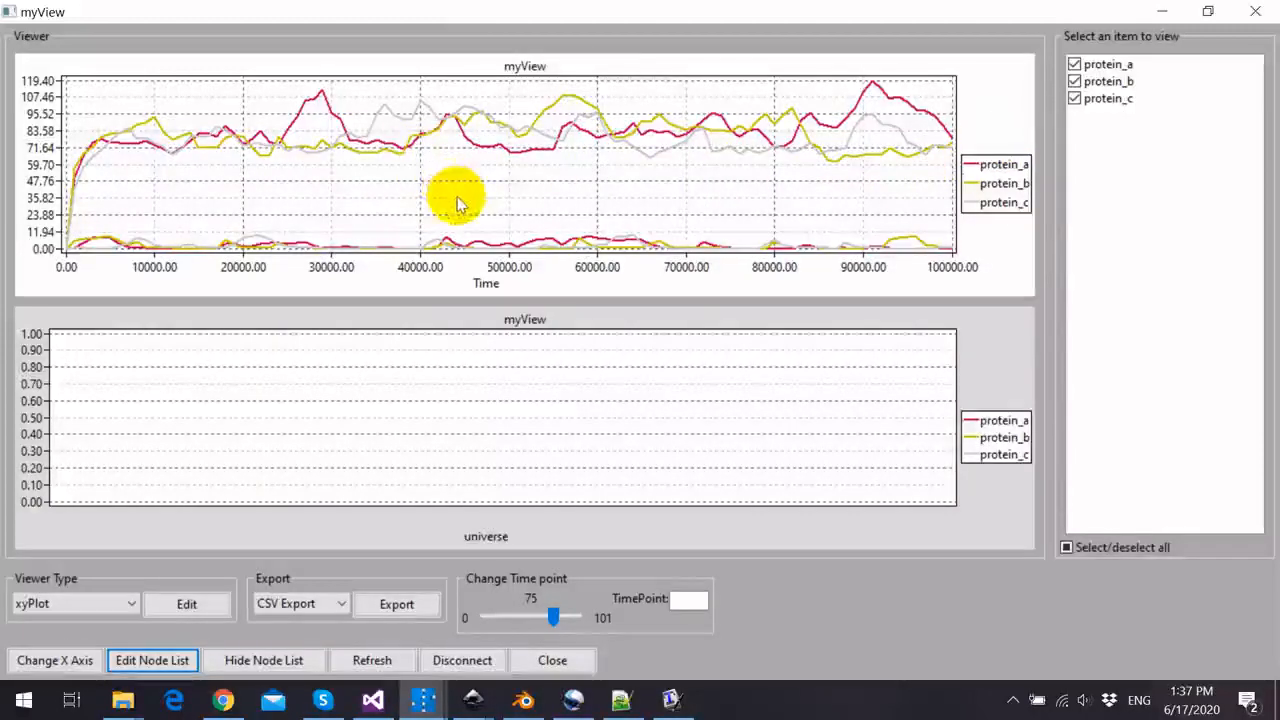
{"action": "mouse_move", "coordinate": [775, 245]}
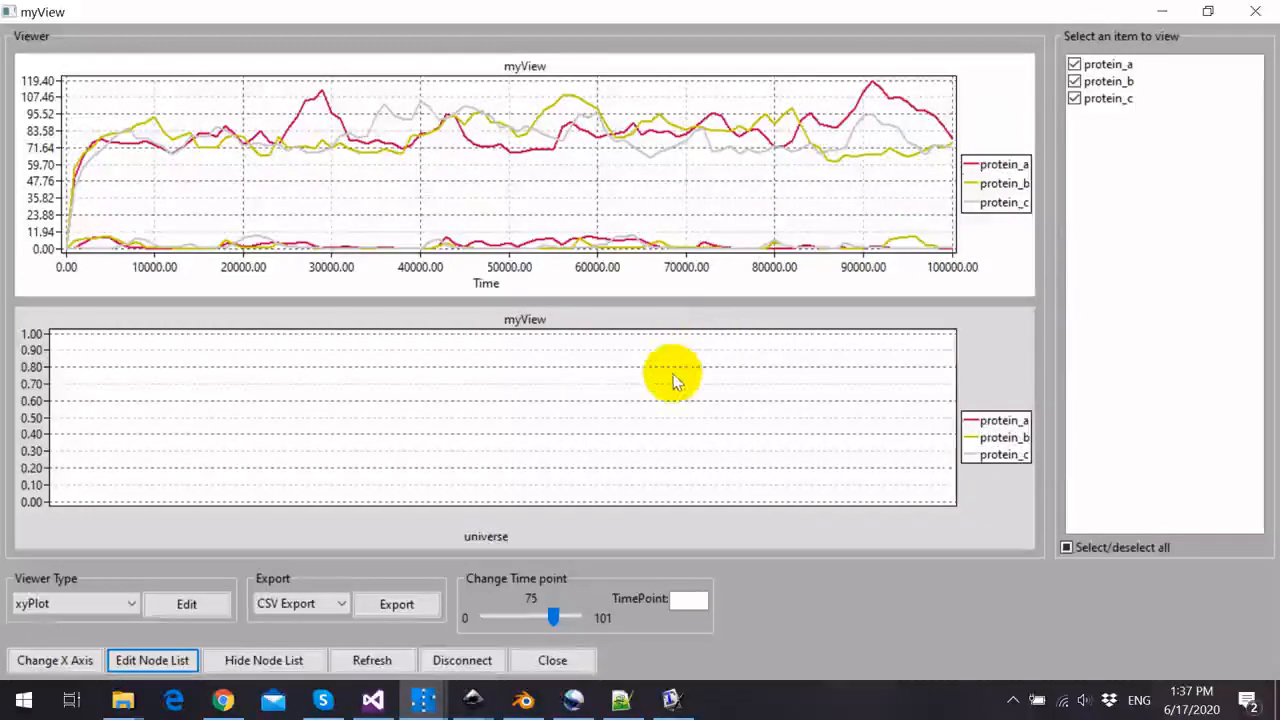
{"action": "mouse_move", "coordinate": [675, 415]}
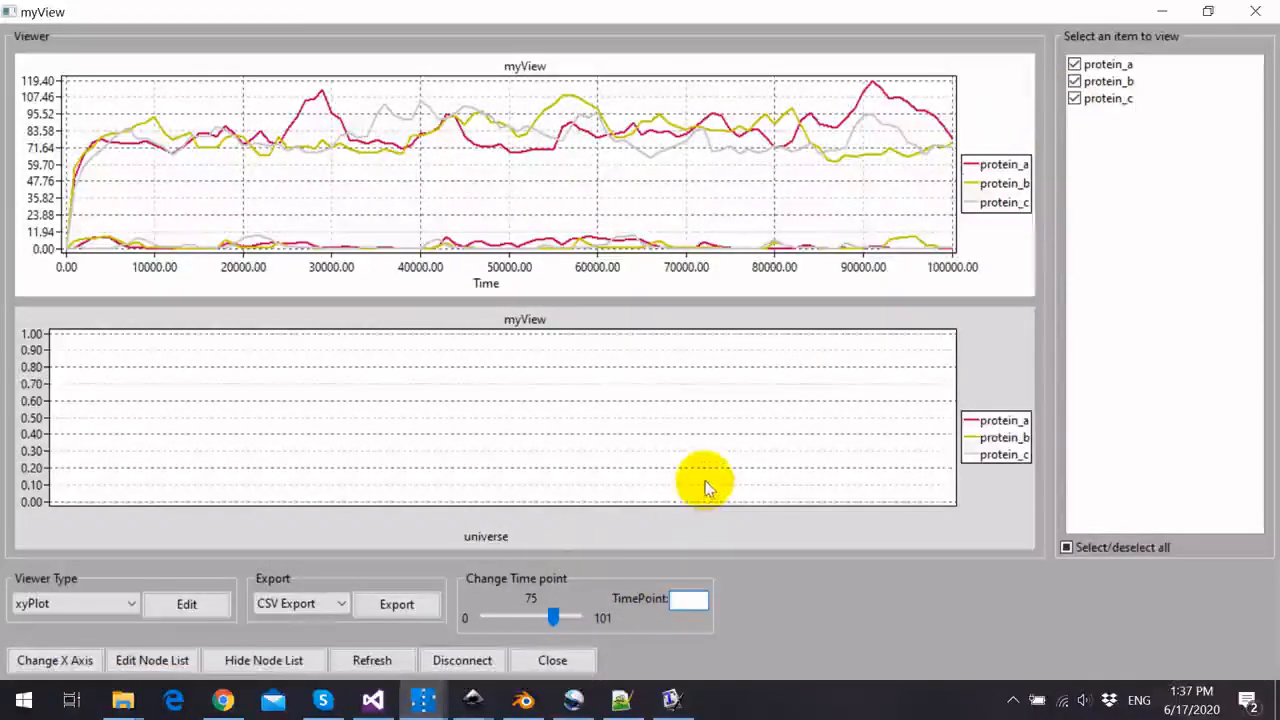
- Enter time point 10 to plot the protein membership functions
{"action": "type", "text": "10"}
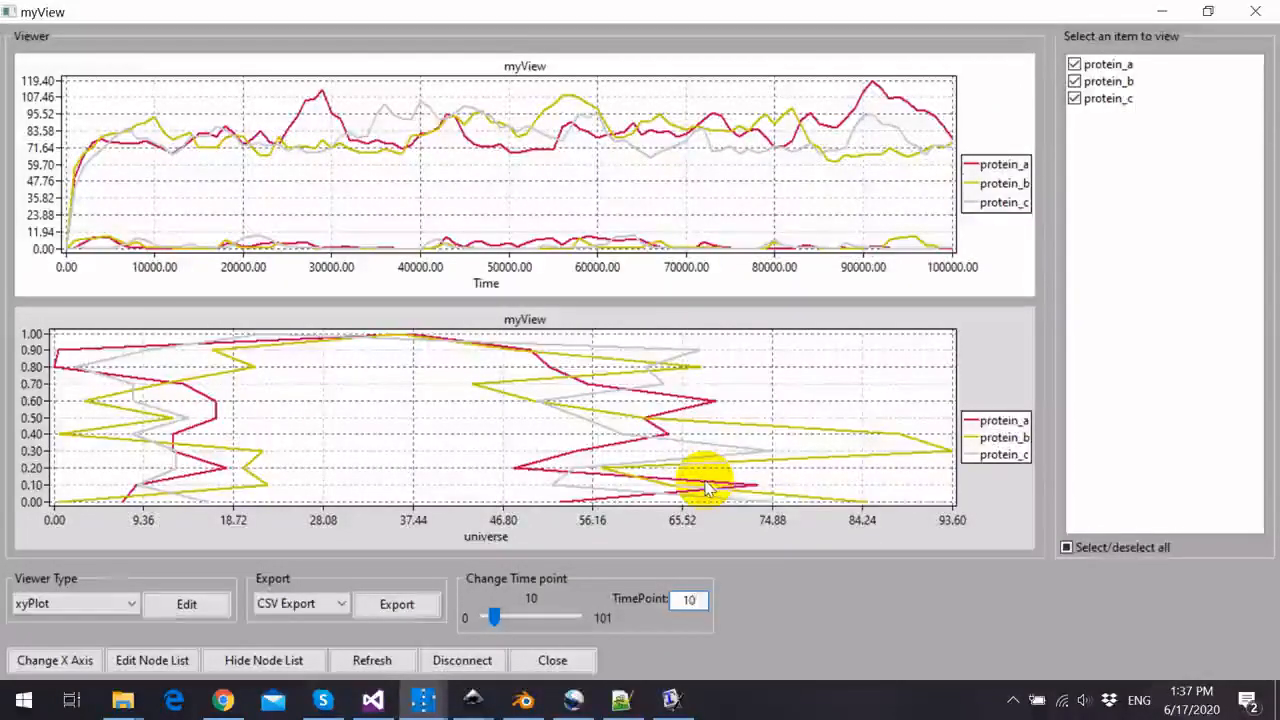
{"action": "left_click", "coordinate": [688, 599]}
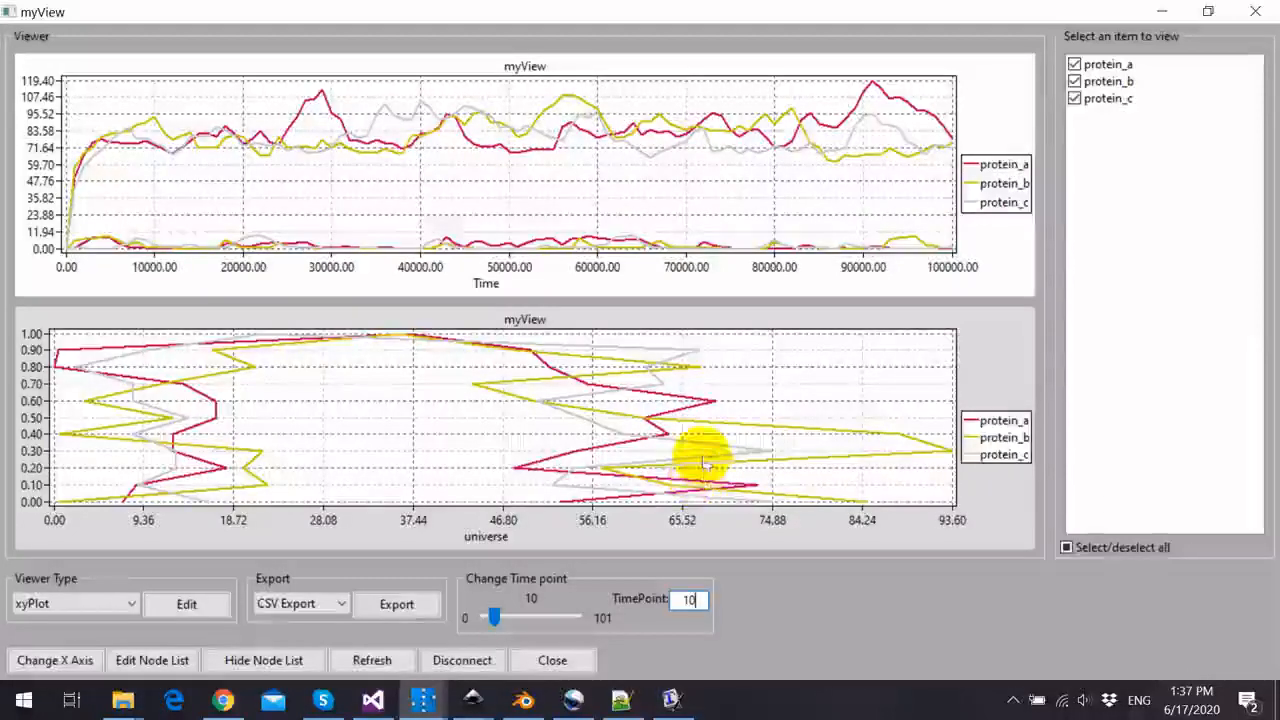
{"action": "mouse_move", "coordinate": [665, 470]}
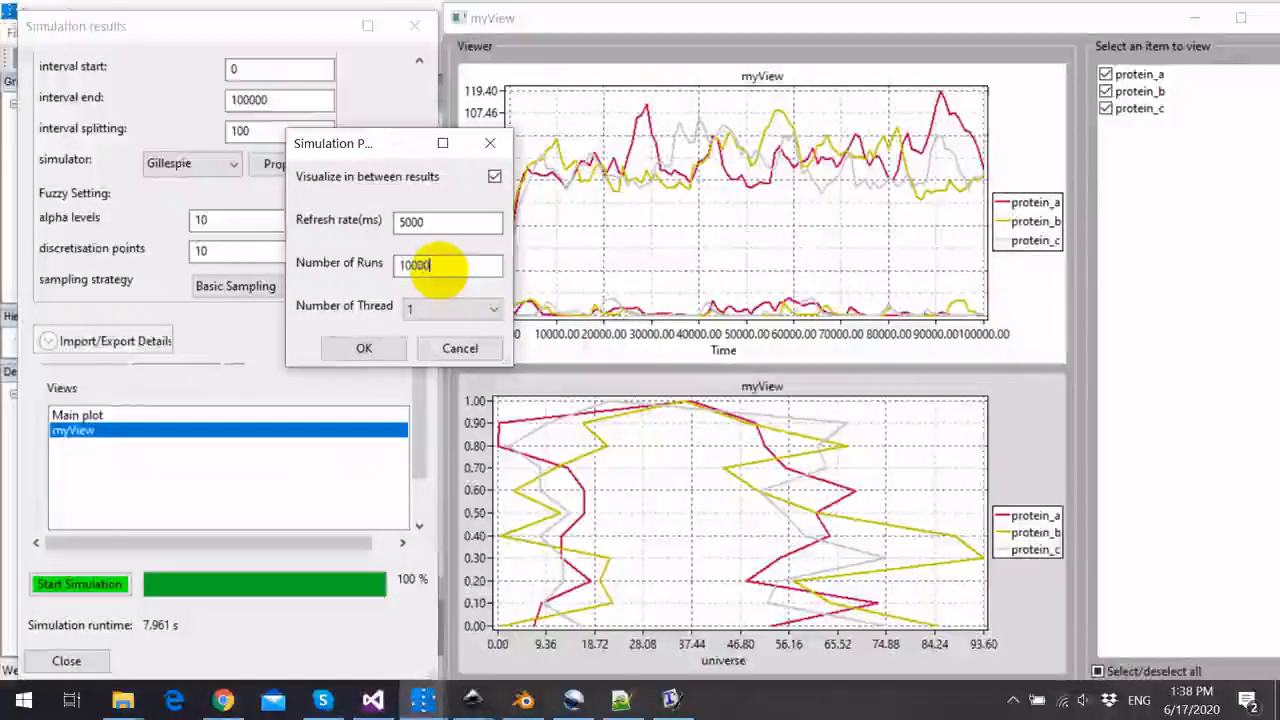
- Set 6 threads and rerun the simulation, accepting 101 × 10000 runs
{"action": "left_click", "coordinate": [491, 308]}
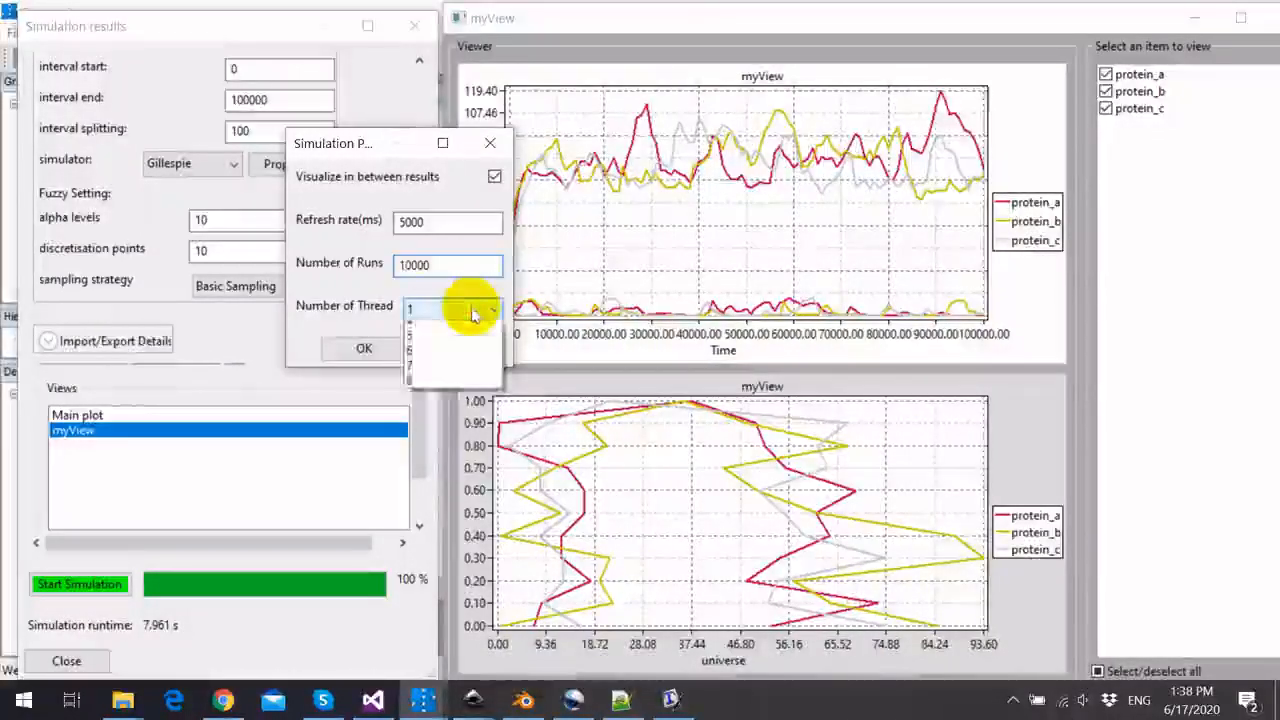
{"action": "left_click", "coordinate": [470, 315]}
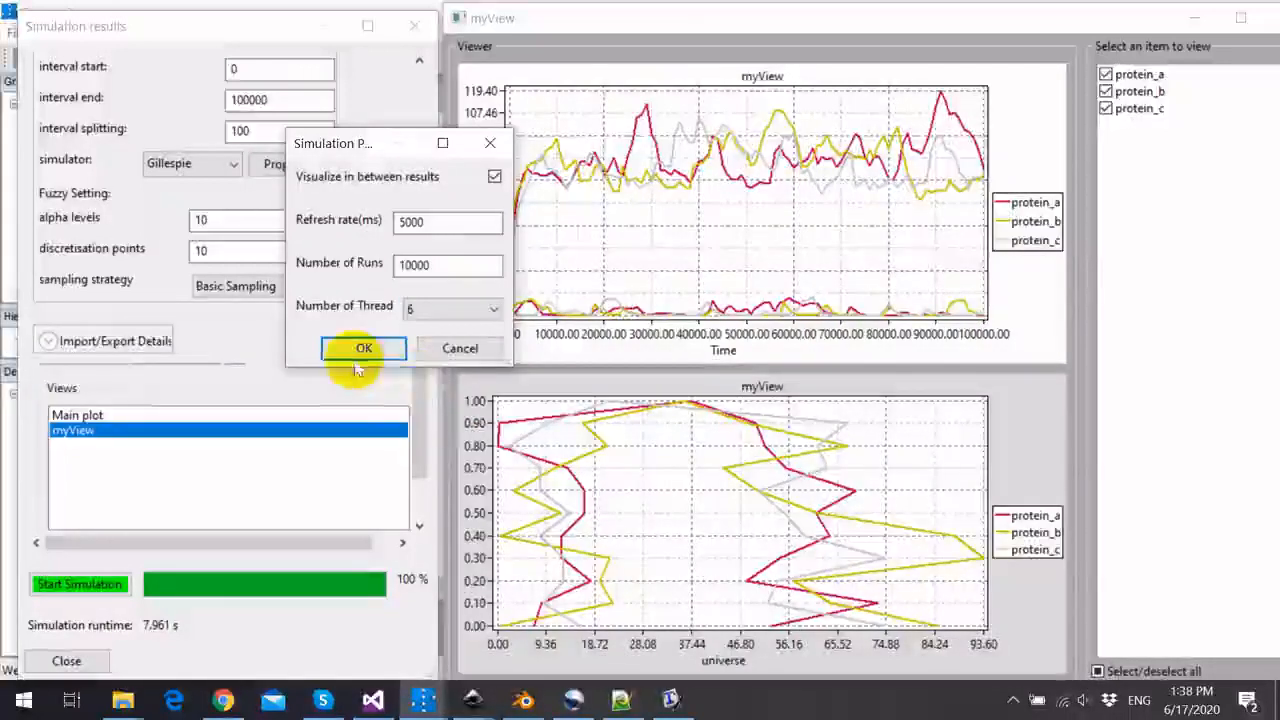
{"action": "left_click", "coordinate": [363, 348]}
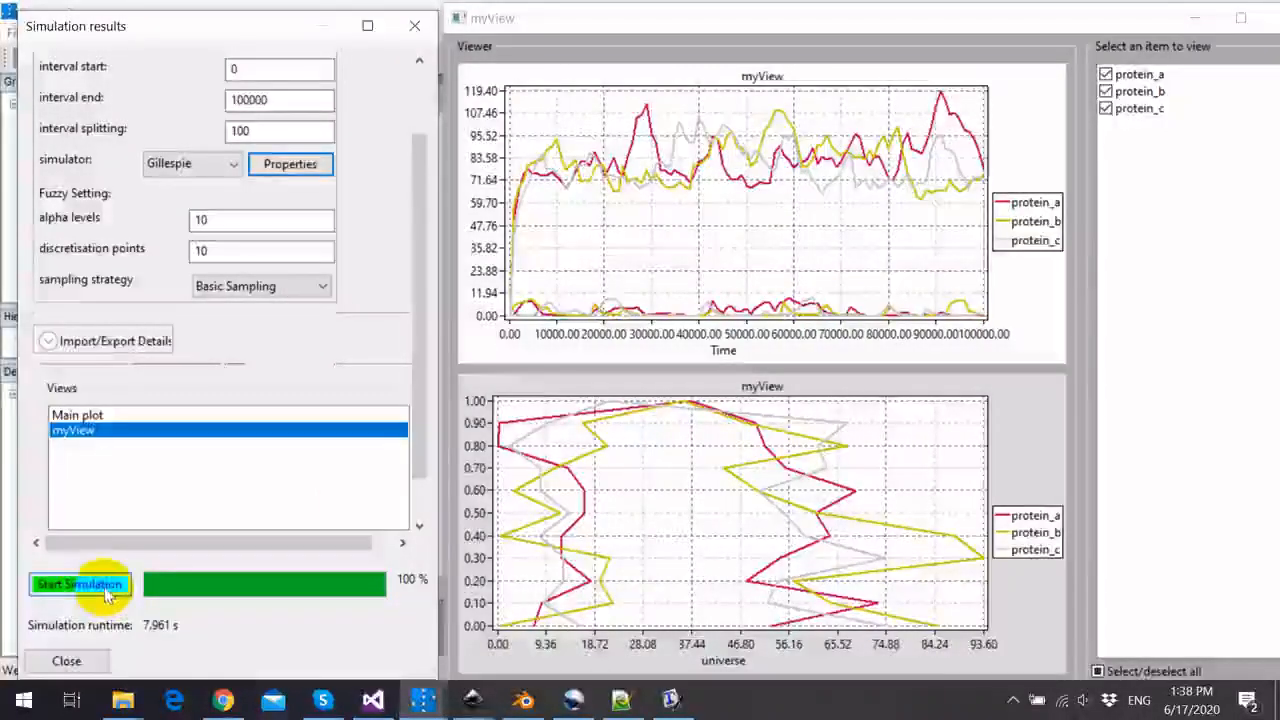
{"action": "left_click", "coordinate": [80, 584]}
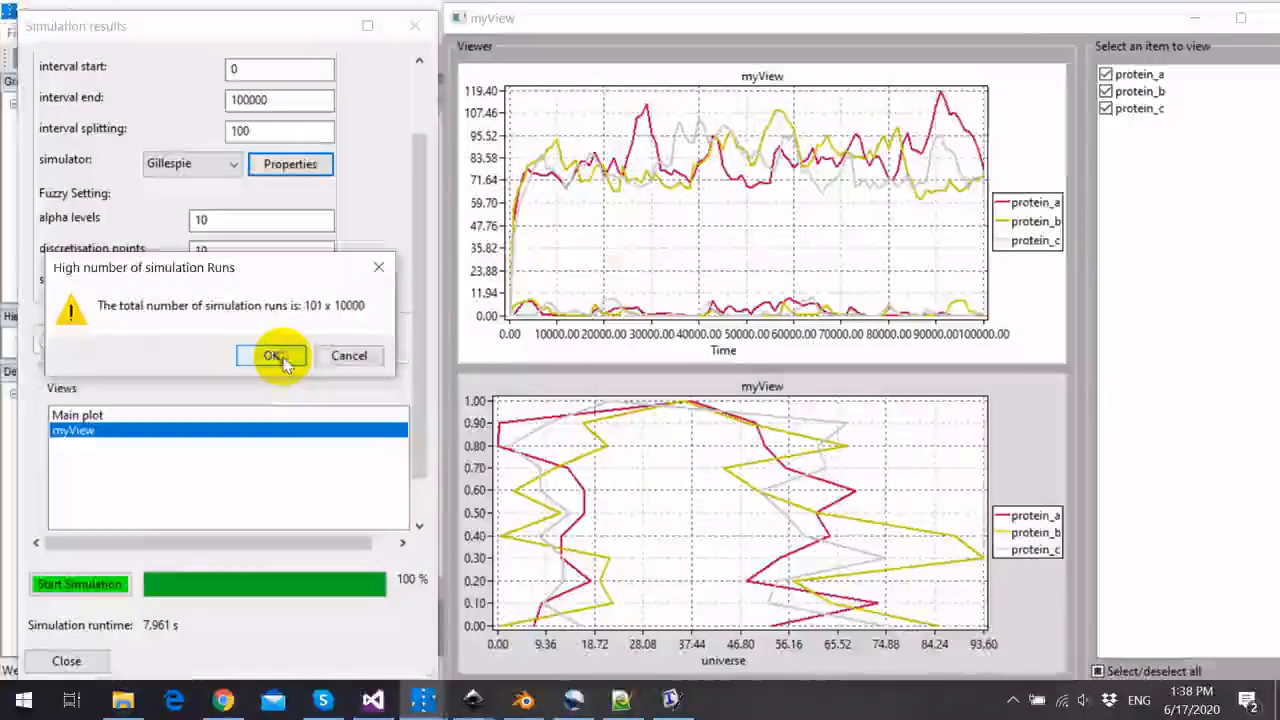
{"action": "left_click", "coordinate": [272, 356]}
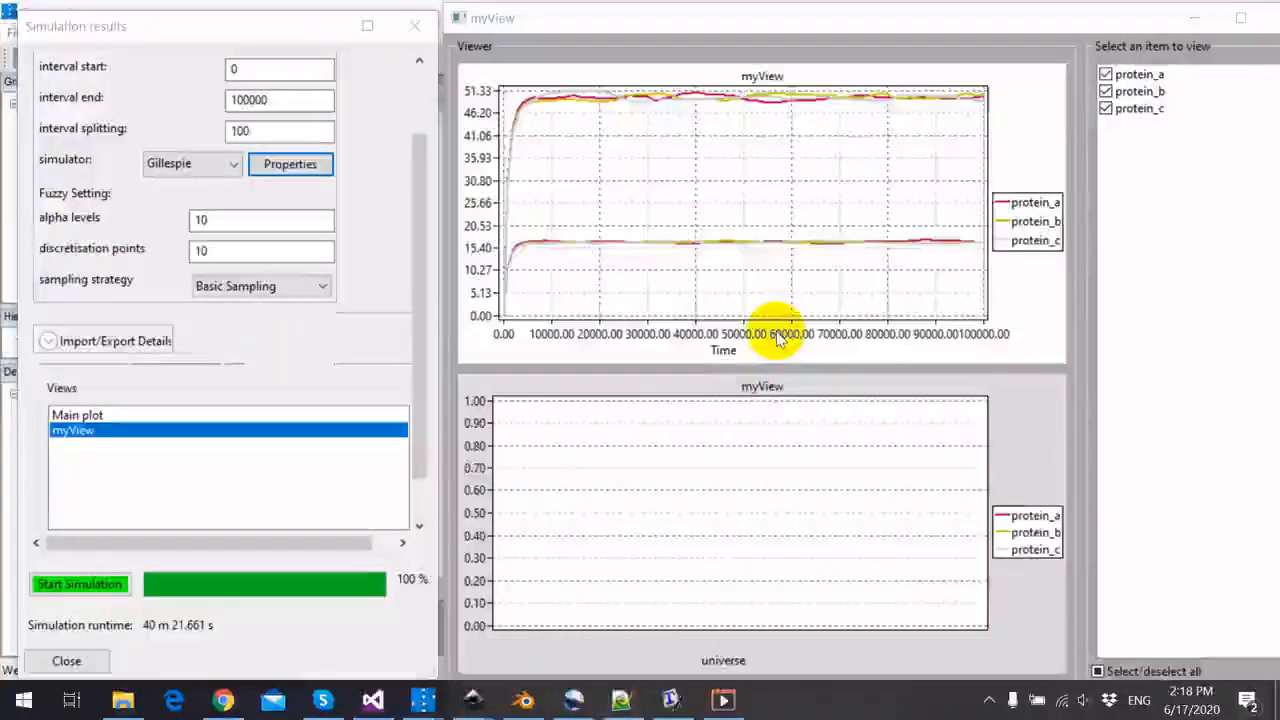
{"action": "mouse_move", "coordinate": [735, 90]}
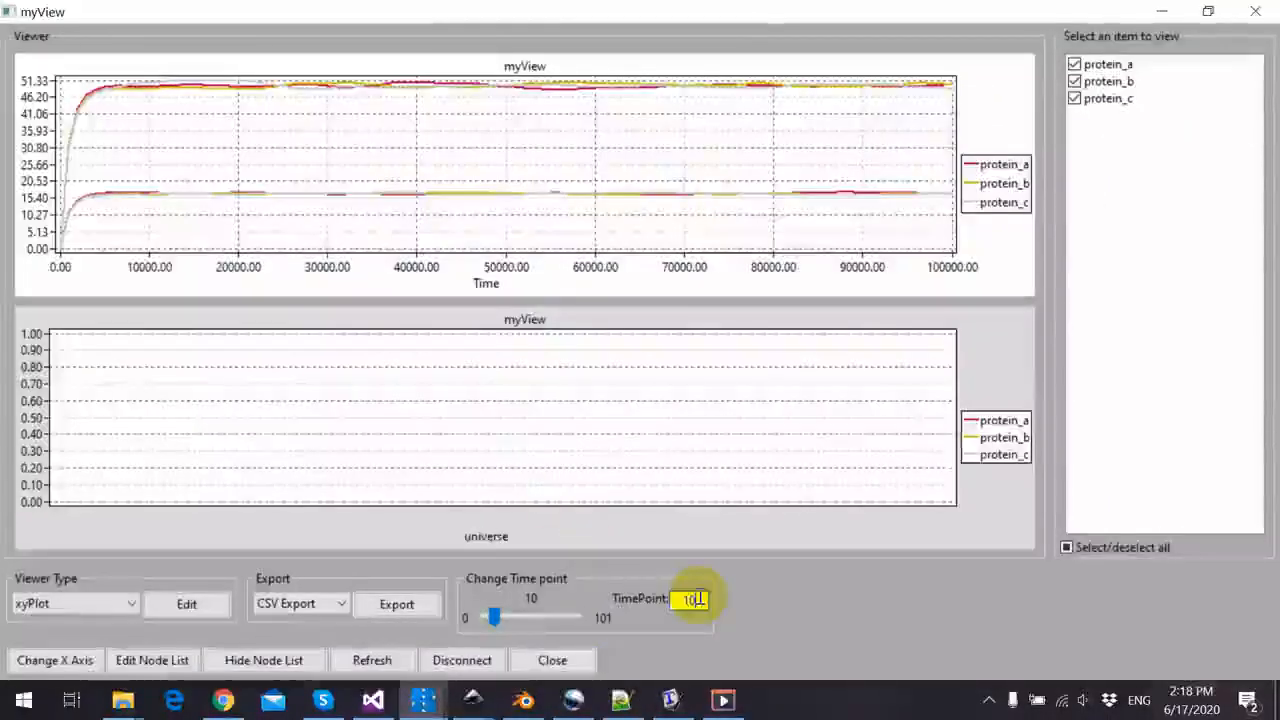
- Refresh the myView plot with protein_a, protein_b and protein_c membership curves at time point 10
{"action": "left_click", "coordinate": [371, 660]}
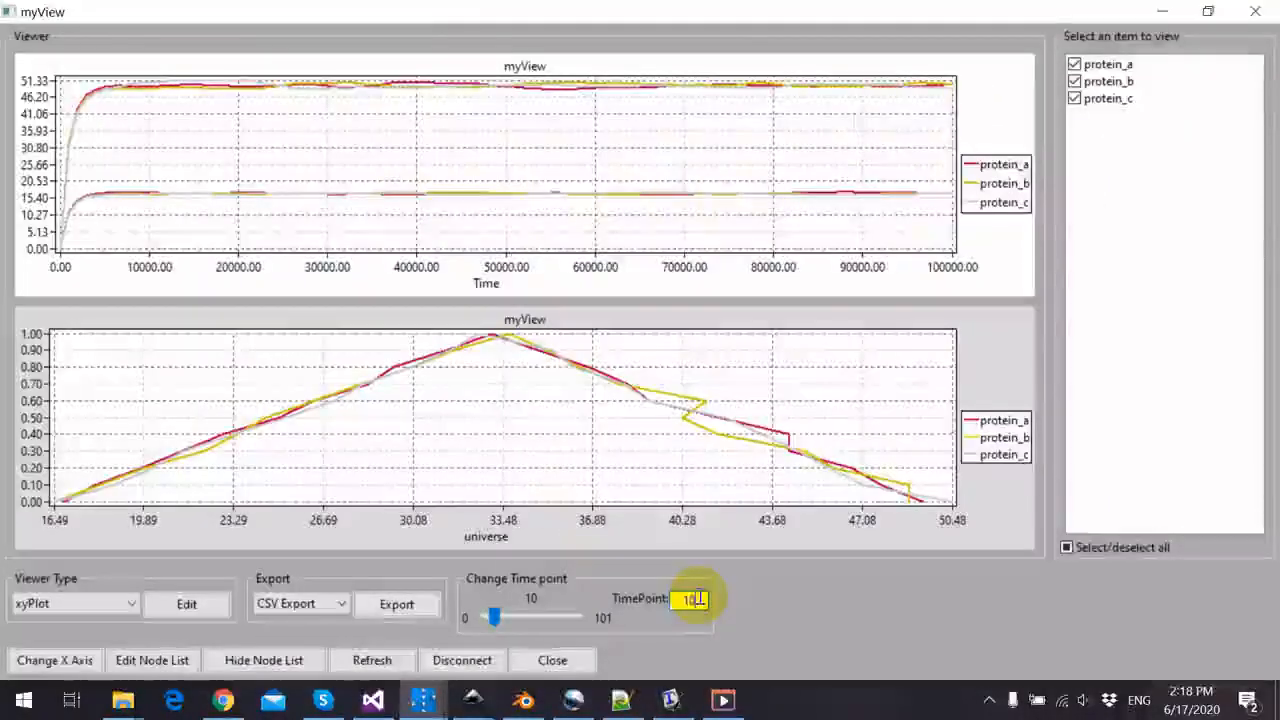